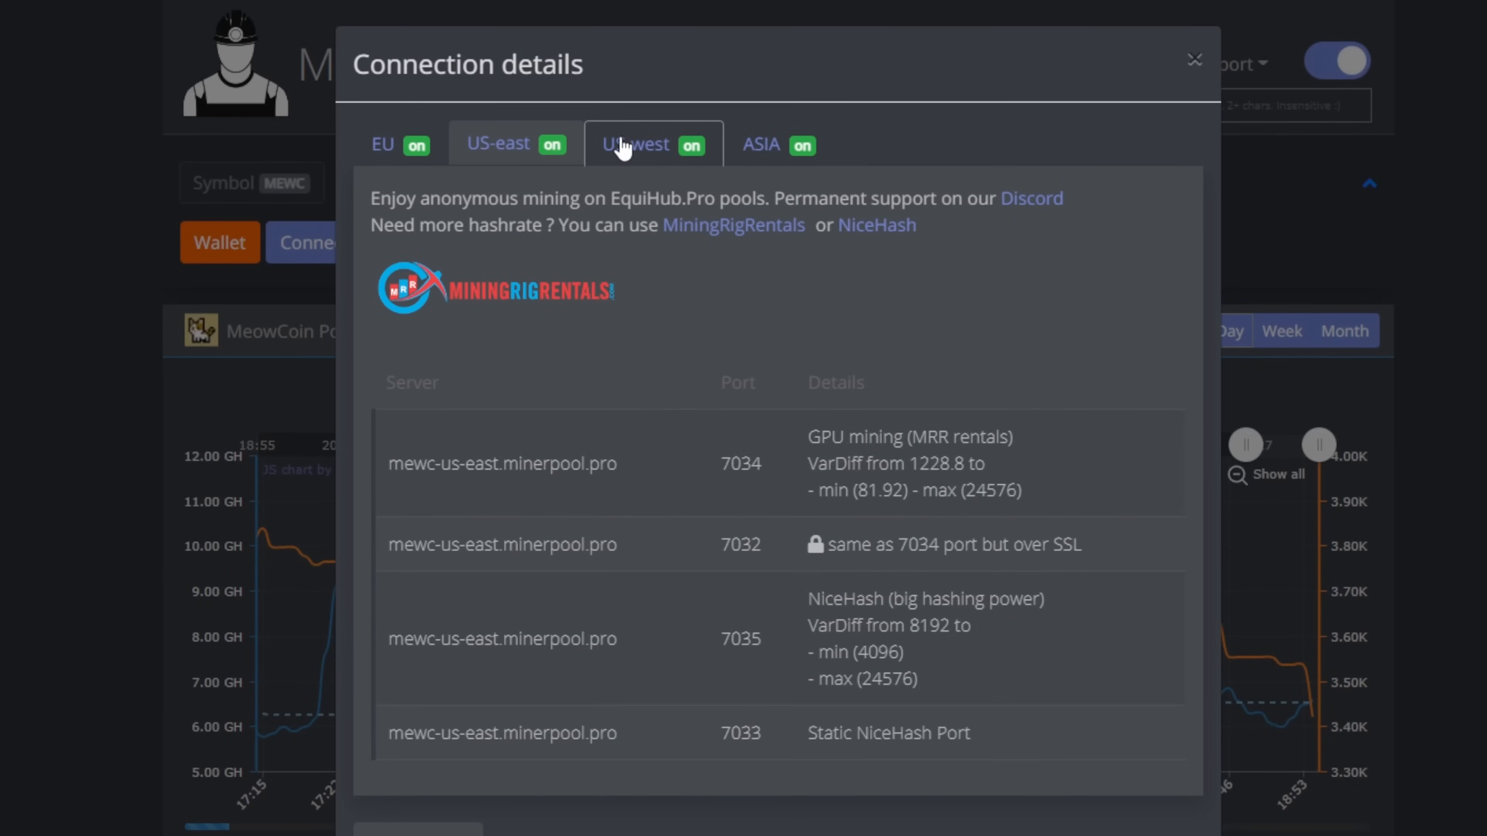
View the US-west then Asia server addresses and ports in MinerPool.Pro connection details.
left_click(637, 144)
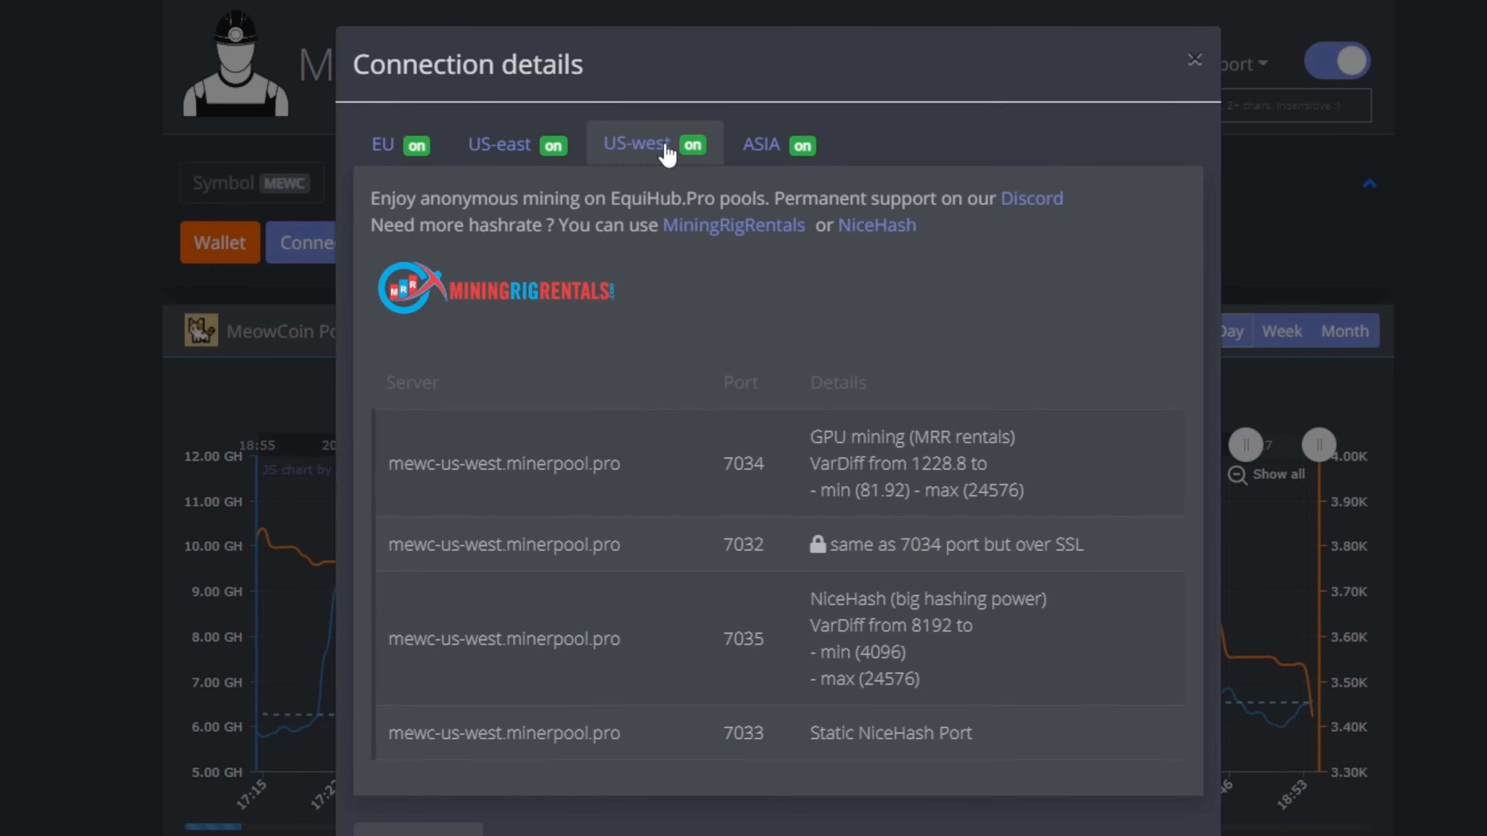
left_click(760, 144)
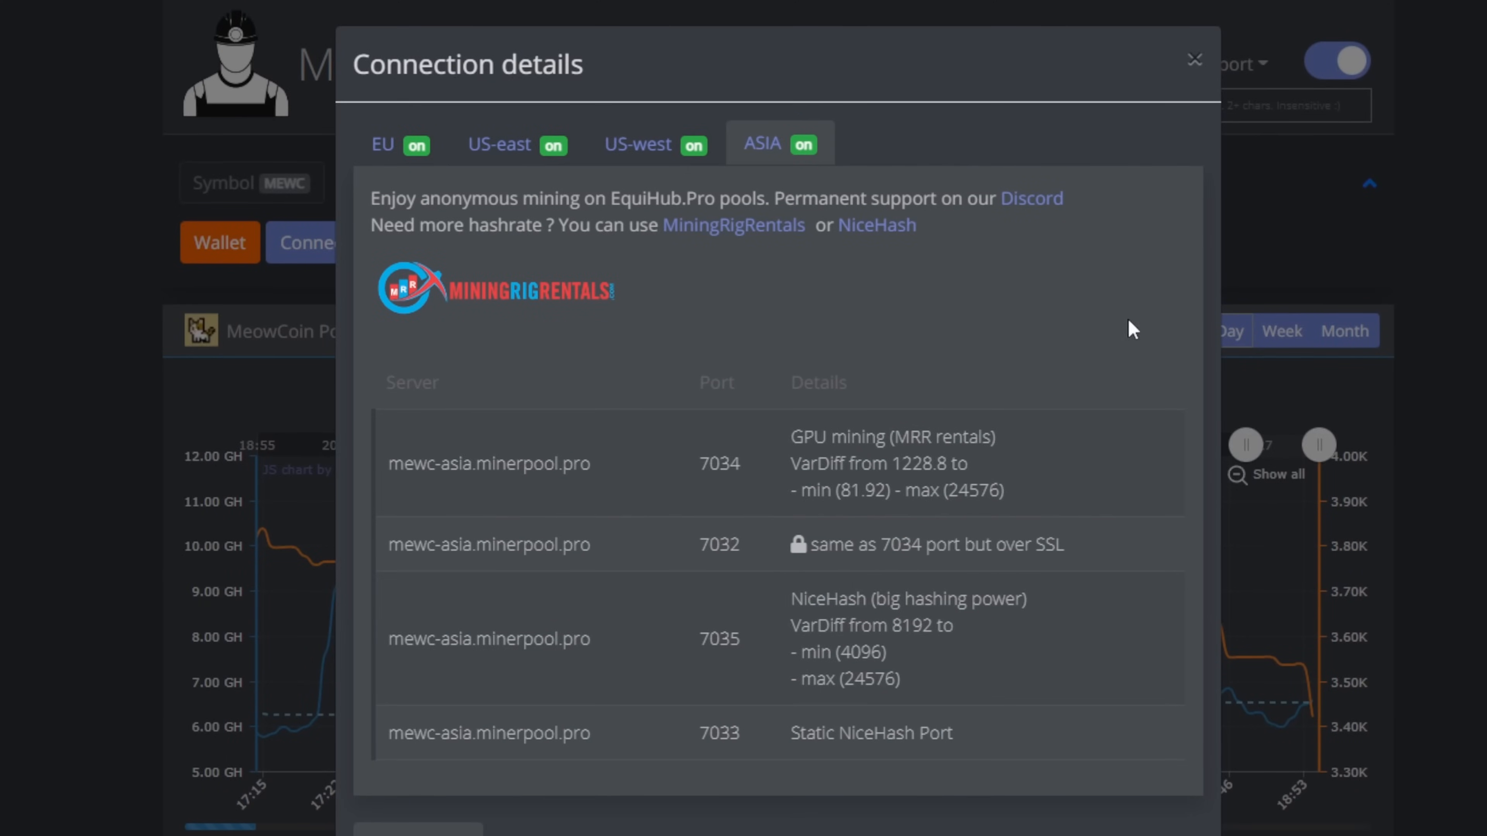
left_click(1194, 60)
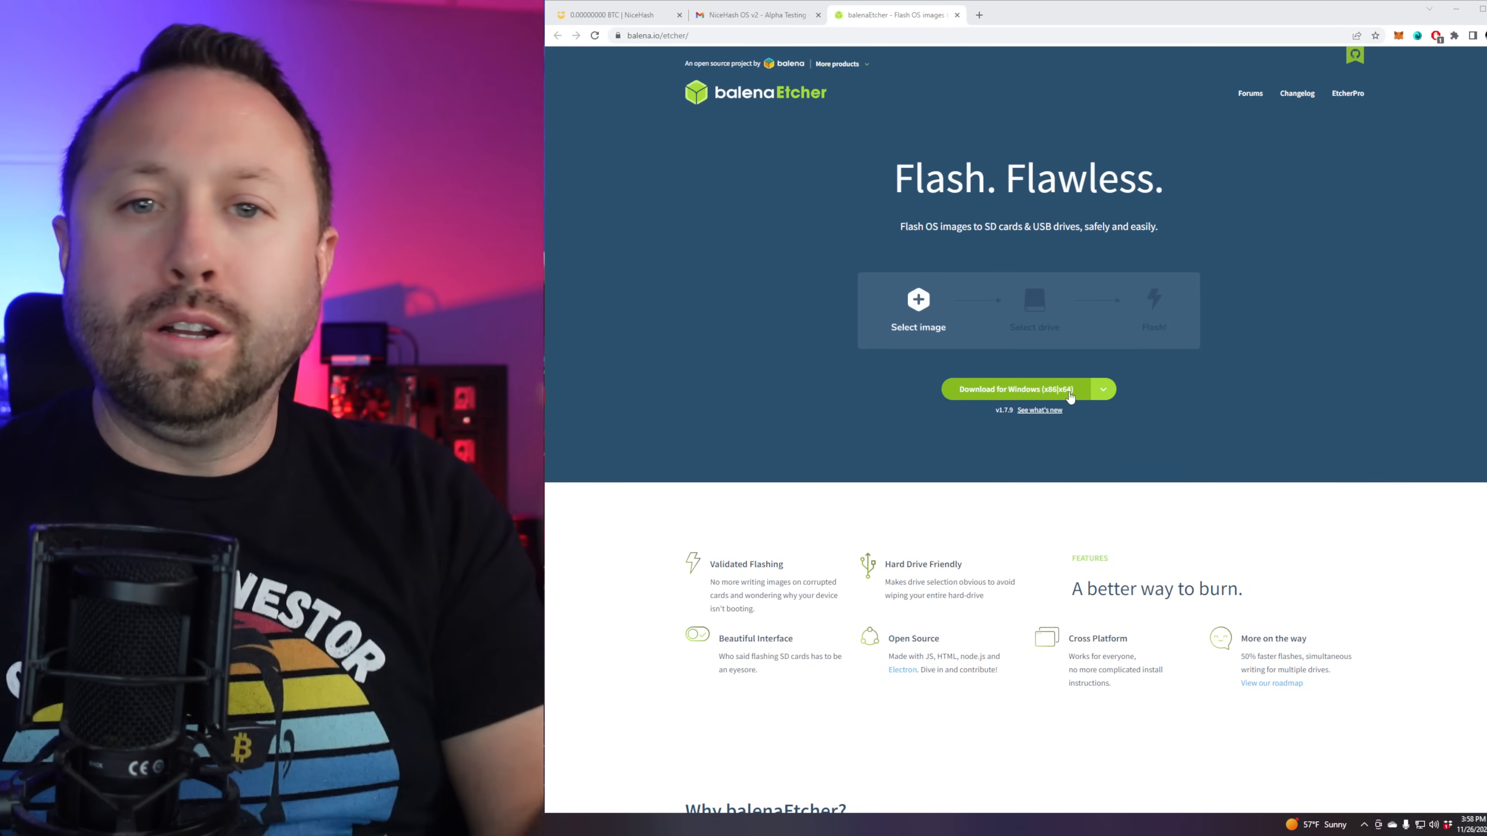
Download balenaEtcher for Windows (x86|x64) from balena.io/etcher.
left_click(617, 14)
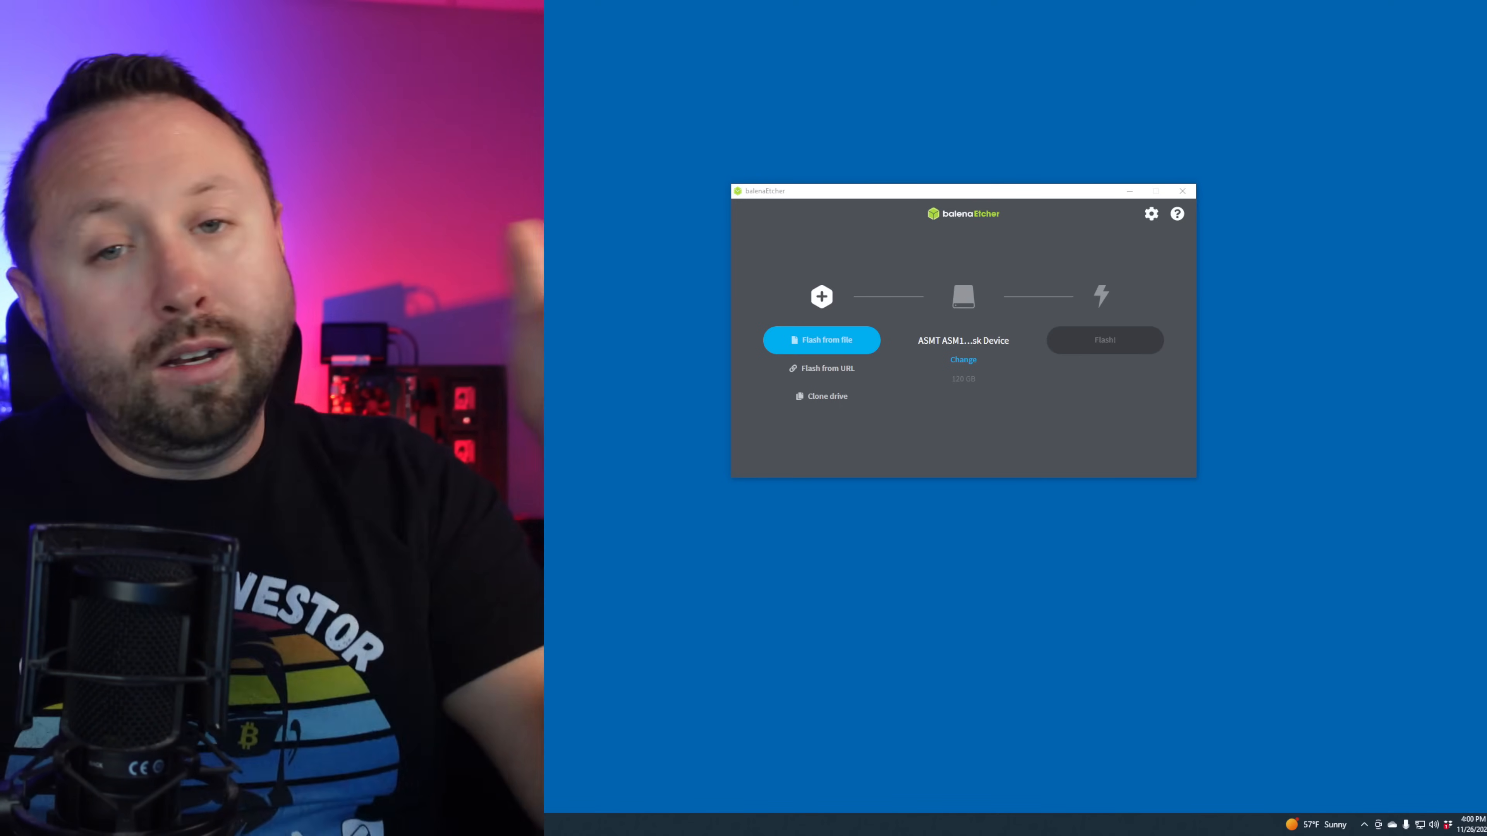
mouse_move(721, 358)
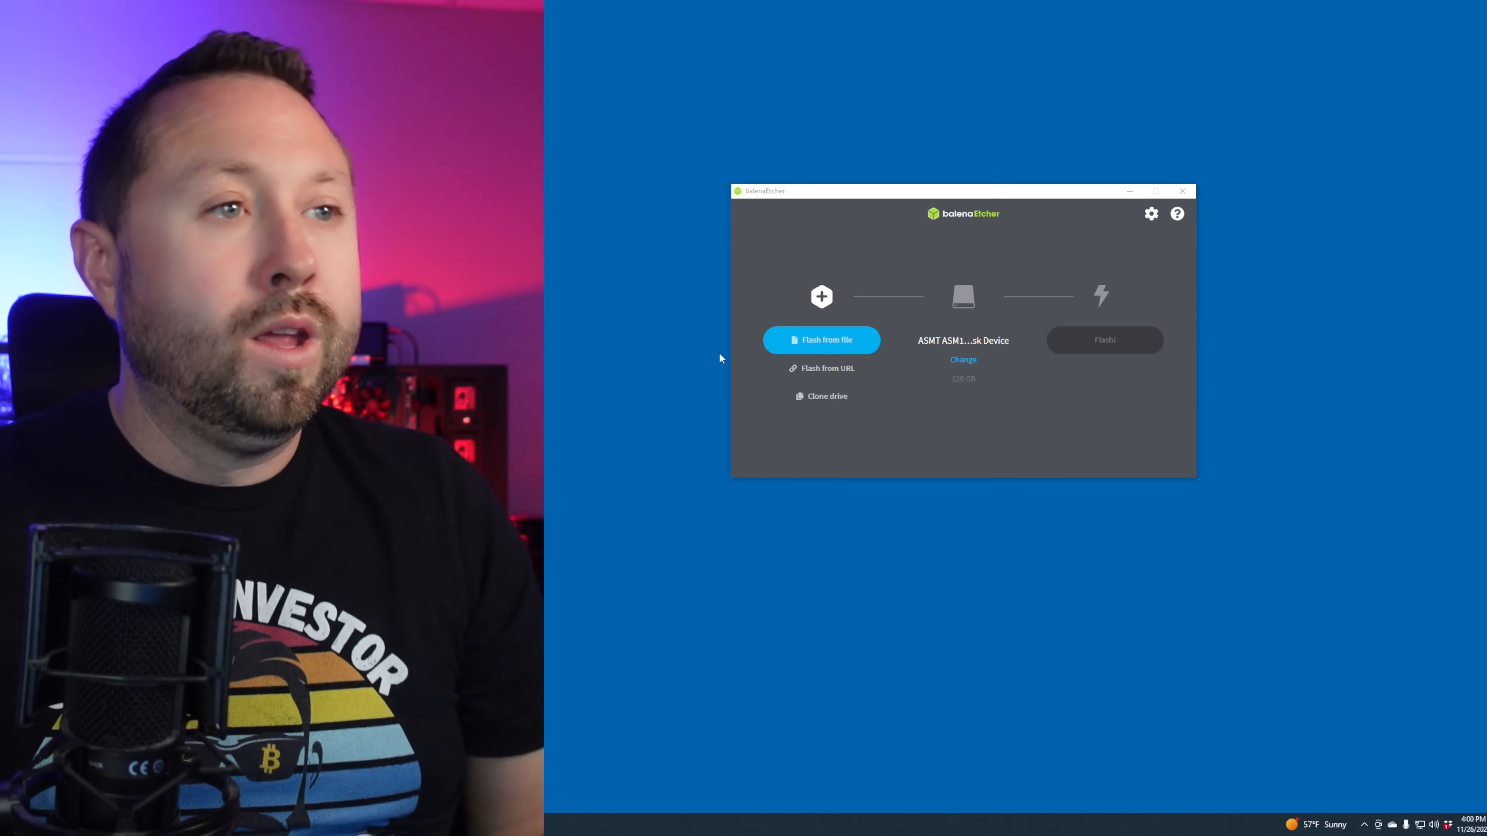
mouse_move(821, 347)
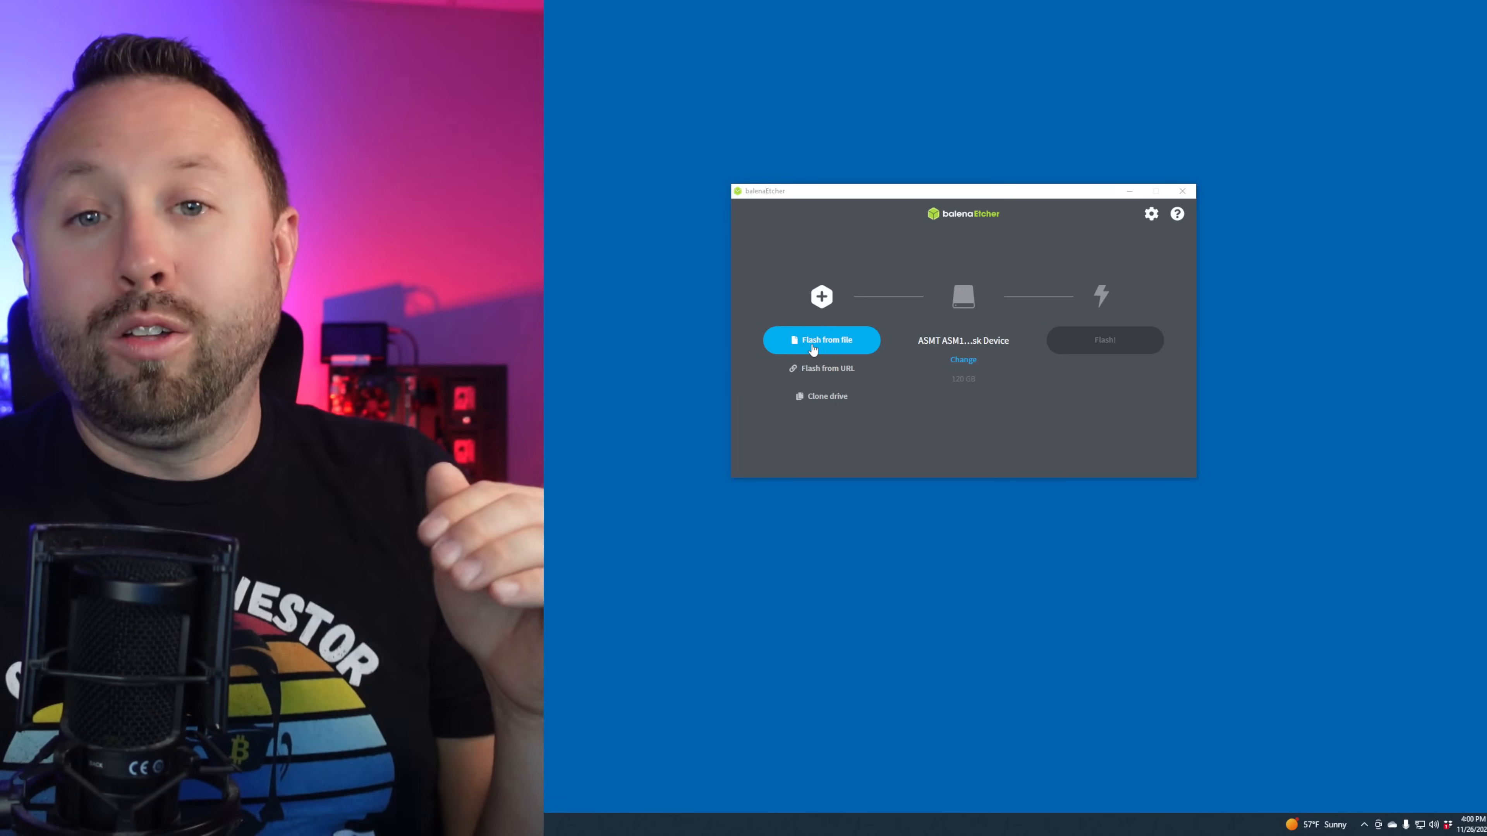
Flash the nhos .img.gz image from Downloads to the external ASMT drive.
left_click(821, 339)
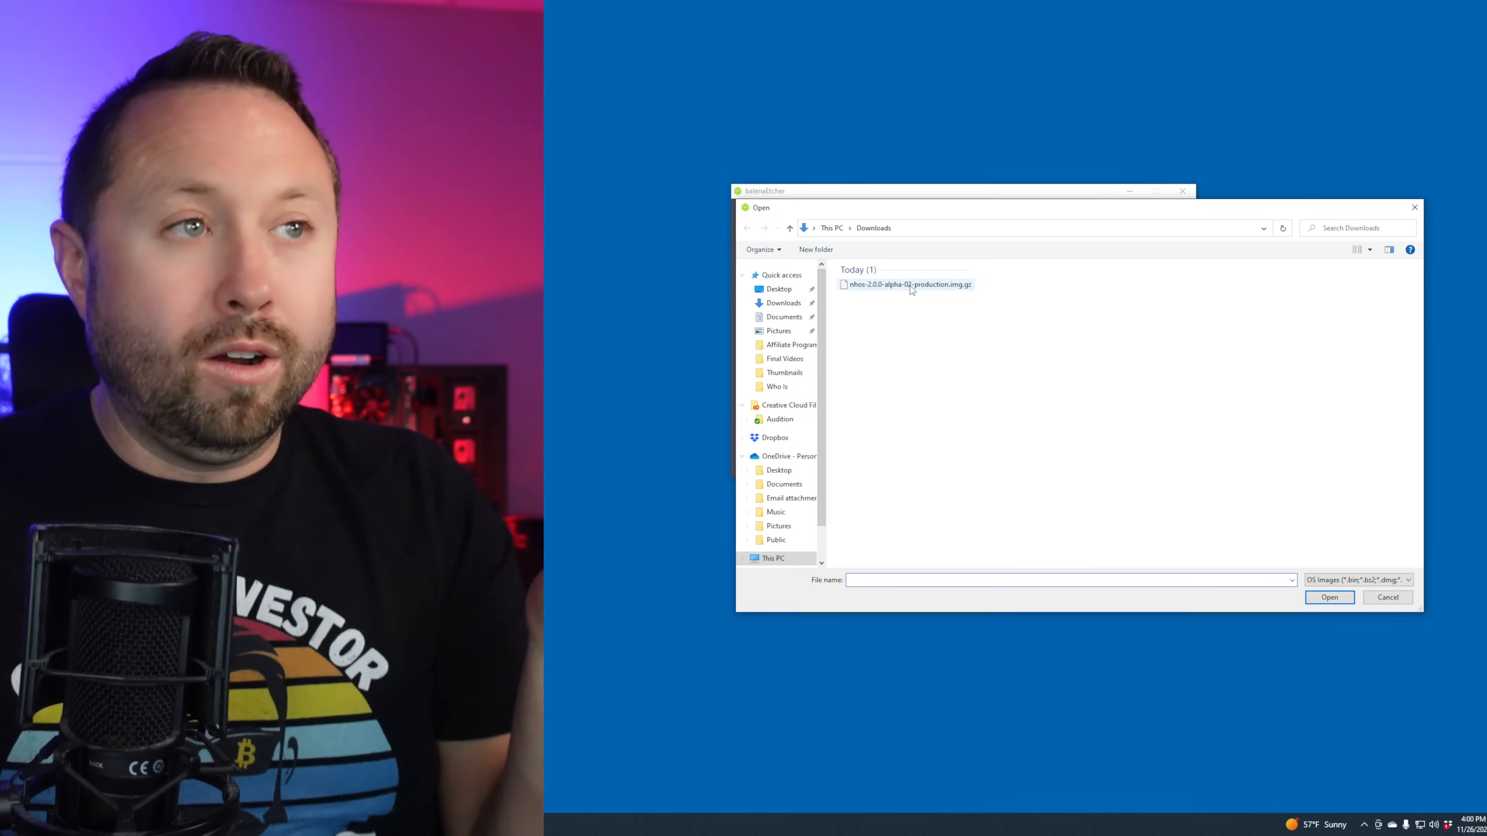
mouse_move(908, 285)
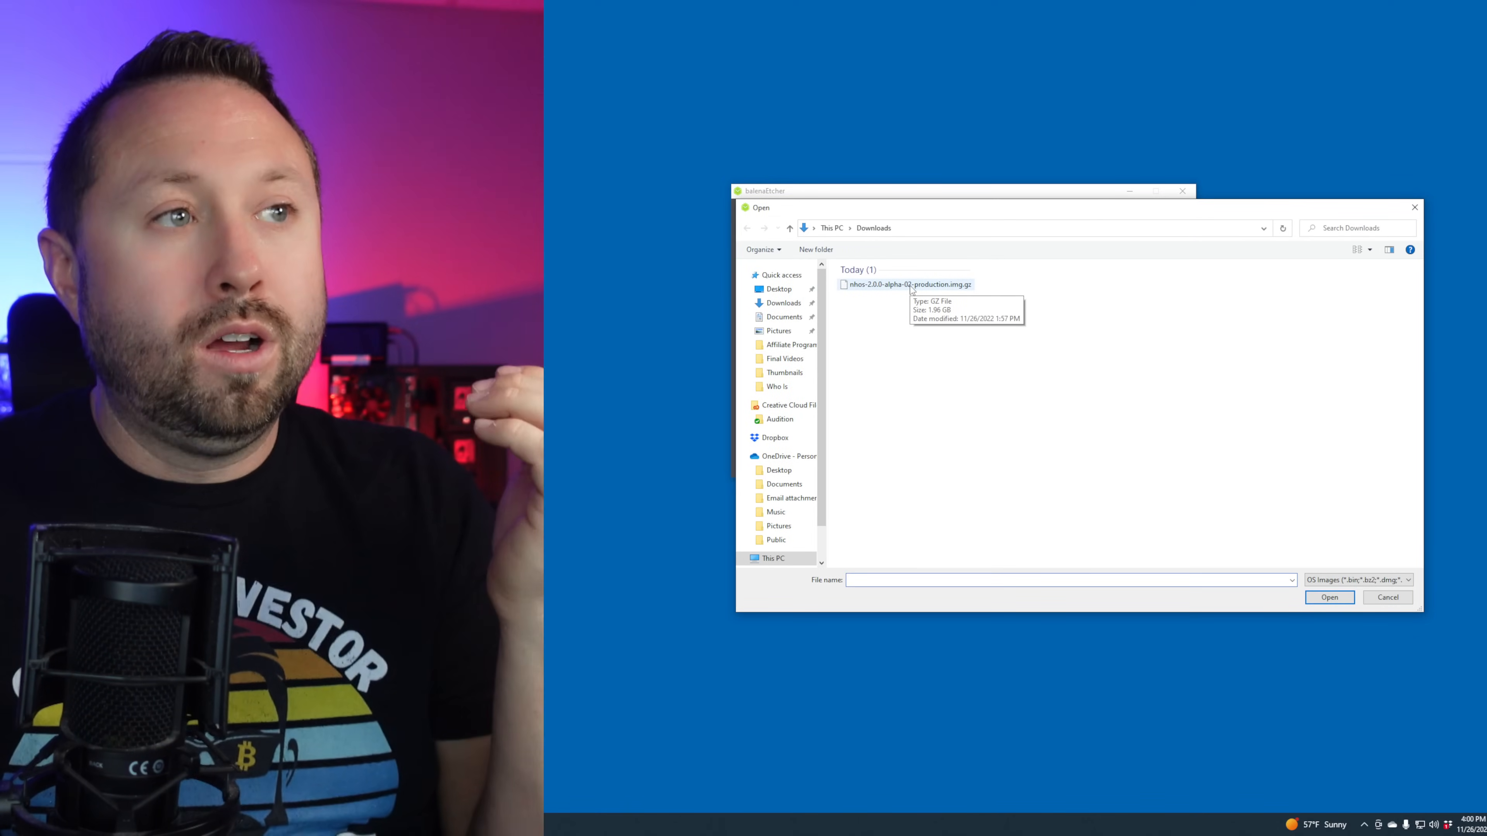
left_click(1329, 598)
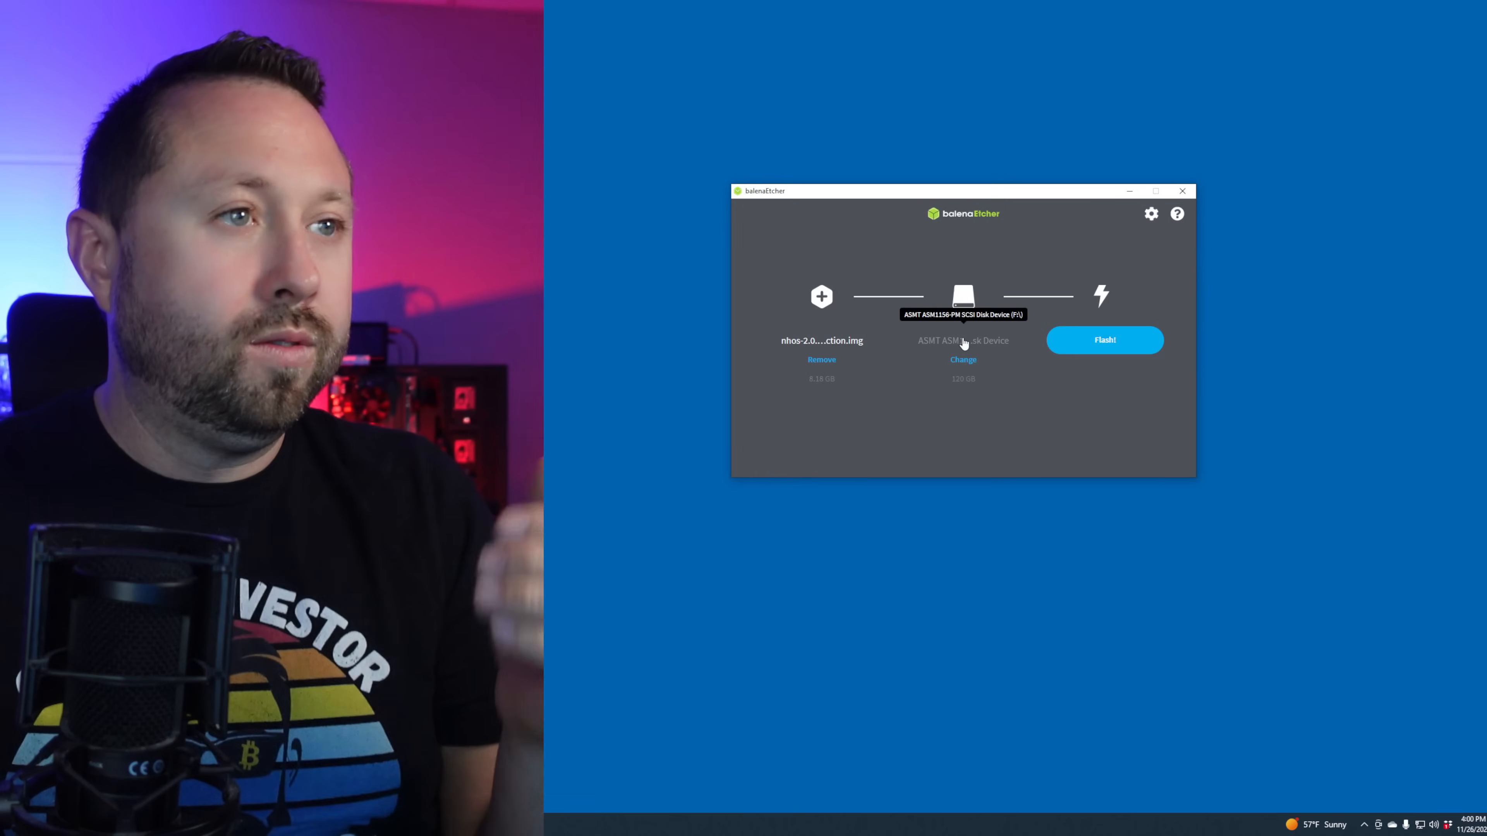
mouse_move(985, 387)
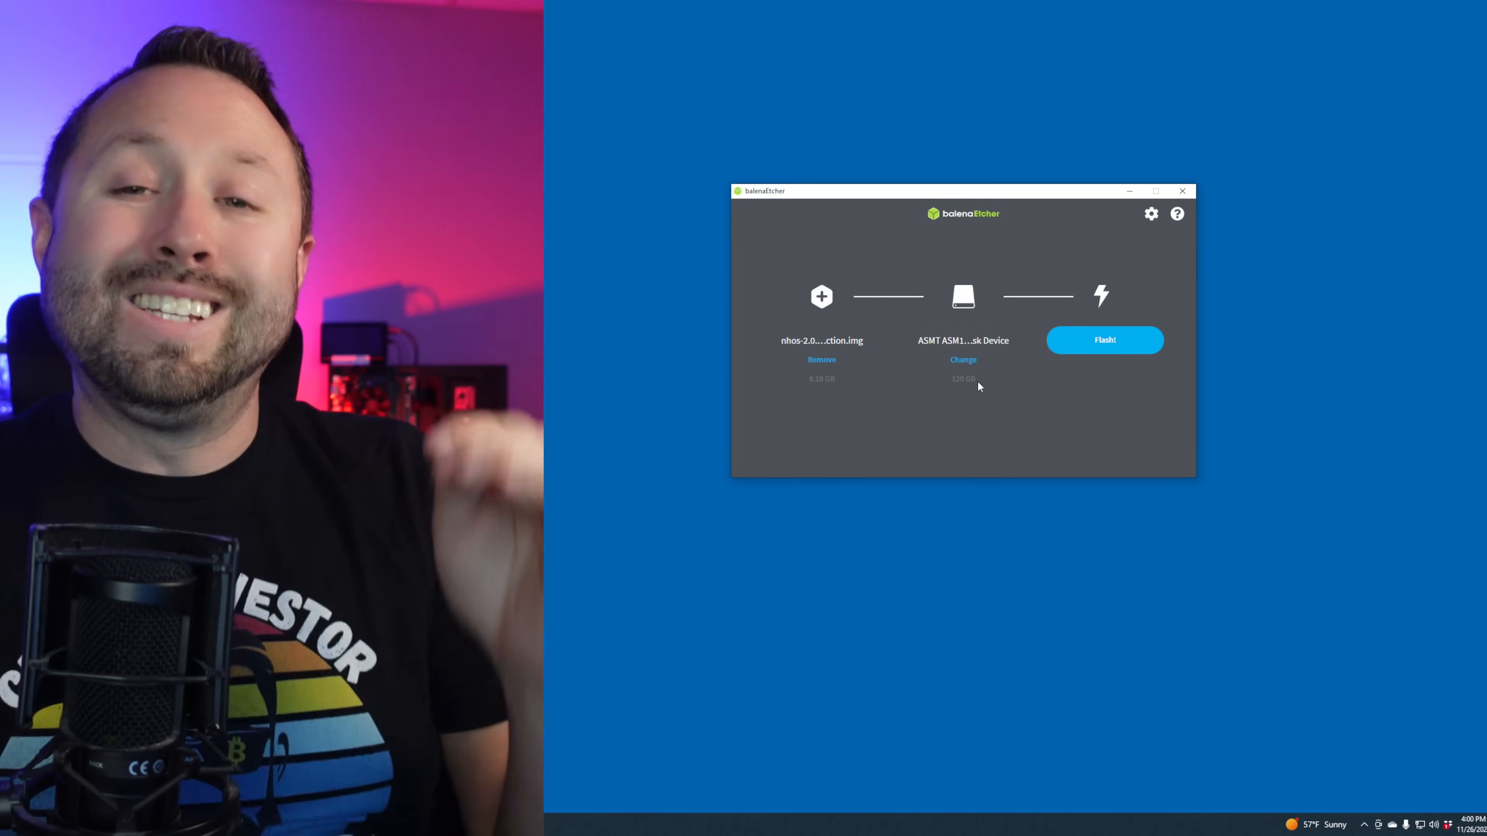
mouse_move(1033, 430)
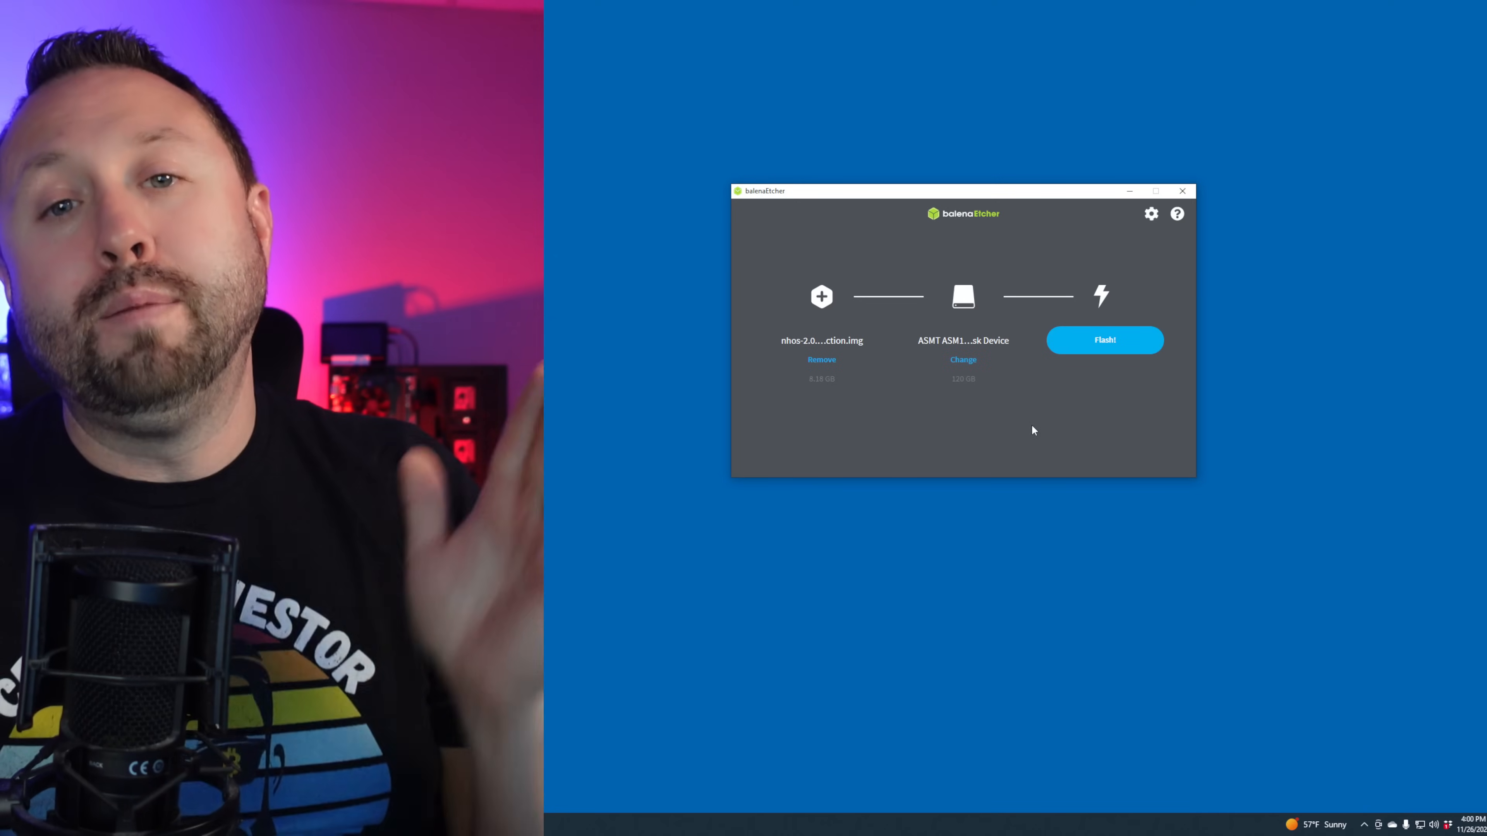
mouse_move(1099, 375)
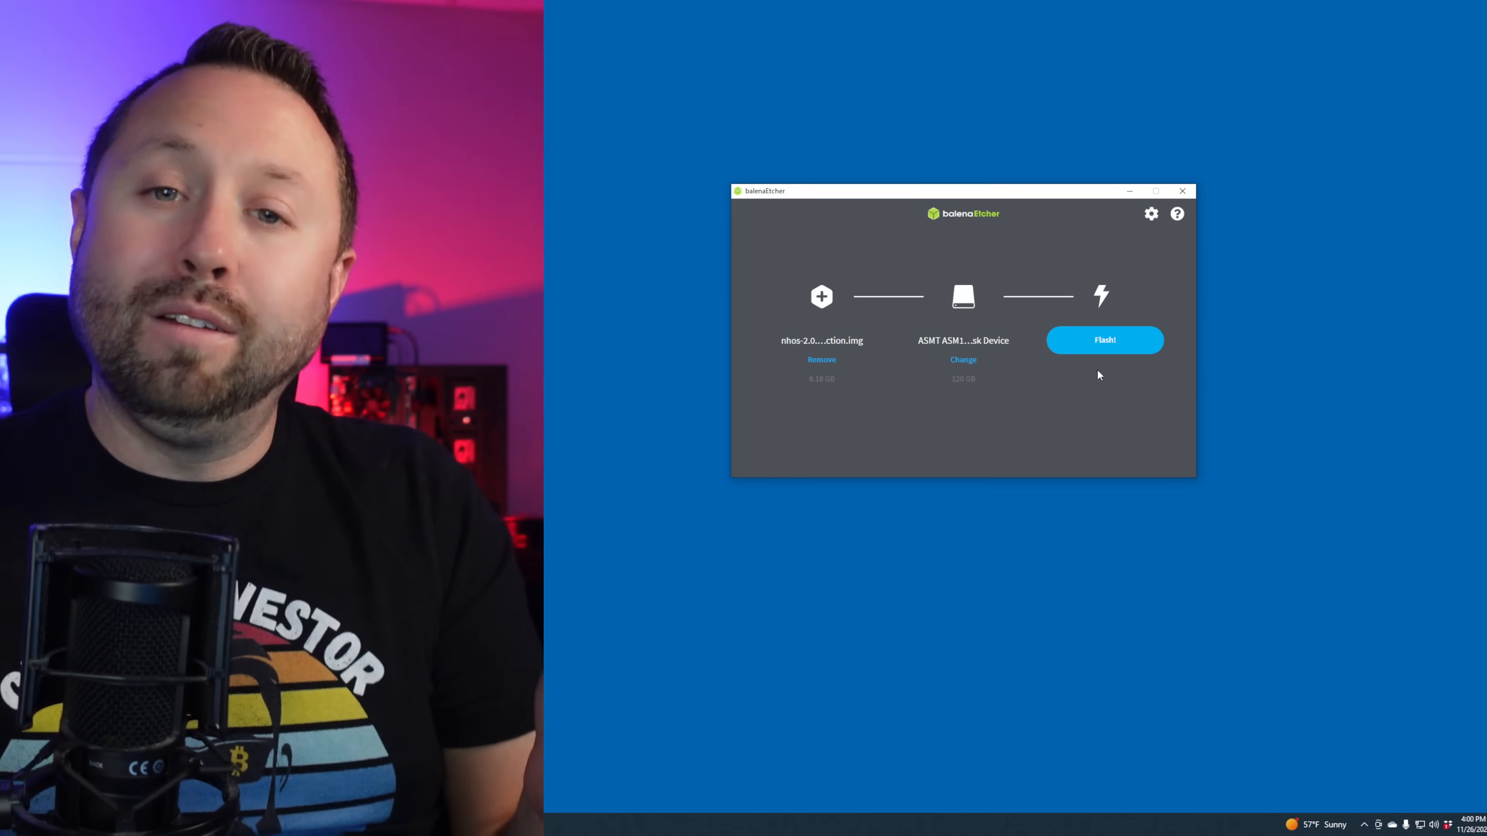
left_click(1103, 339)
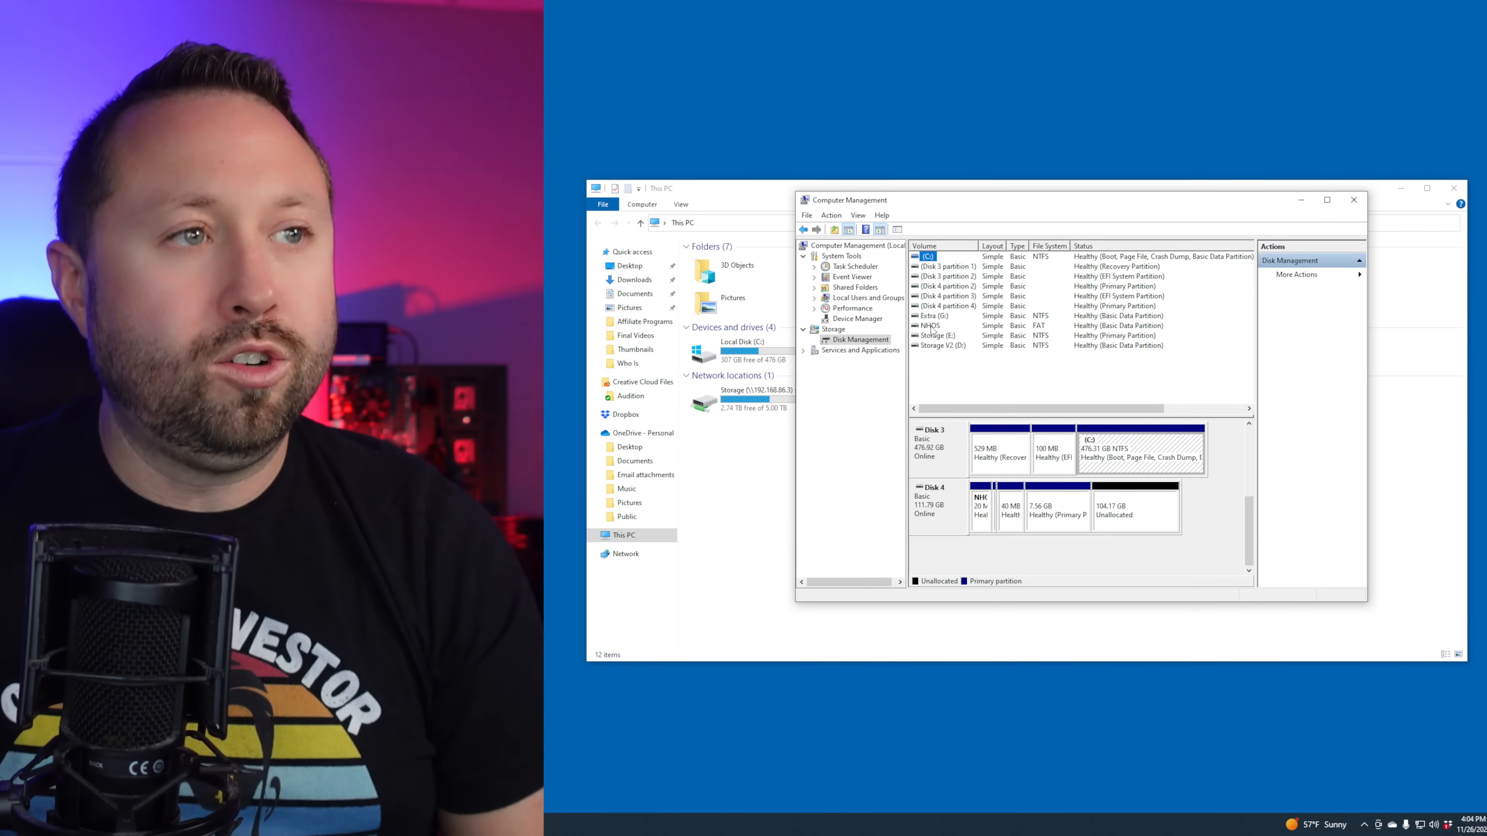
Assign drive letter F to the NHOS partition via Change Drive Letter and Paths.
left_click(930, 325)
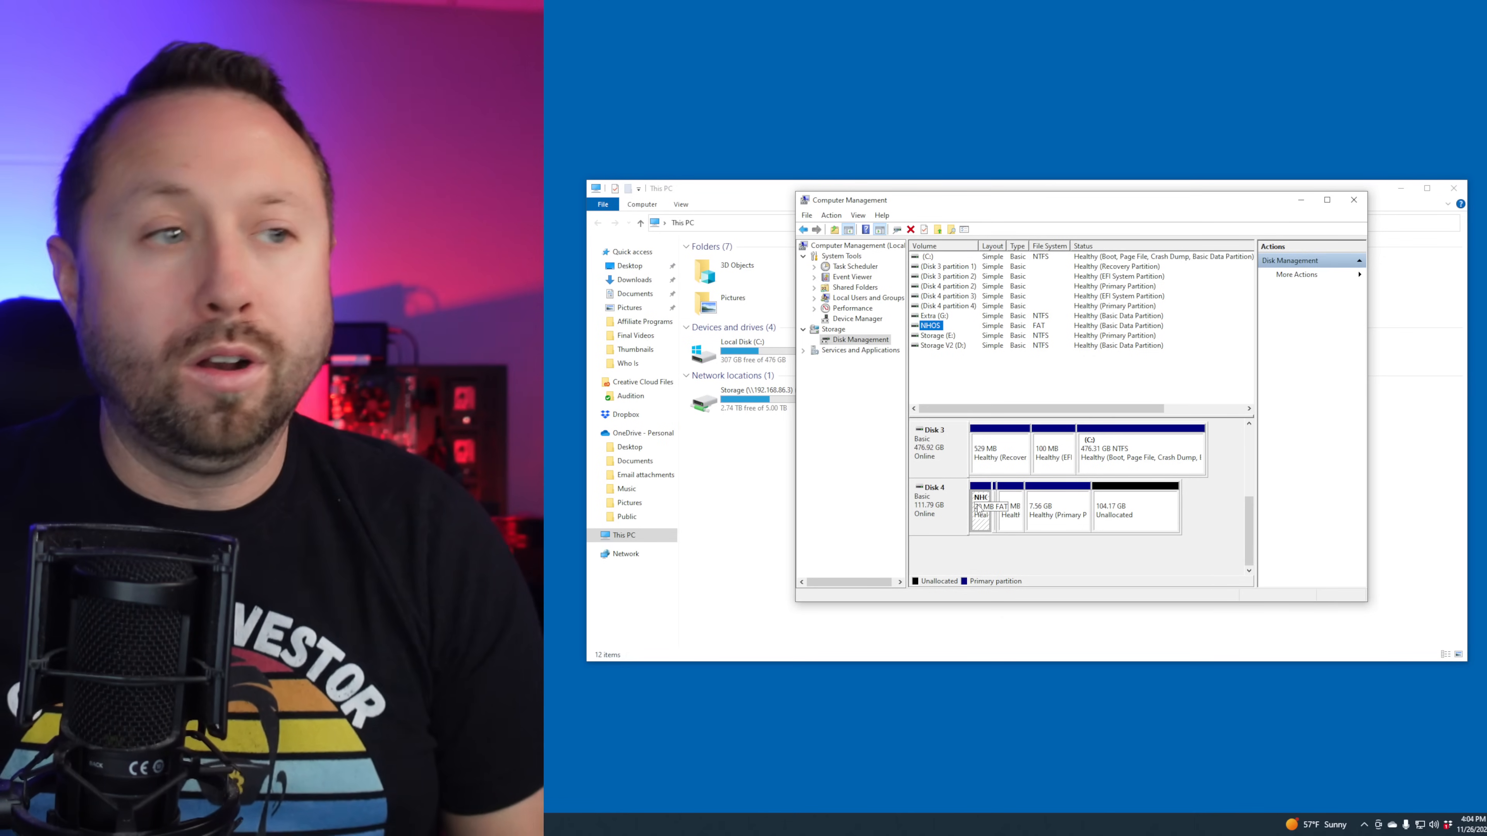
right_click(981, 507)
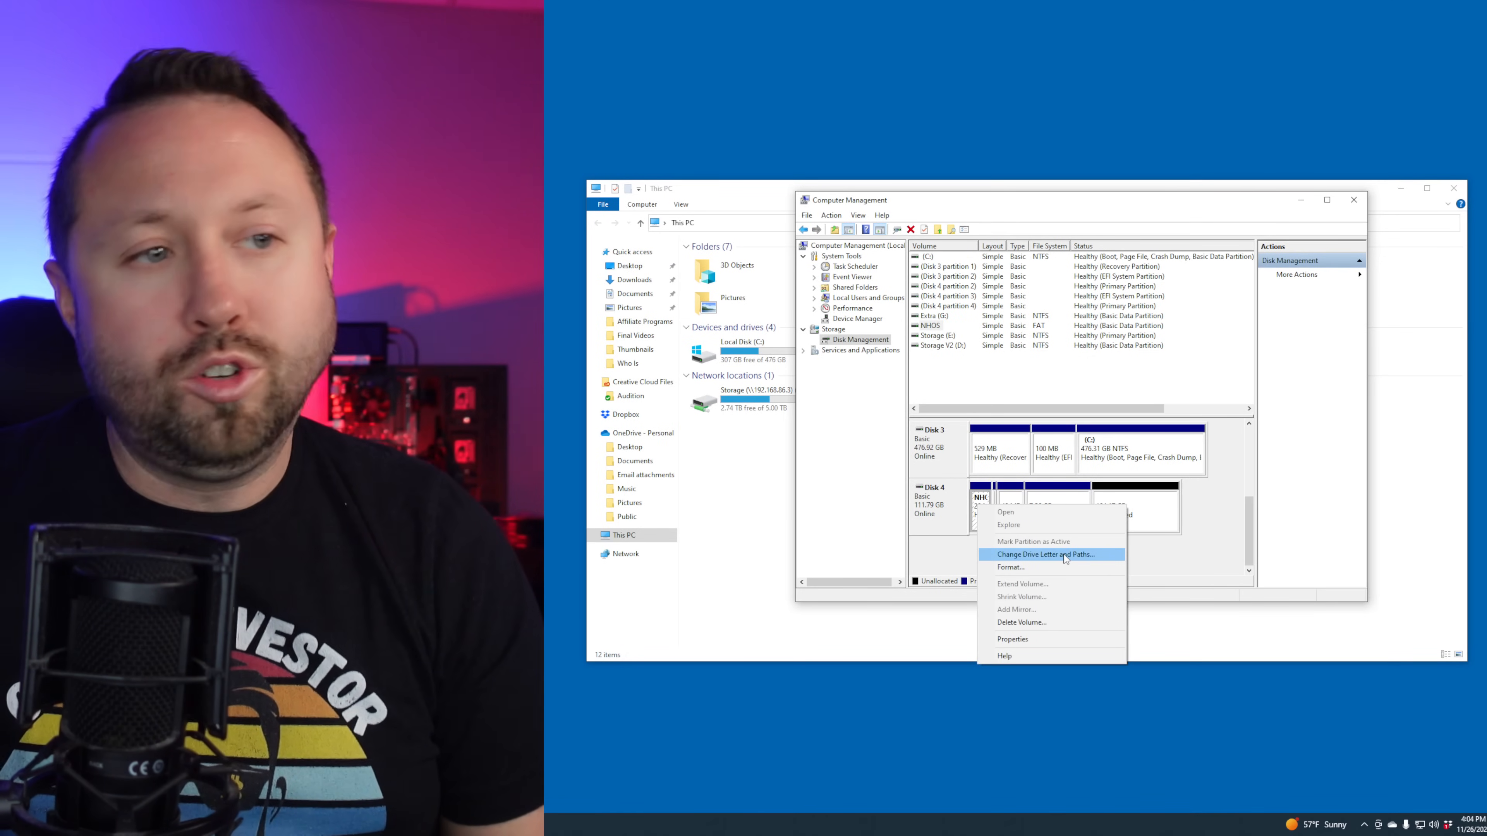
left_click(1043, 554)
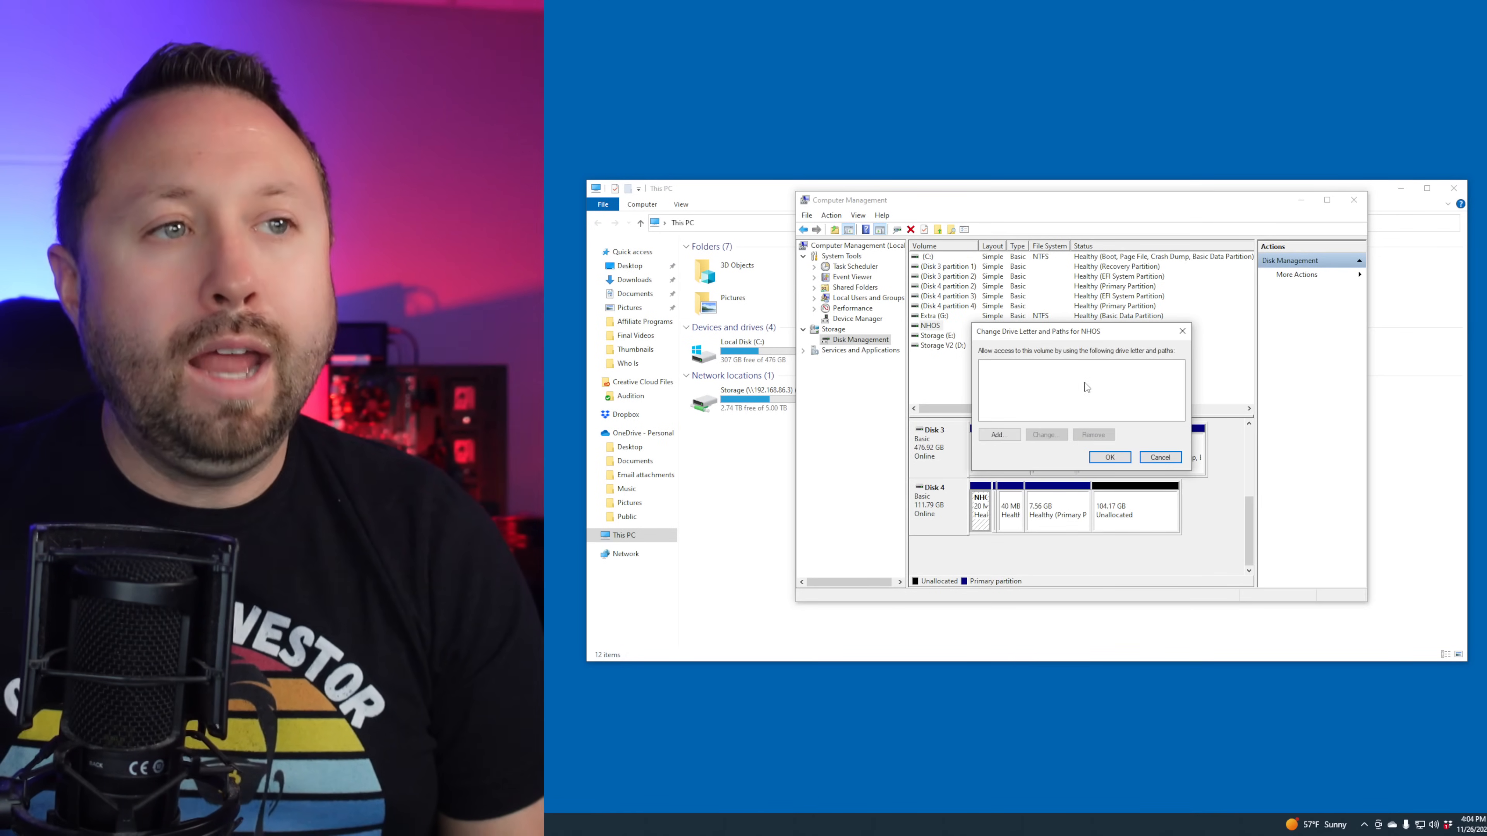
left_click(997, 434)
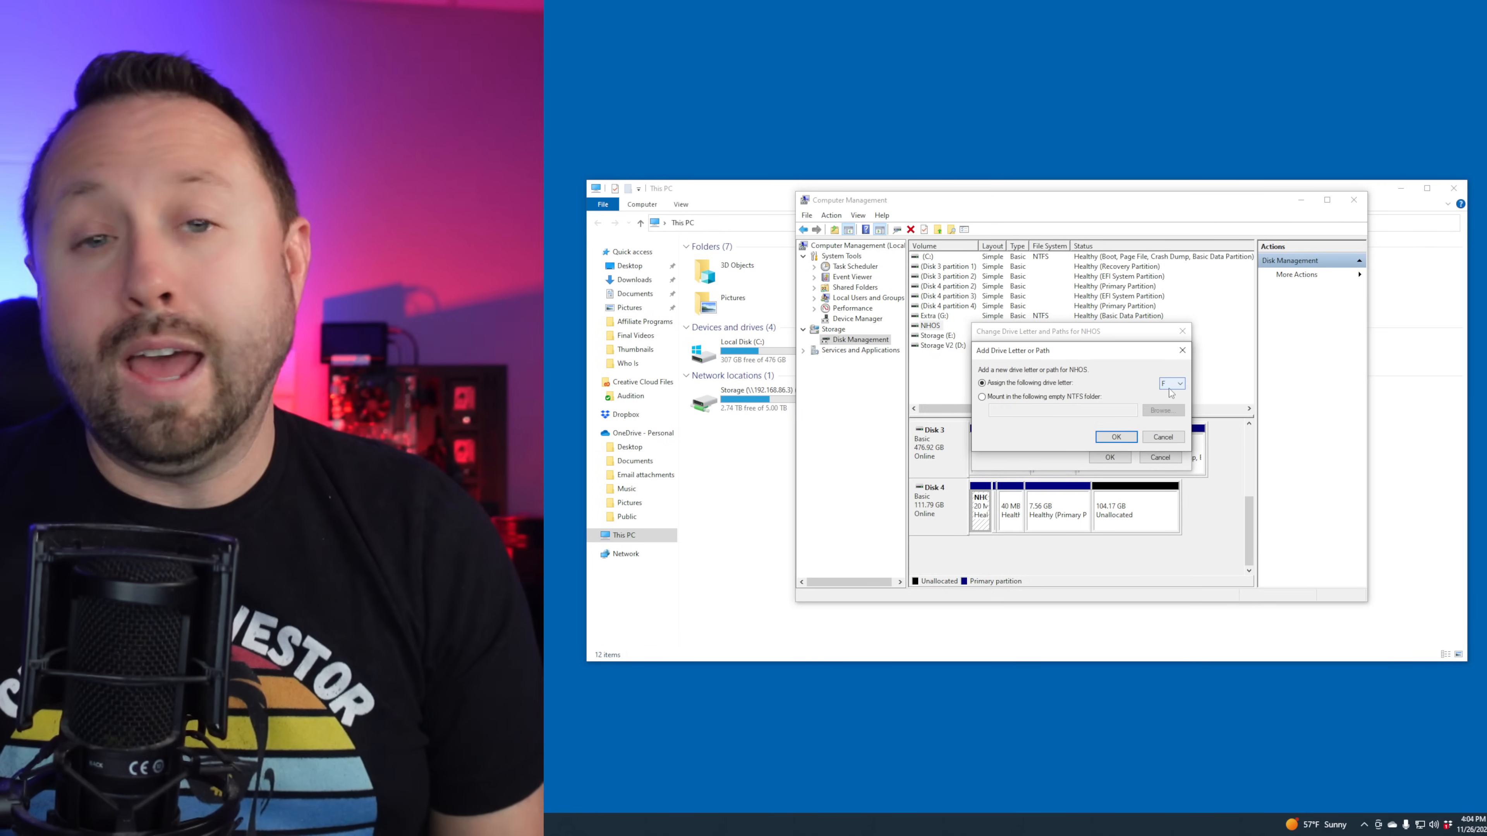
left_click(1115, 437)
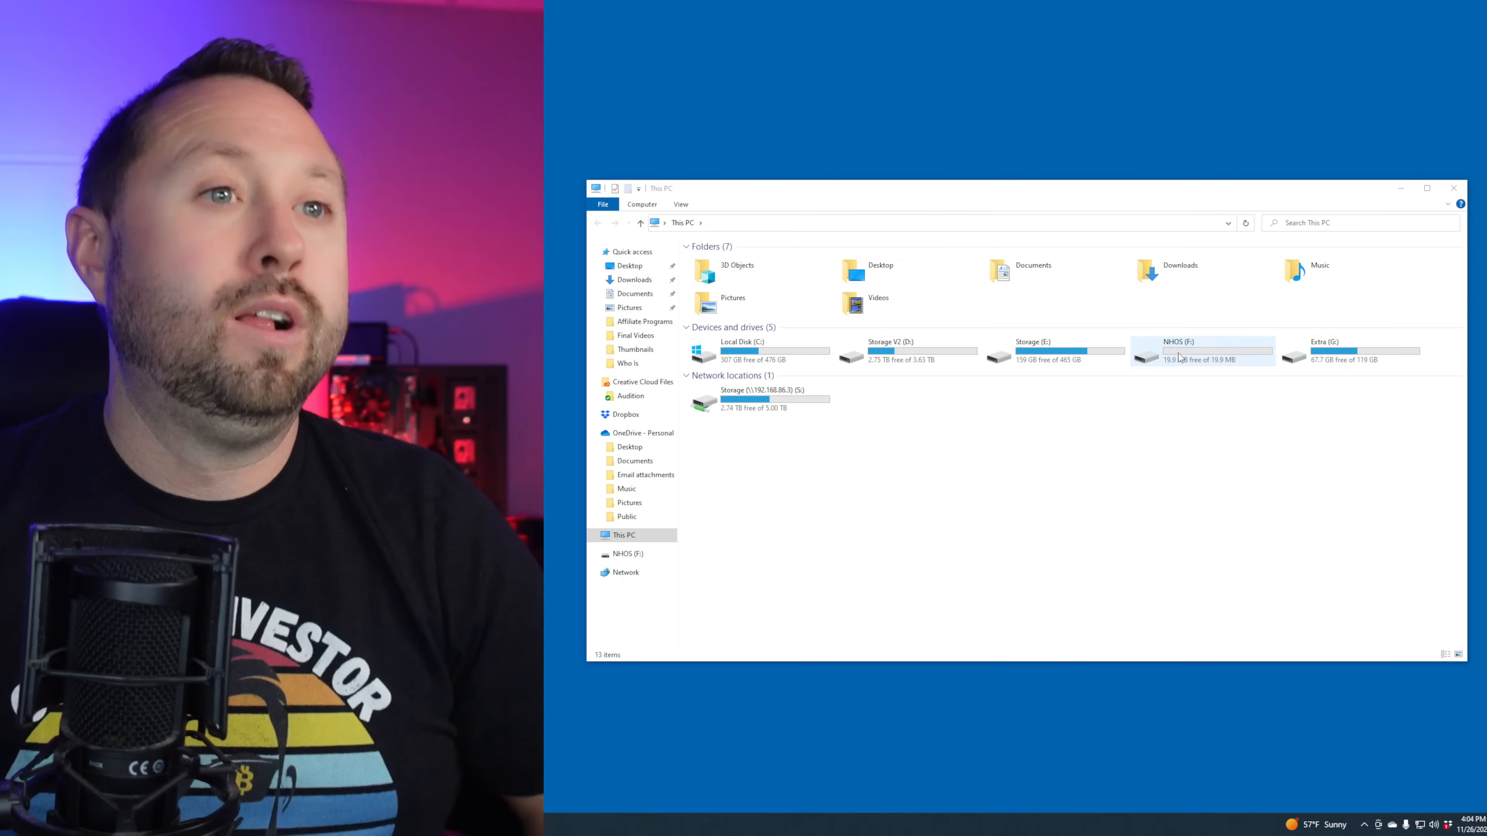
Open NHOS (F:) and open its configuration.json in Notepad.
double_click(1179, 351)
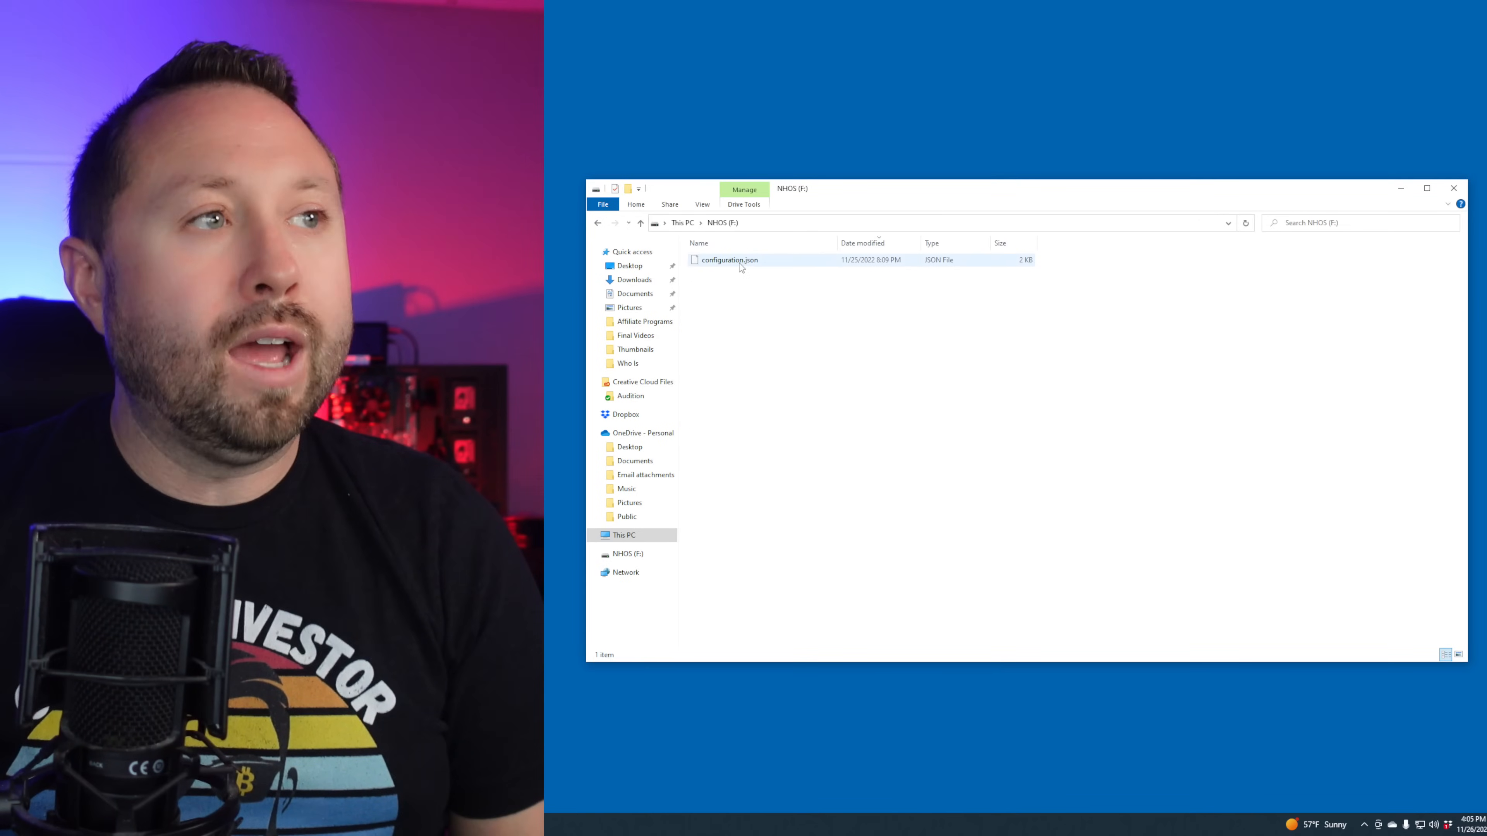
mouse_move(730, 261)
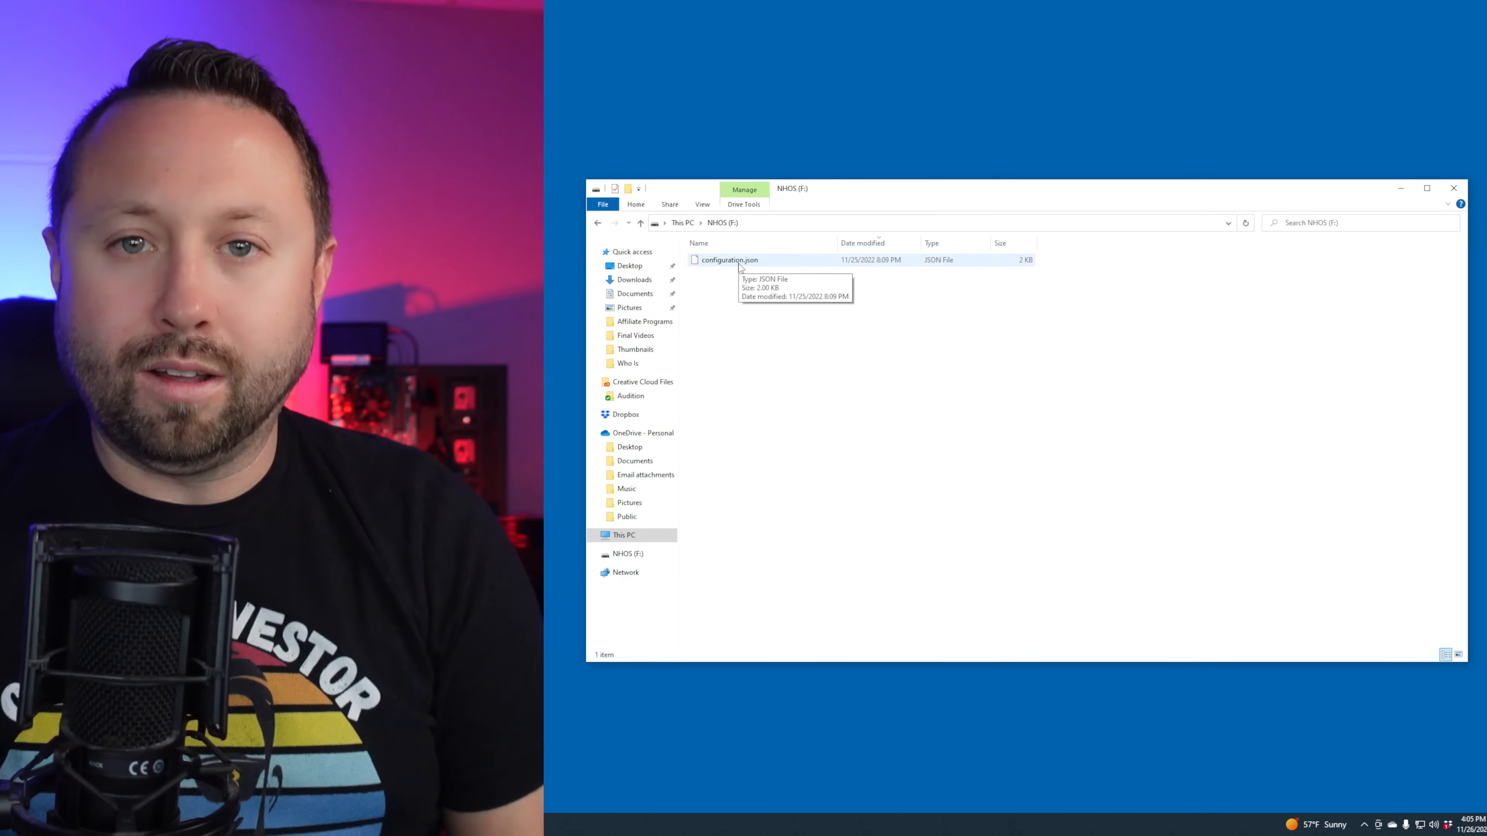
double_click(728, 261)
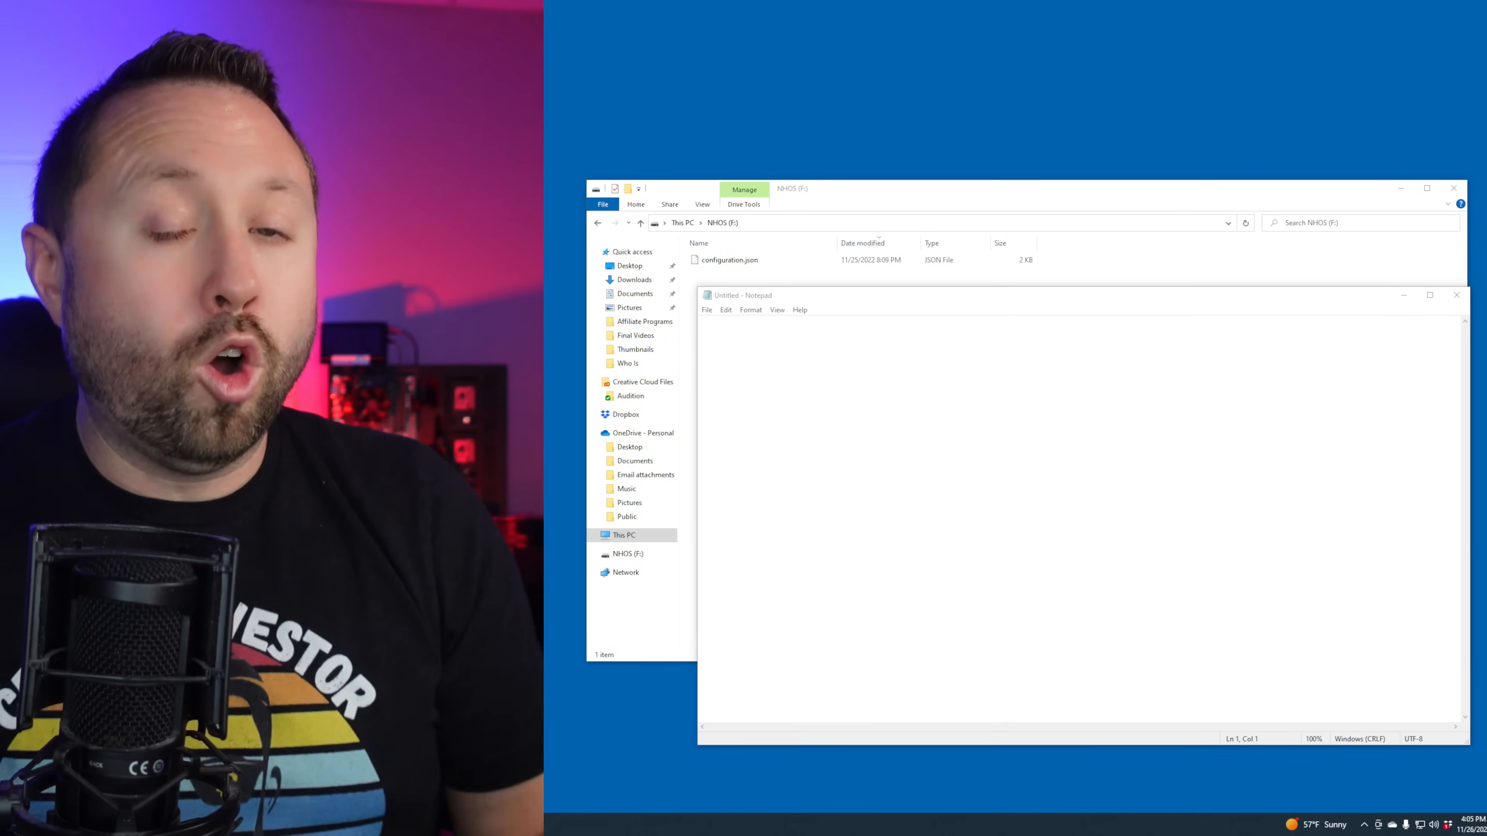
mouse_move(845, 222)
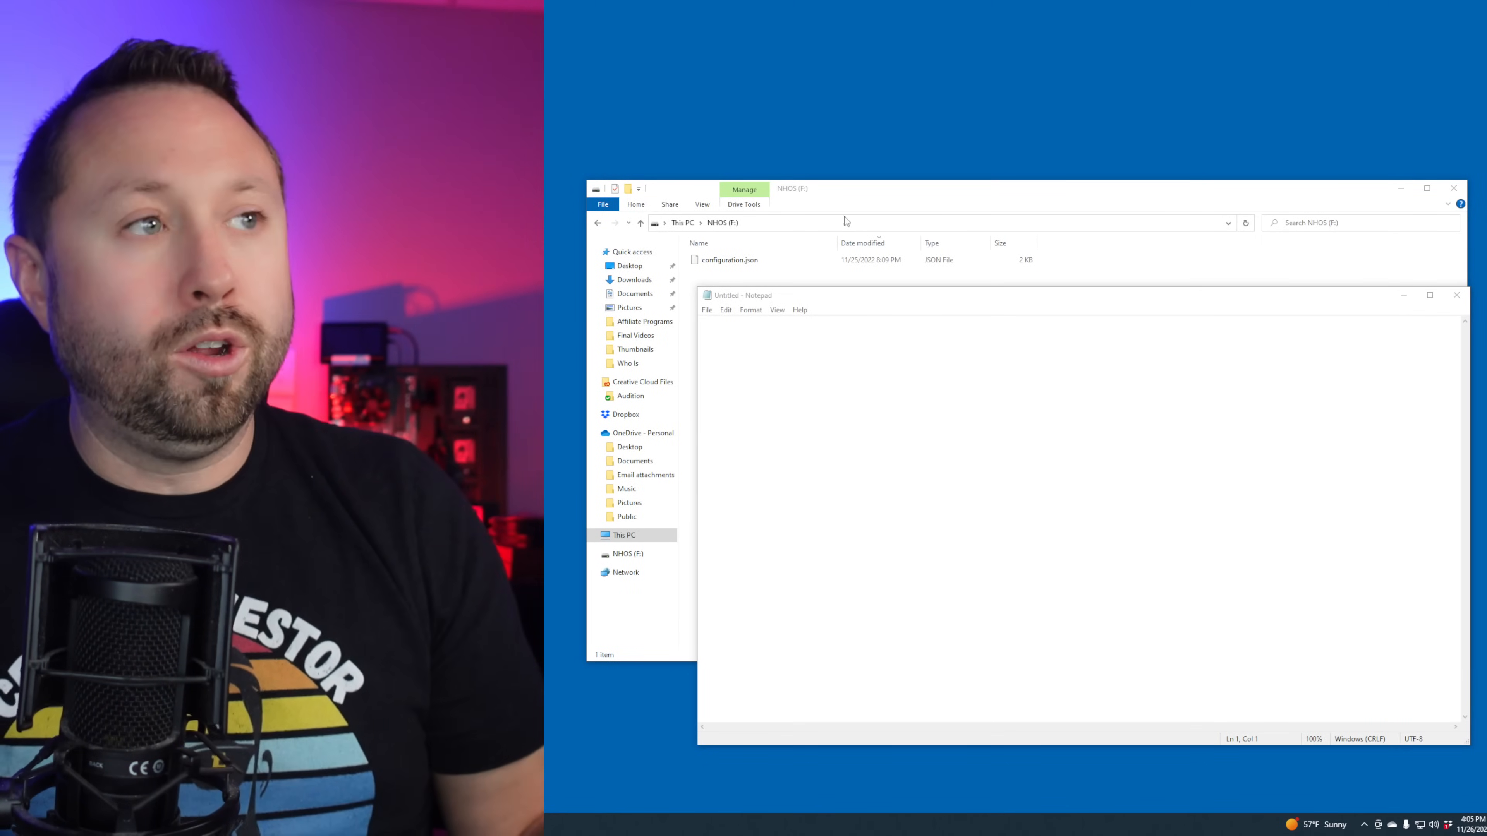
left_click(728, 260)
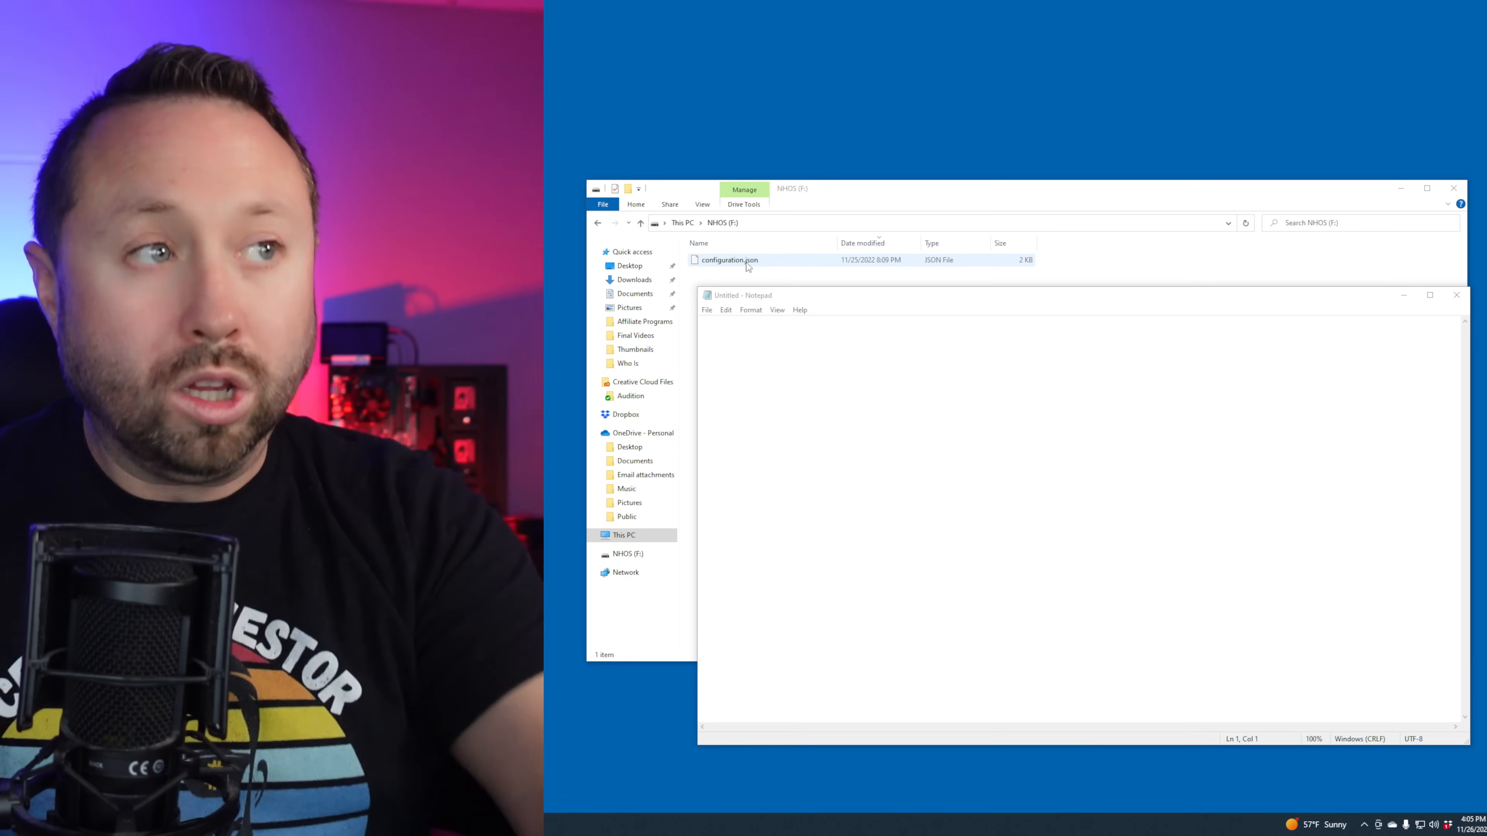
double_click(730, 260)
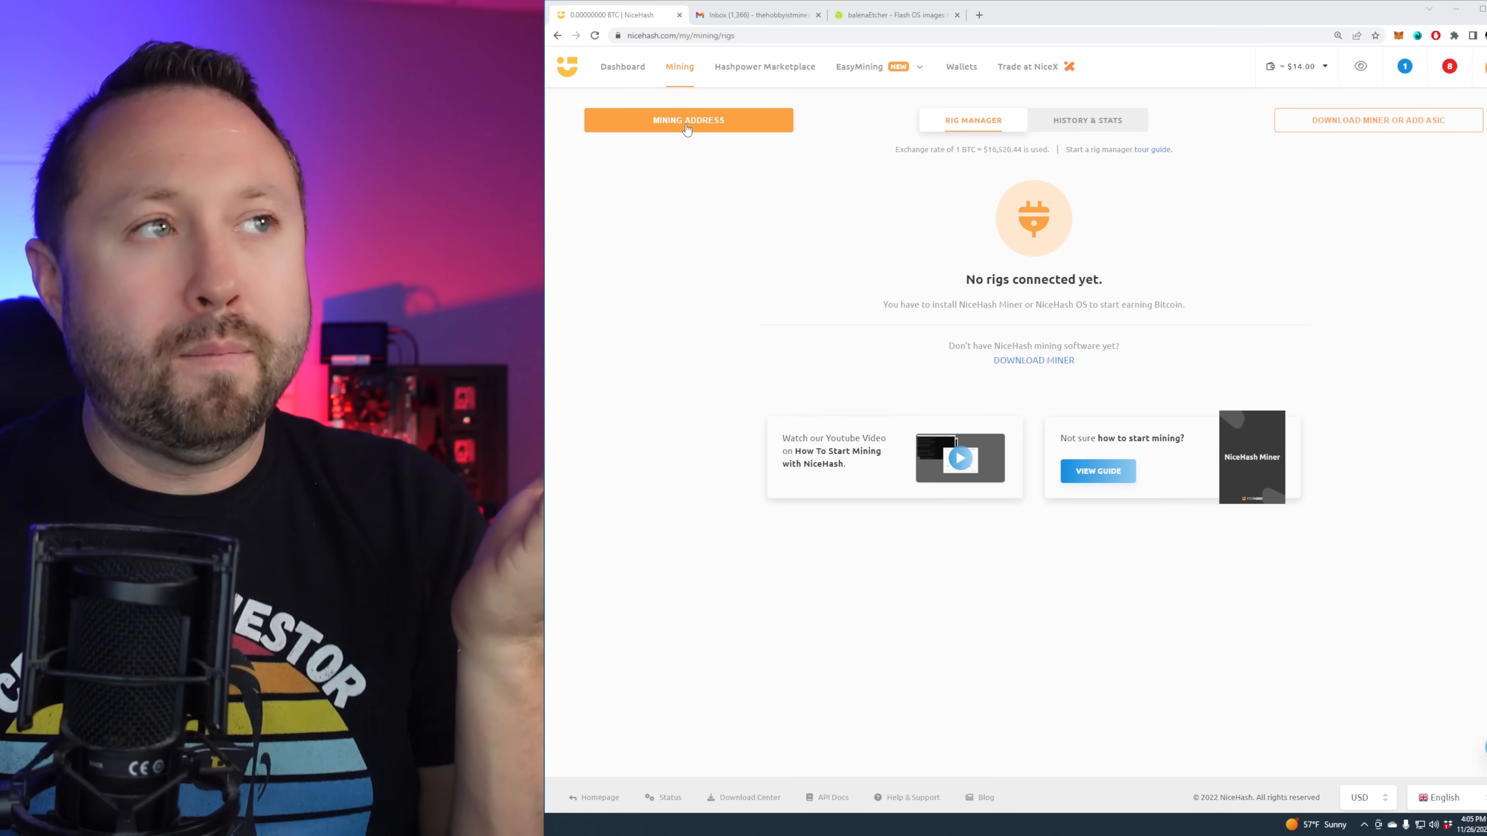
Show the account's mining address on the NiceHash Rig Manager page.
left_click(688, 120)
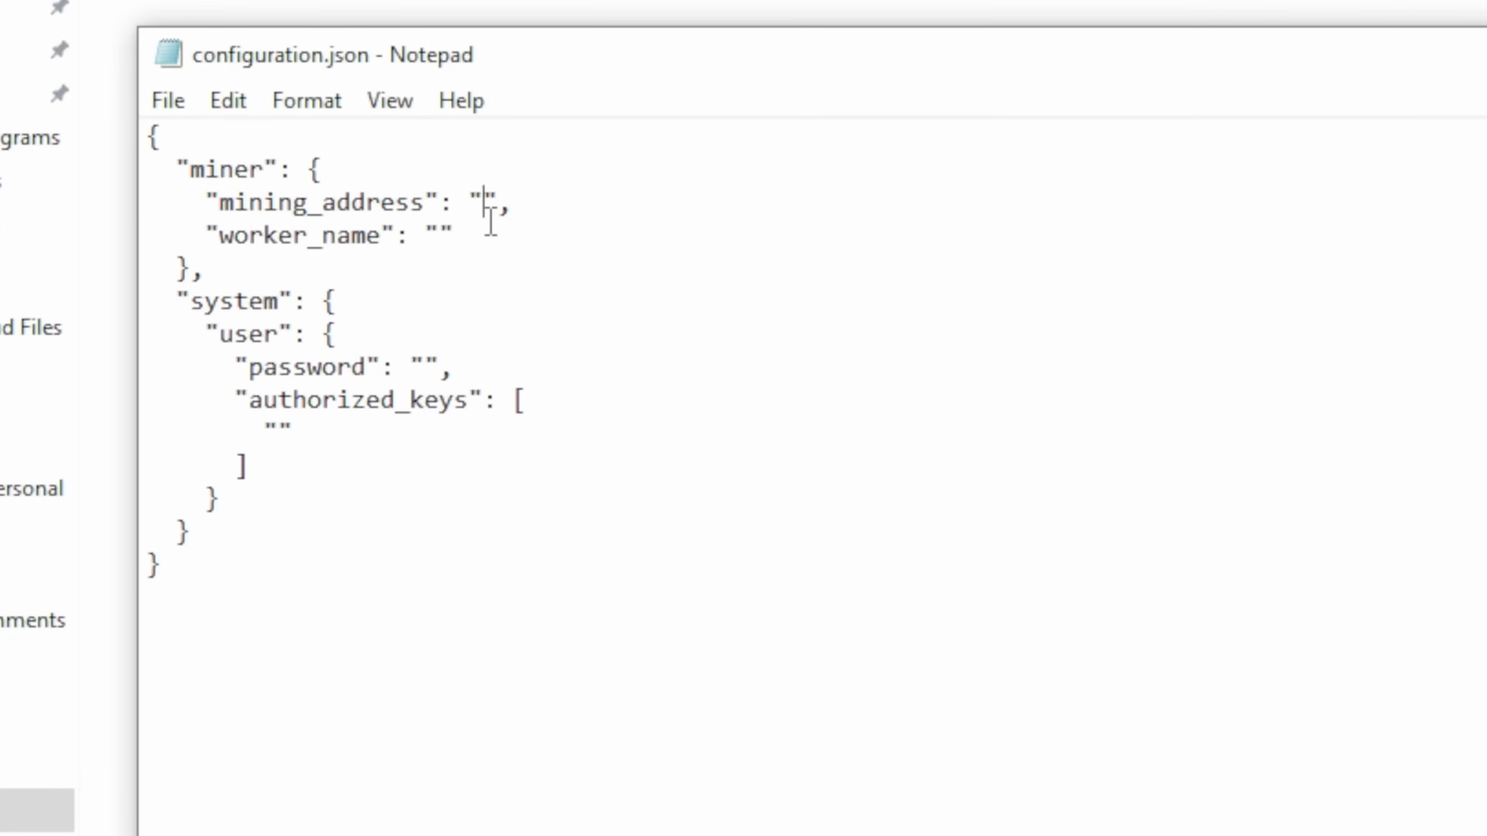
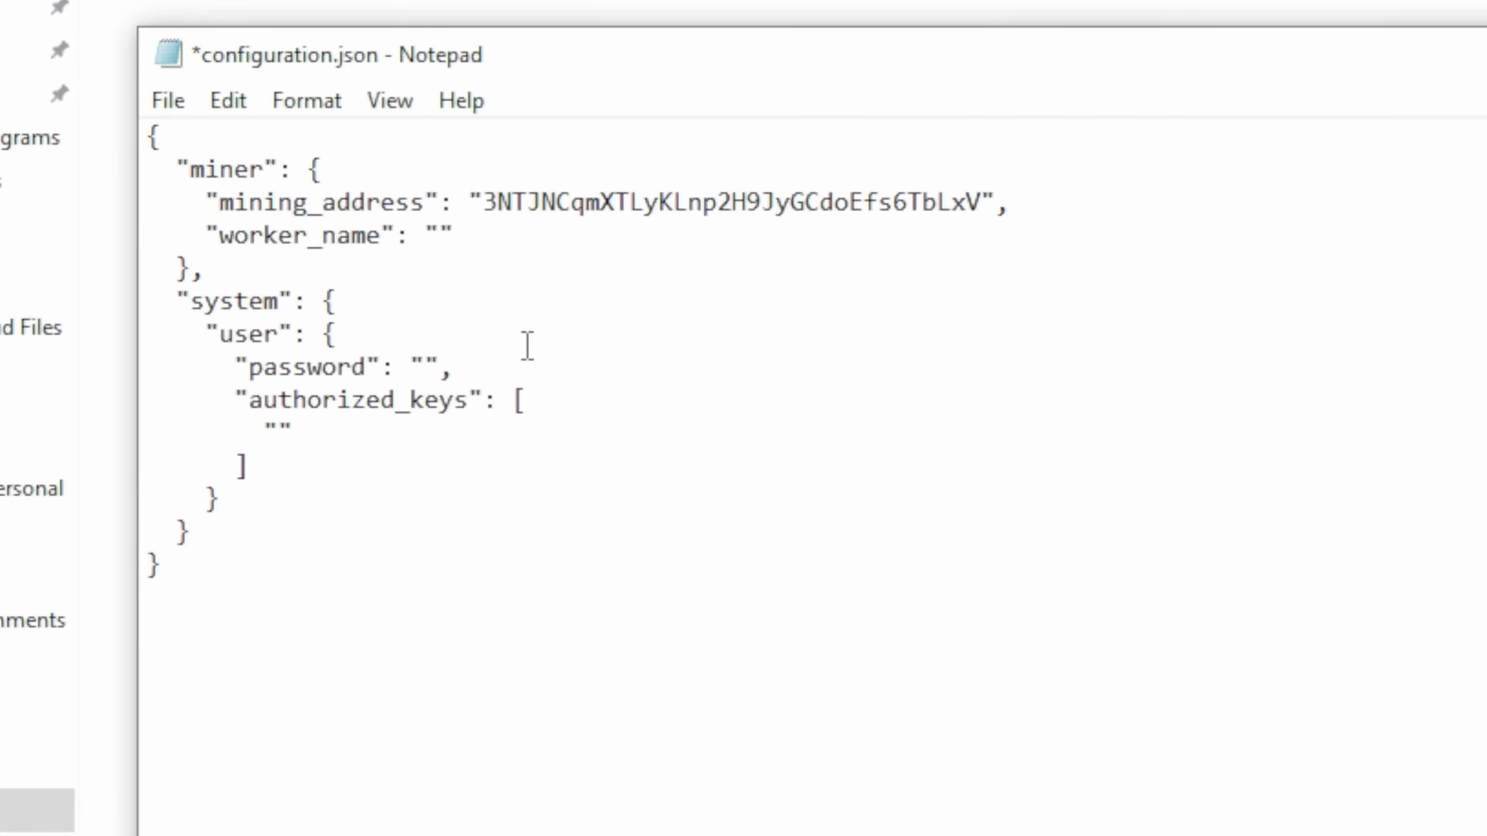
left_click(991, 202)
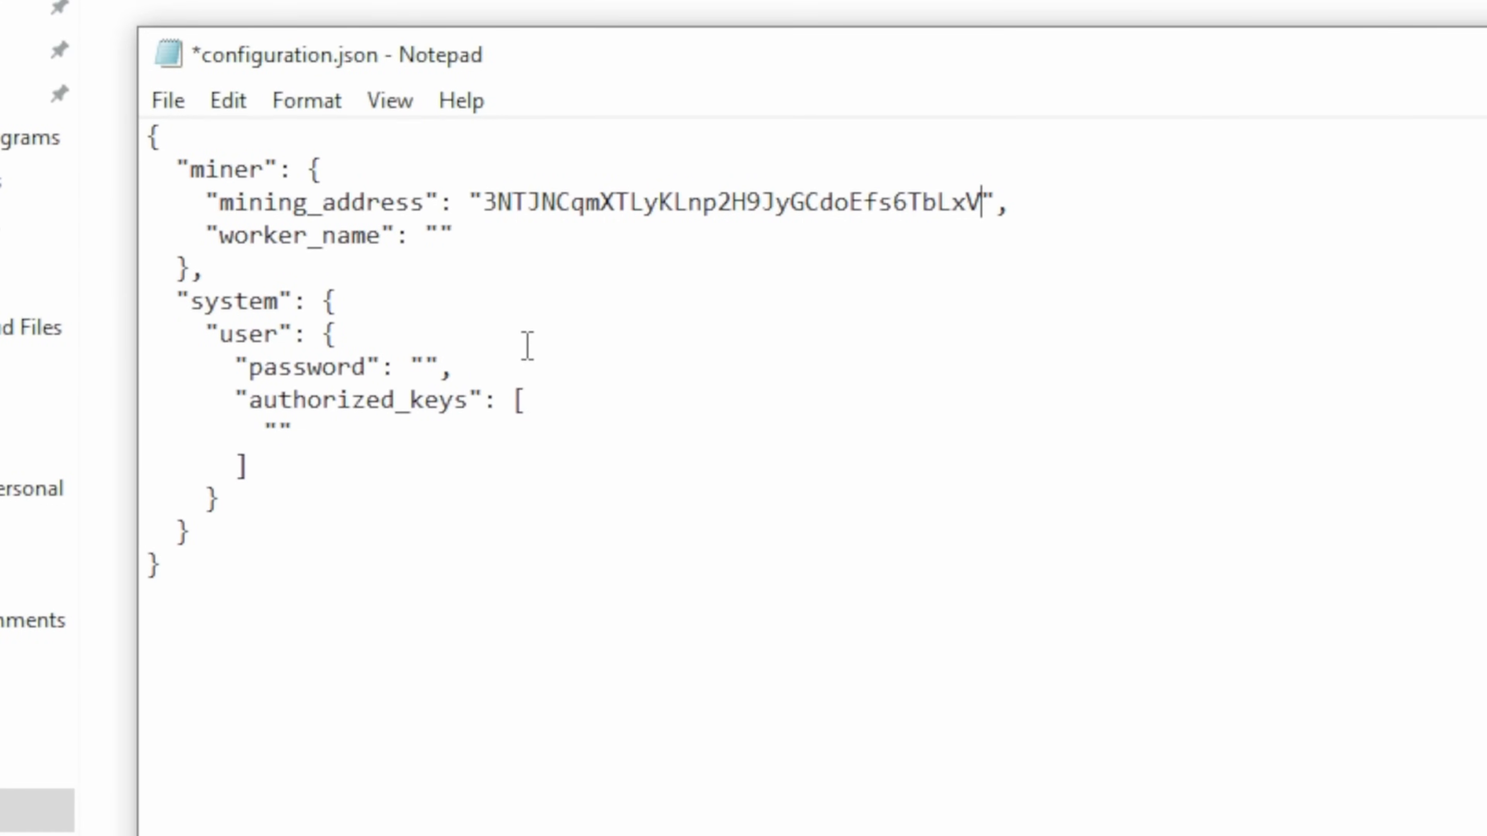
mouse_move(389, 271)
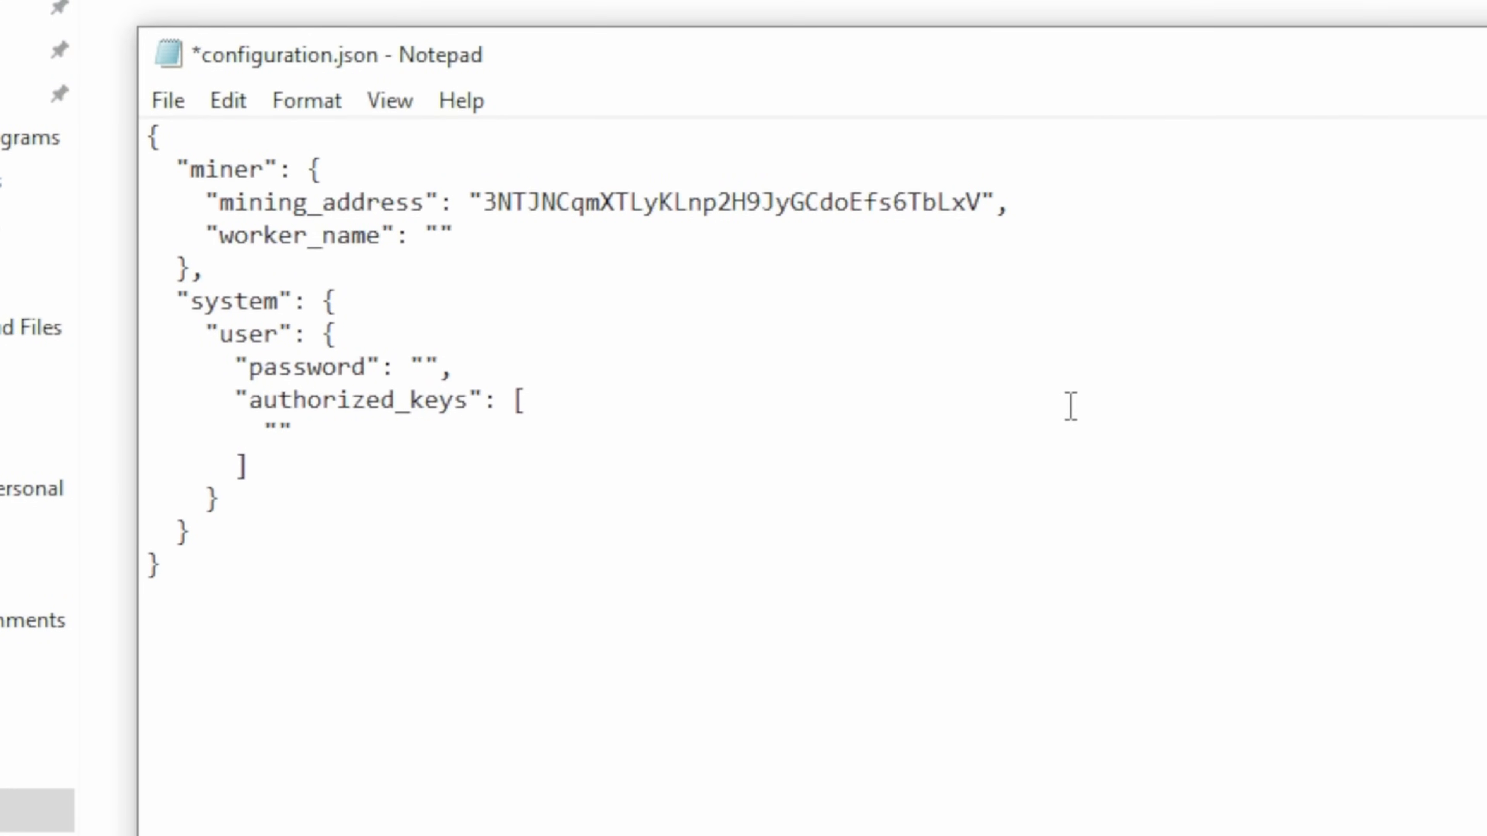
type("Changling")
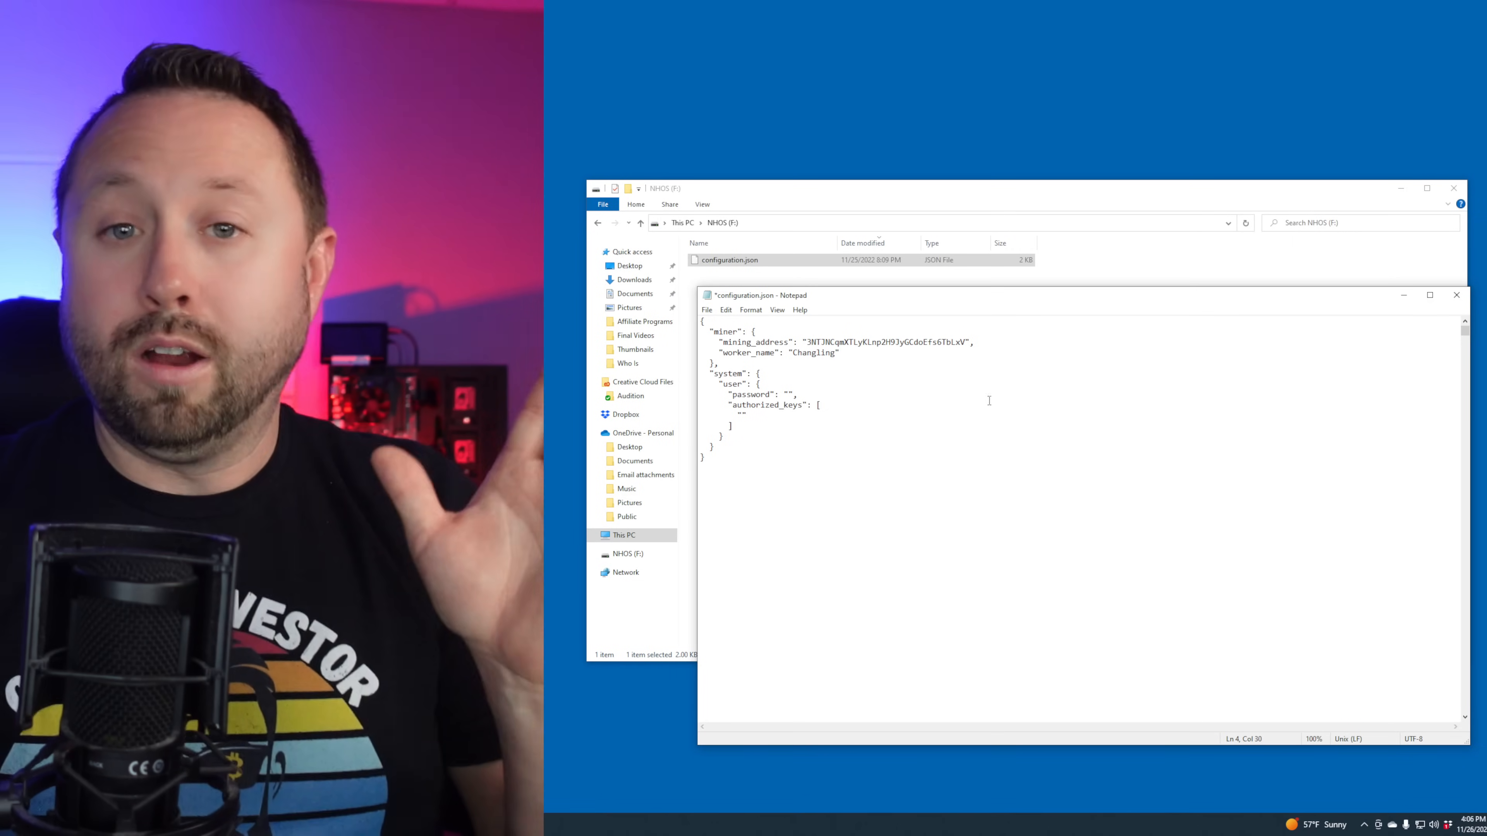
left_click(706, 310)
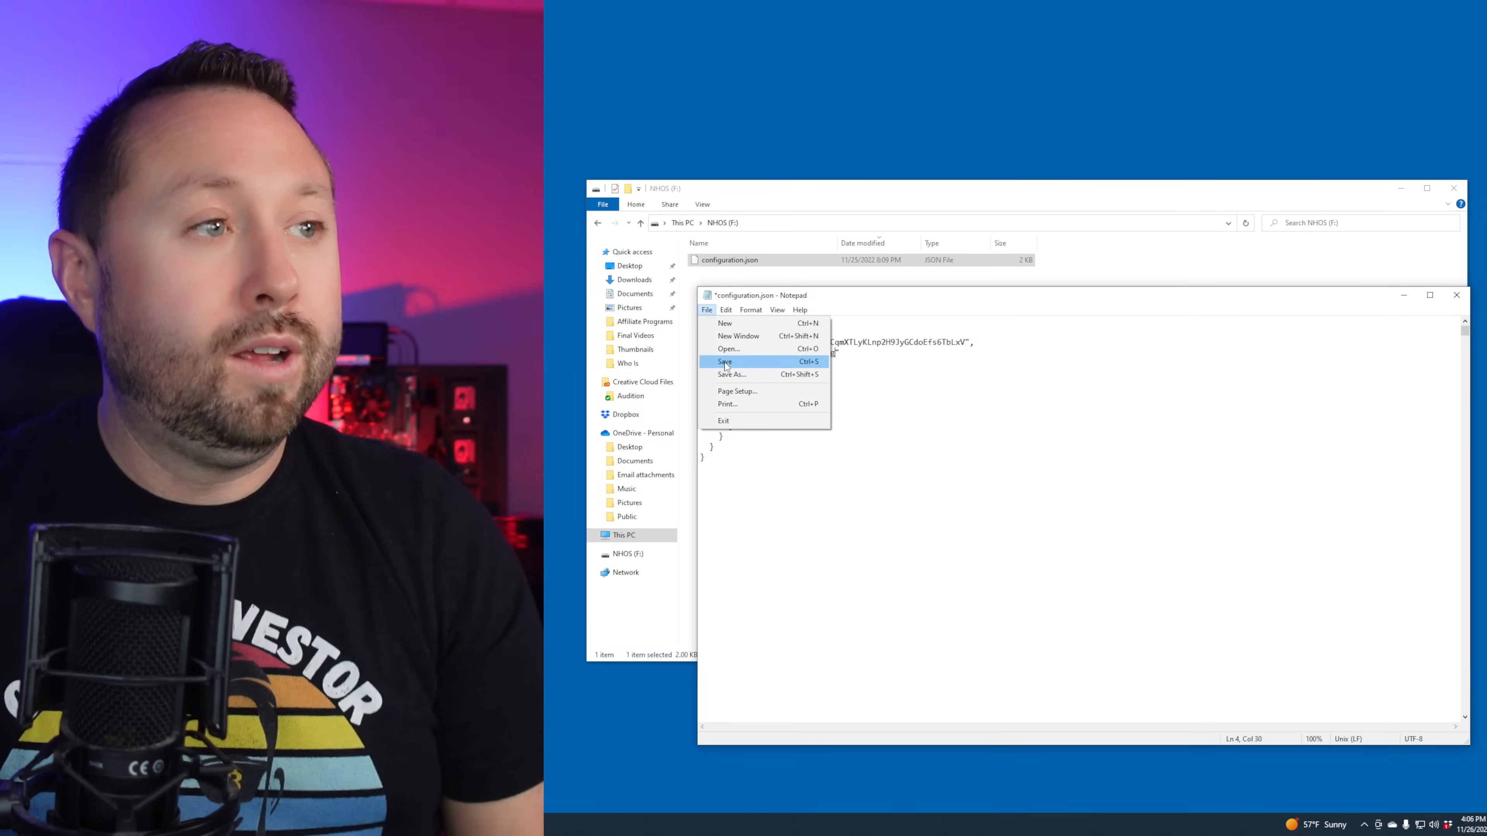
left_click(724, 362)
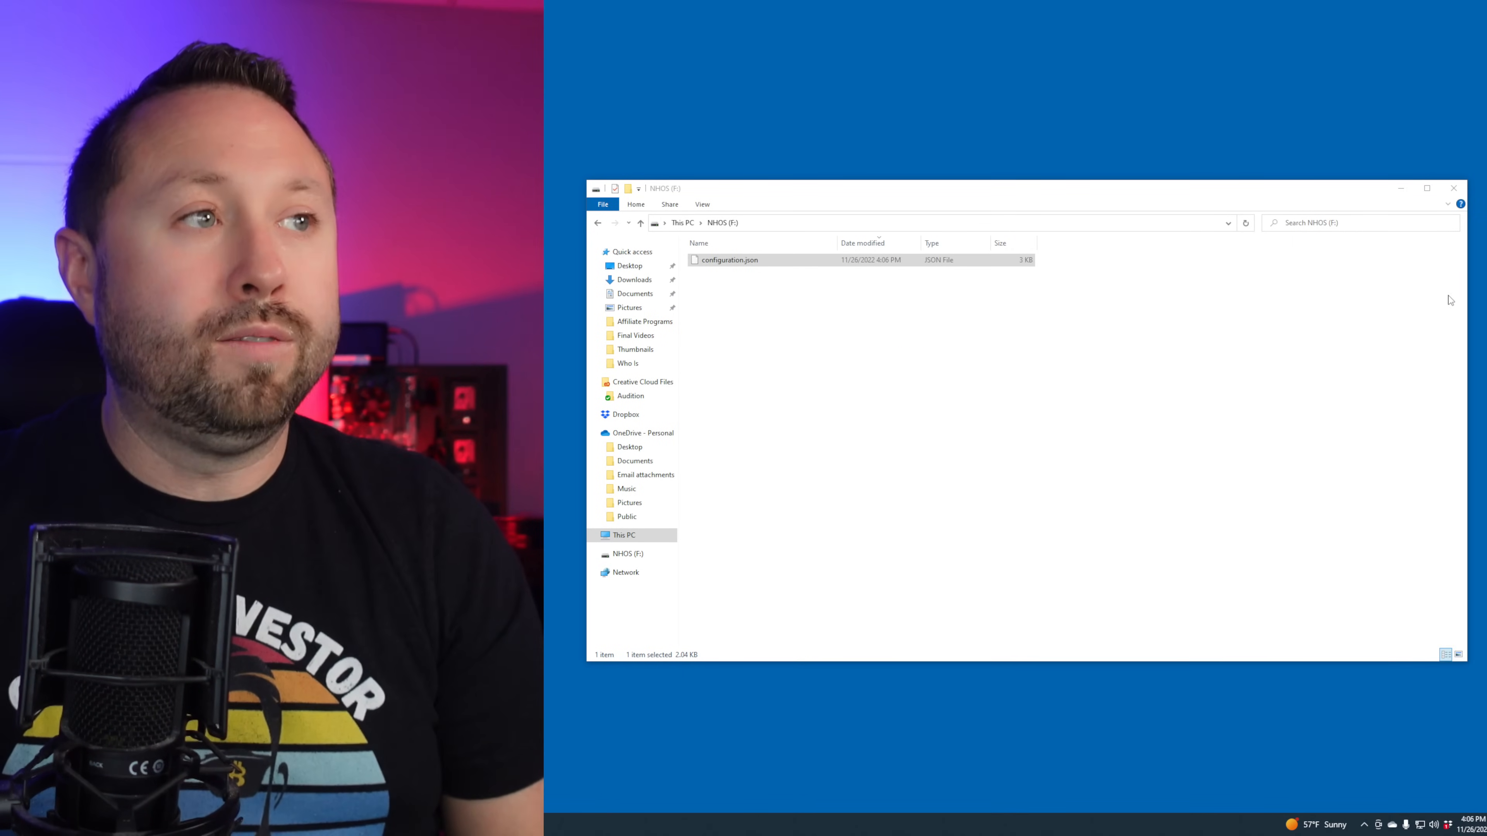
left_click(1453, 188)
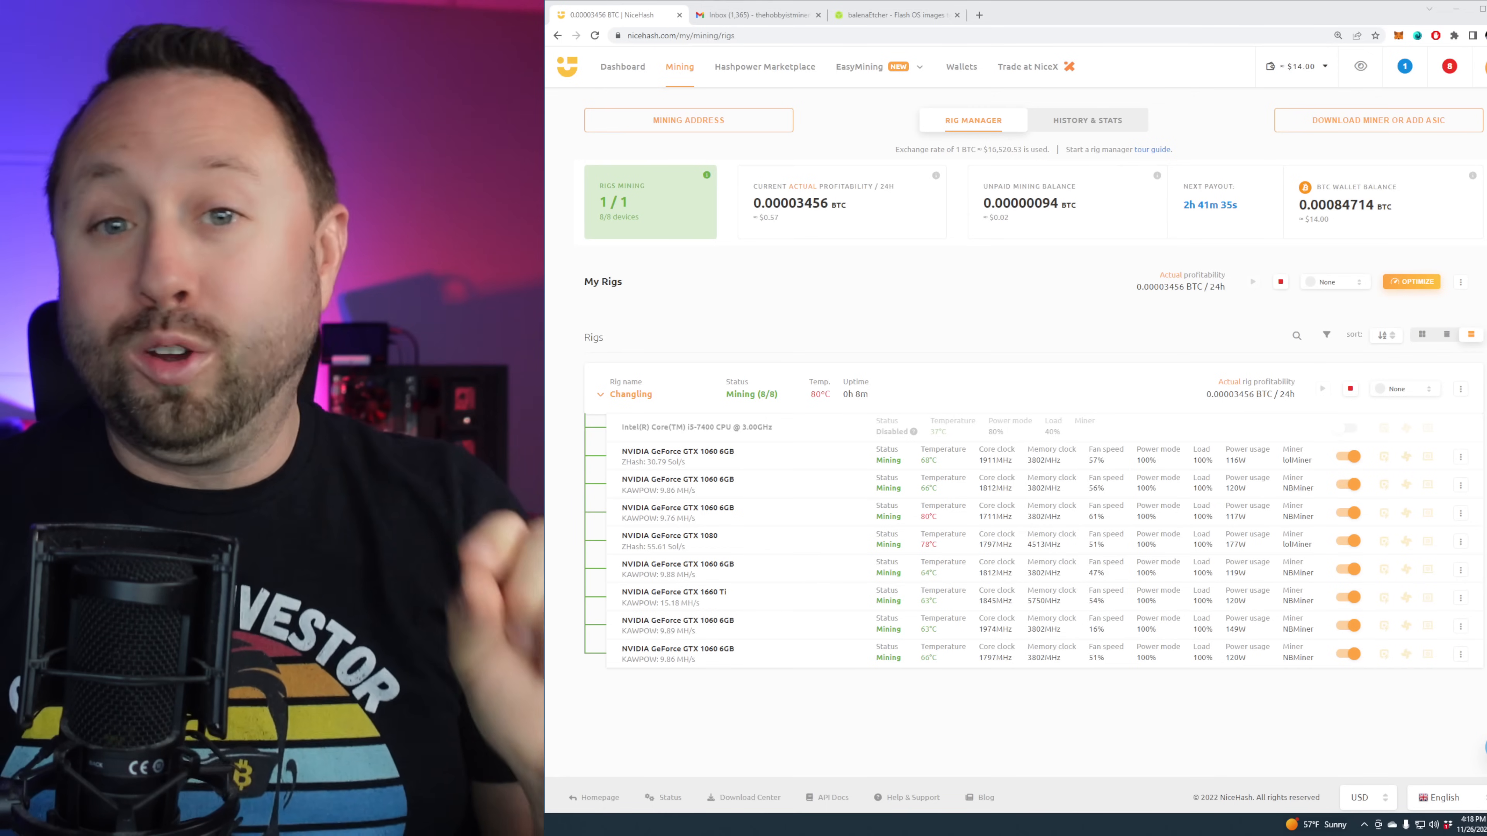
mouse_move(1108, 434)
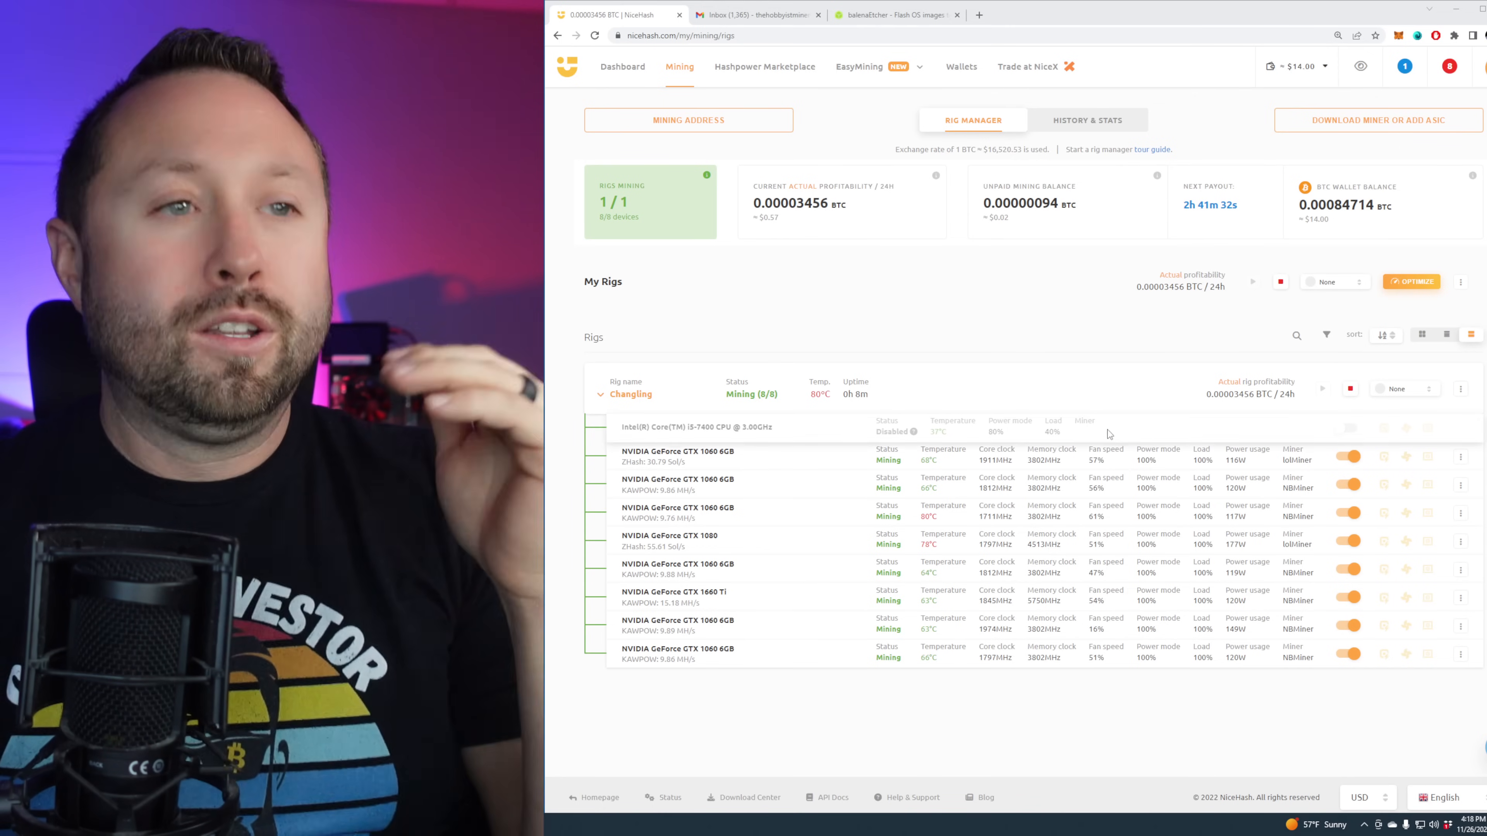
mouse_move(1025, 369)
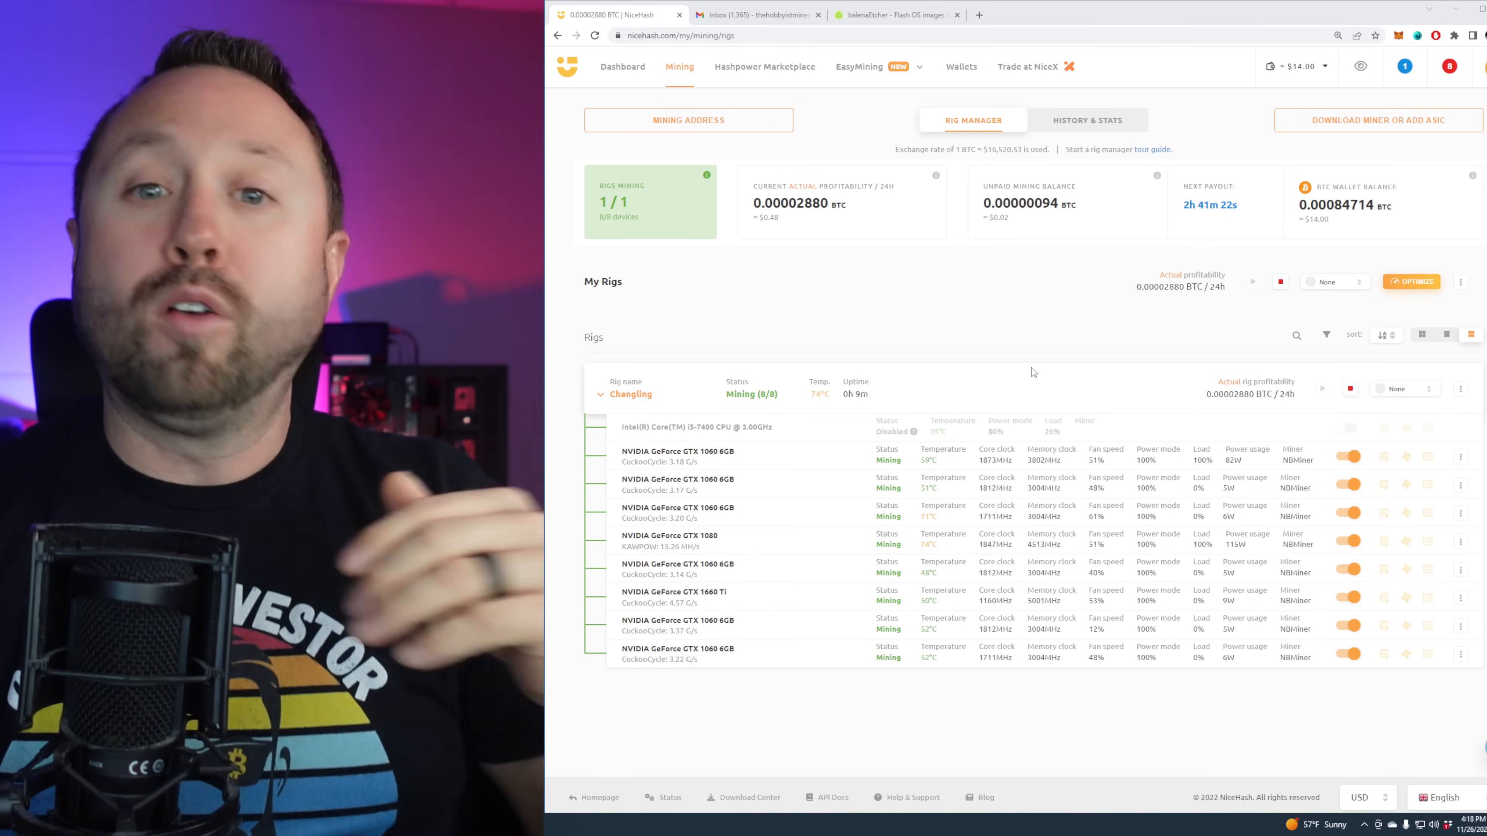
mouse_move(1184, 327)
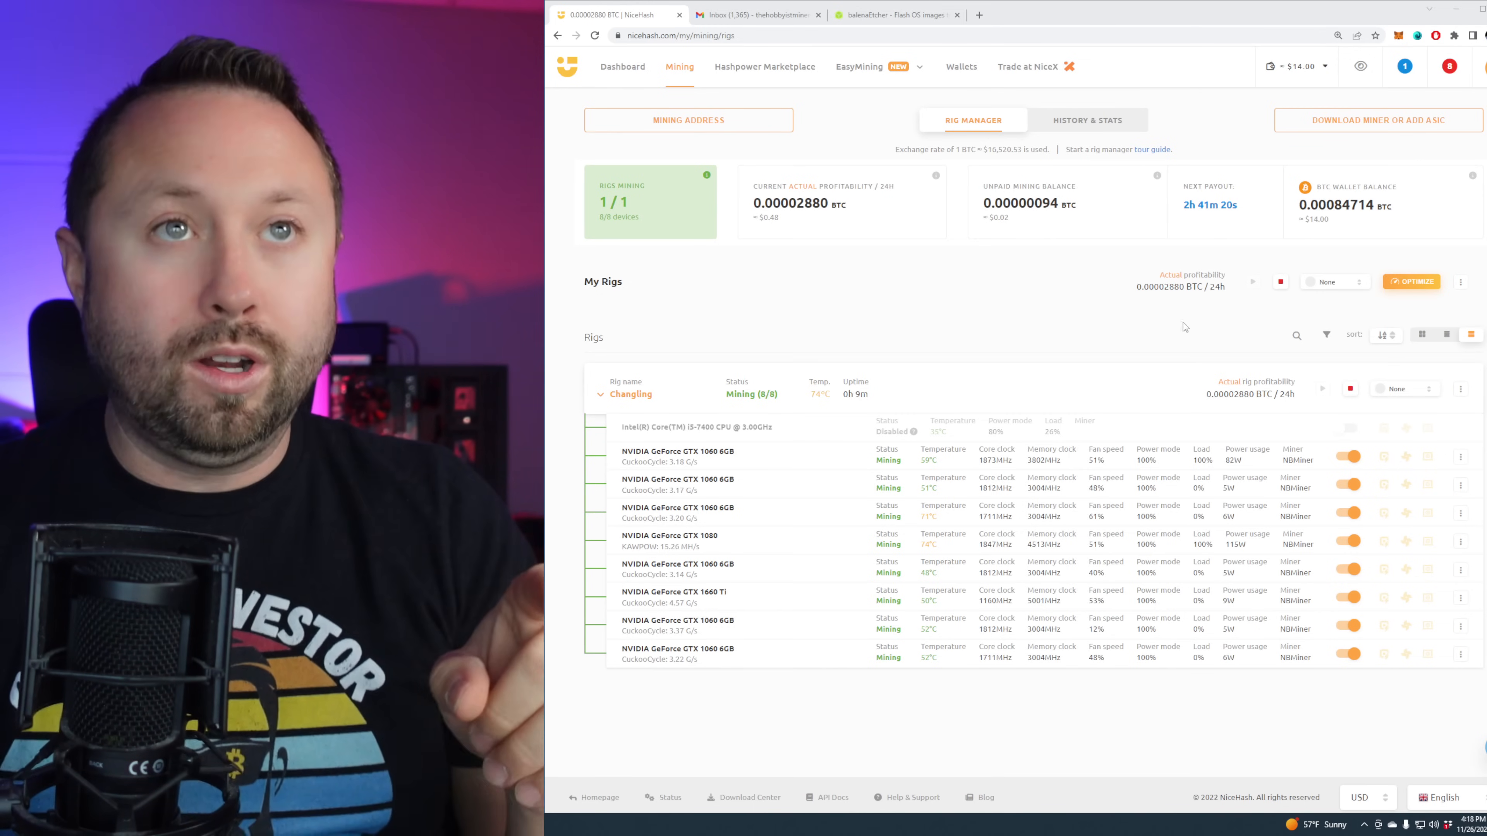
mouse_move(1416, 282)
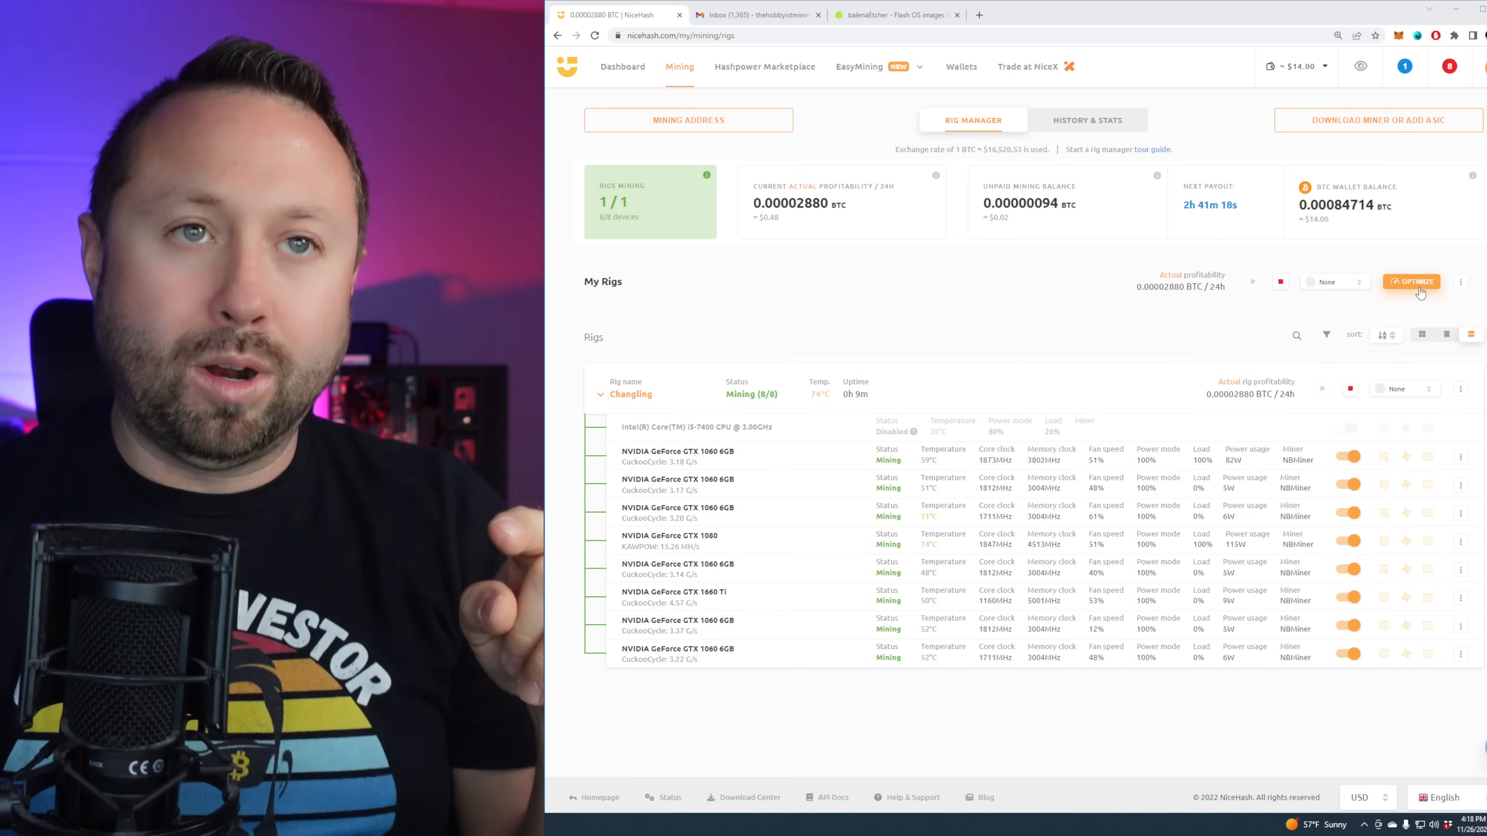
In the rig's Optimize panel, set Algorithm to All Algorithms and open the Miner list.
left_click(1412, 282)
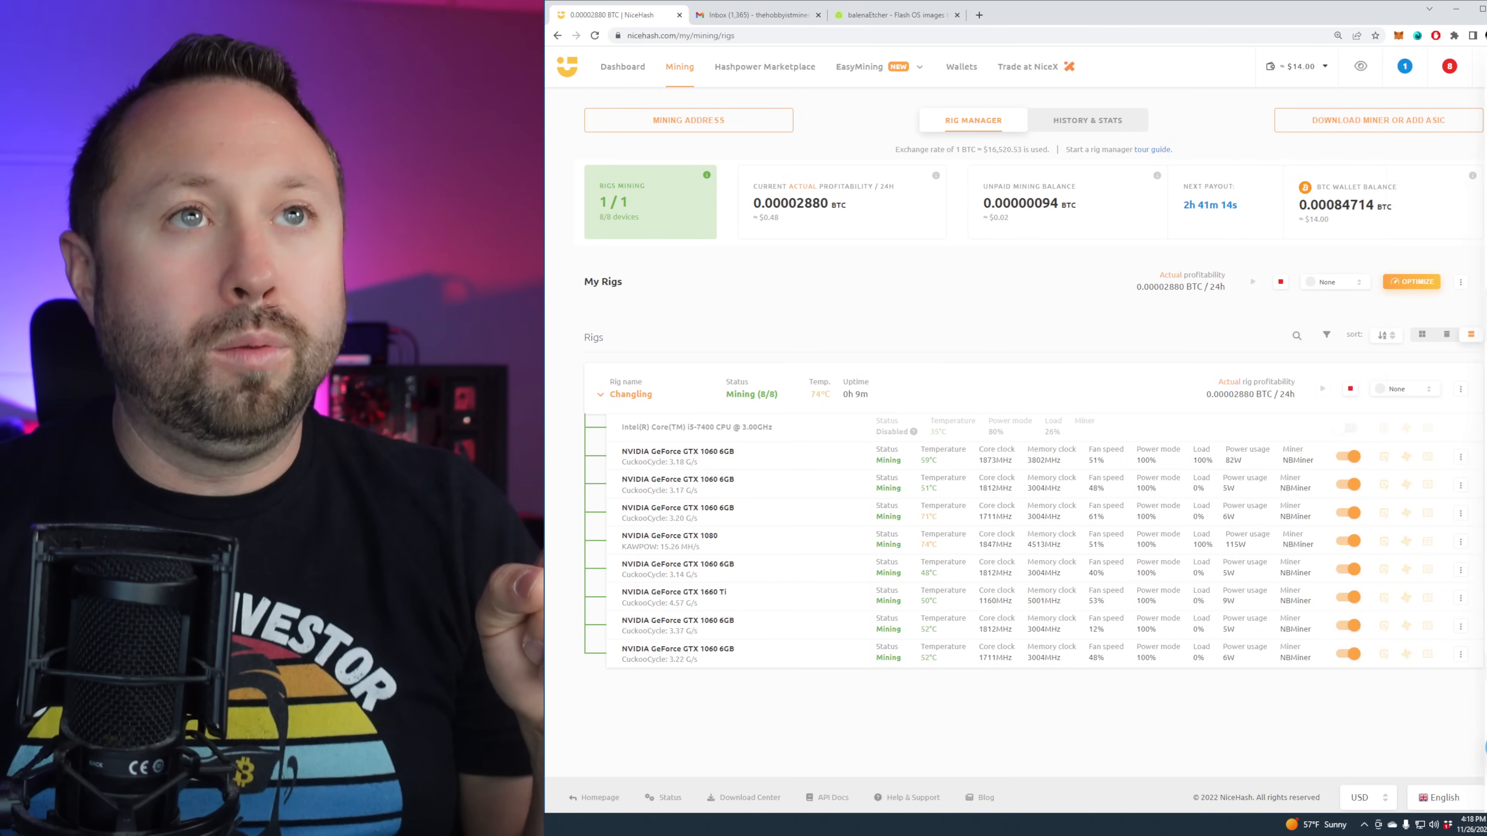
left_click(1412, 280)
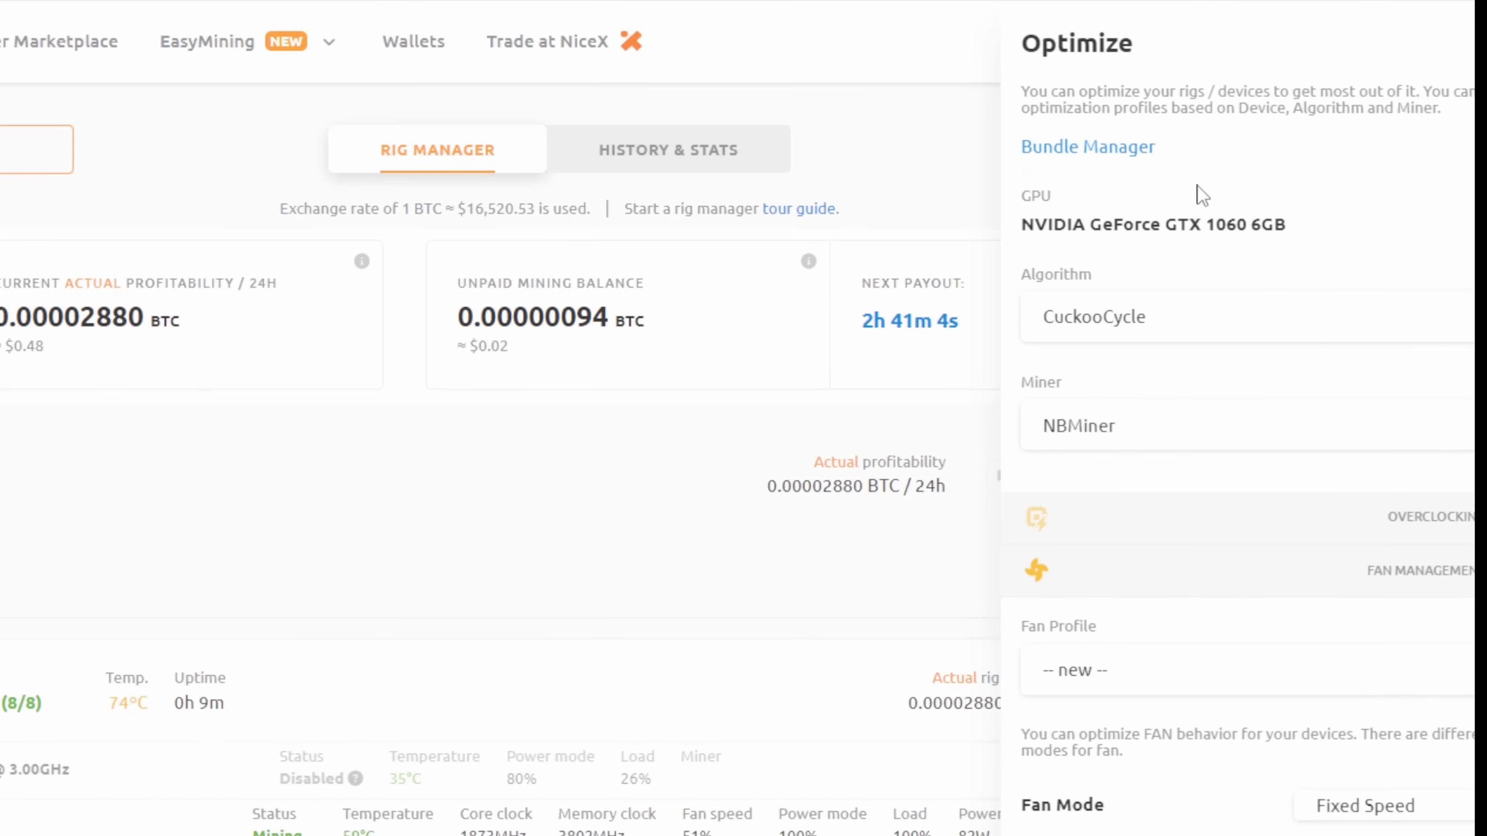
mouse_move(1148, 330)
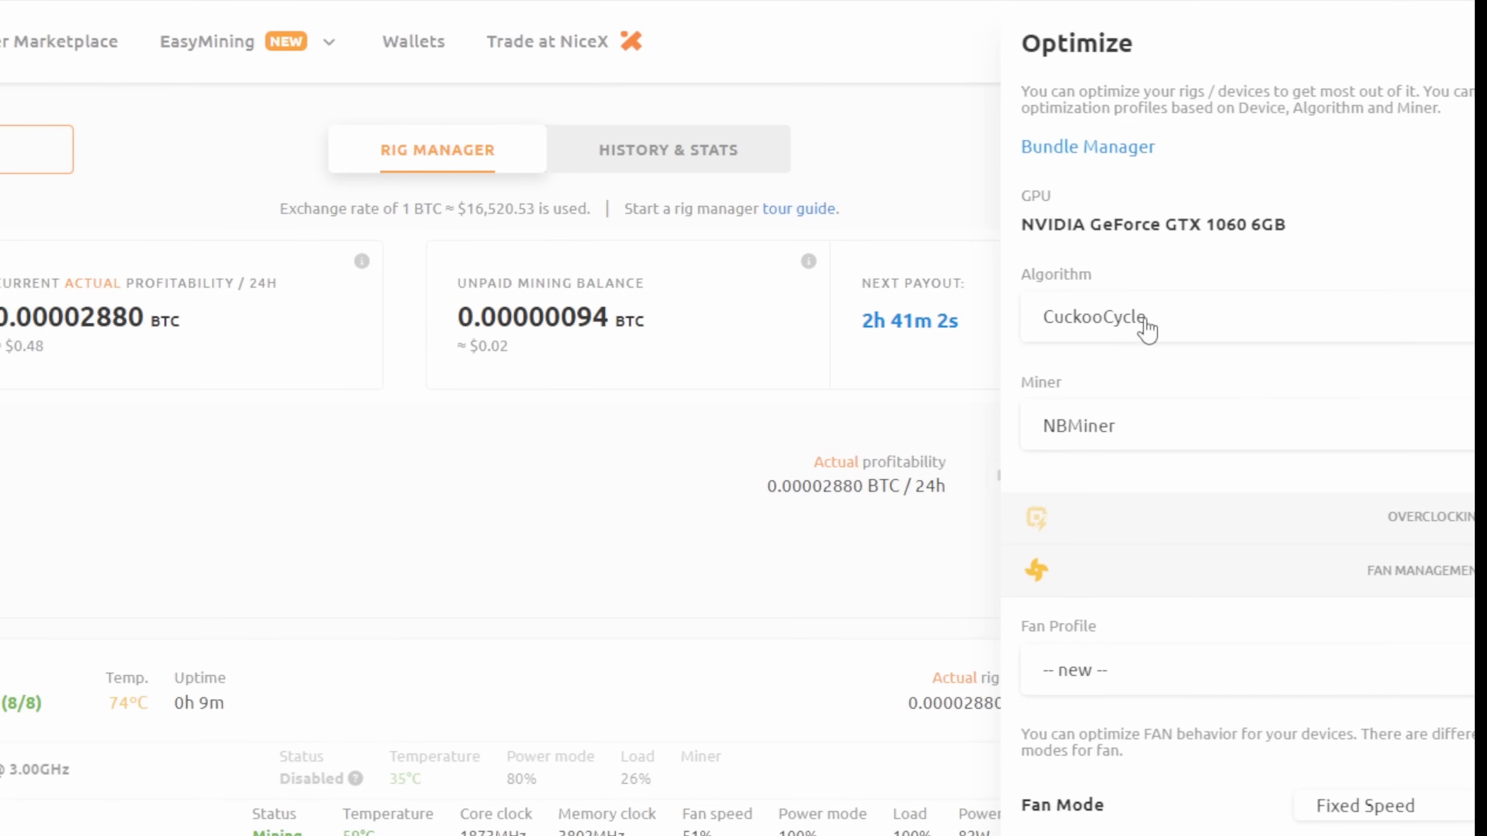
left_click(1137, 317)
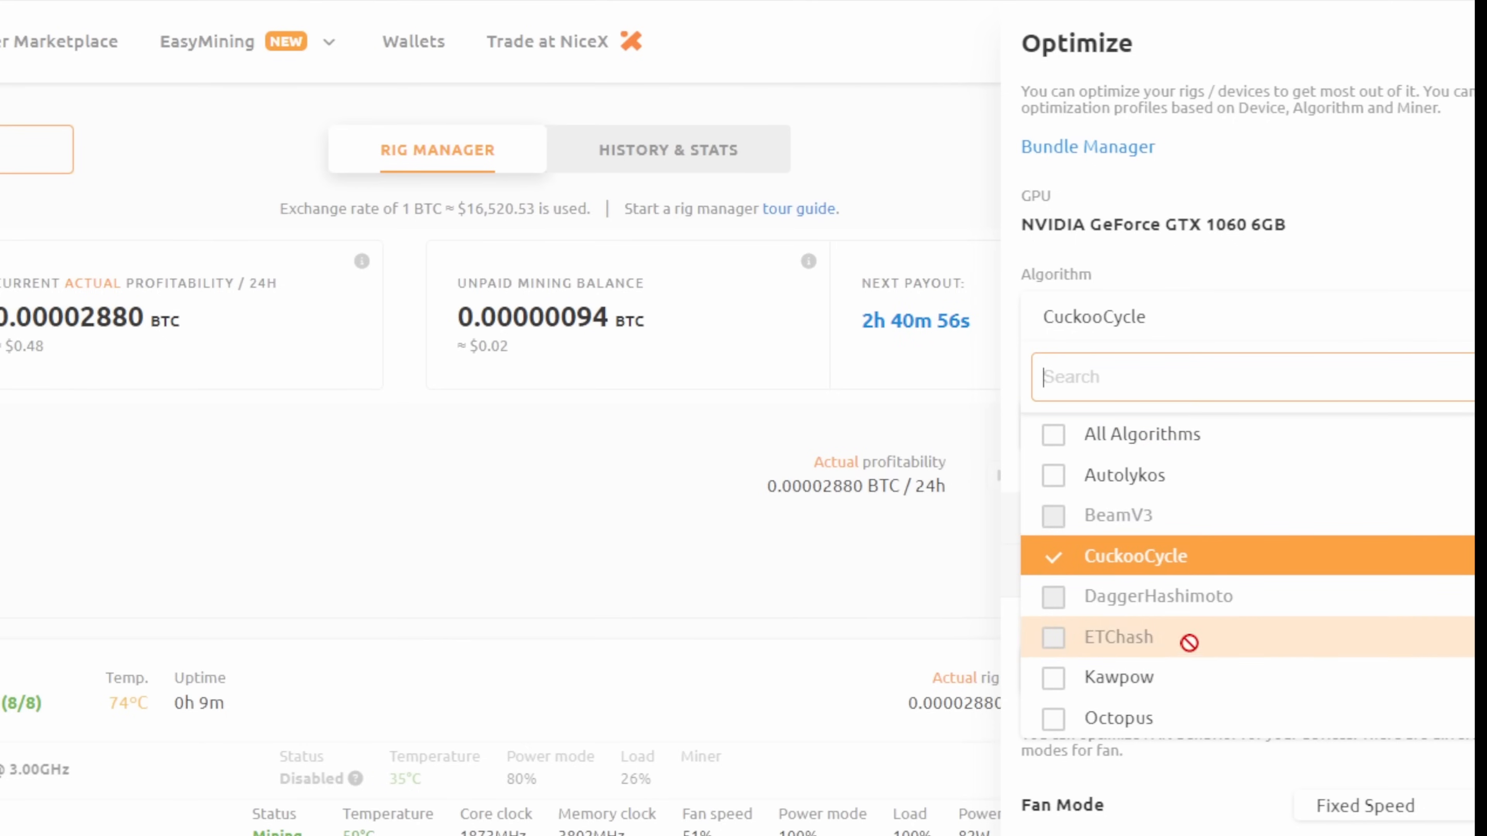
mouse_move(1050, 446)
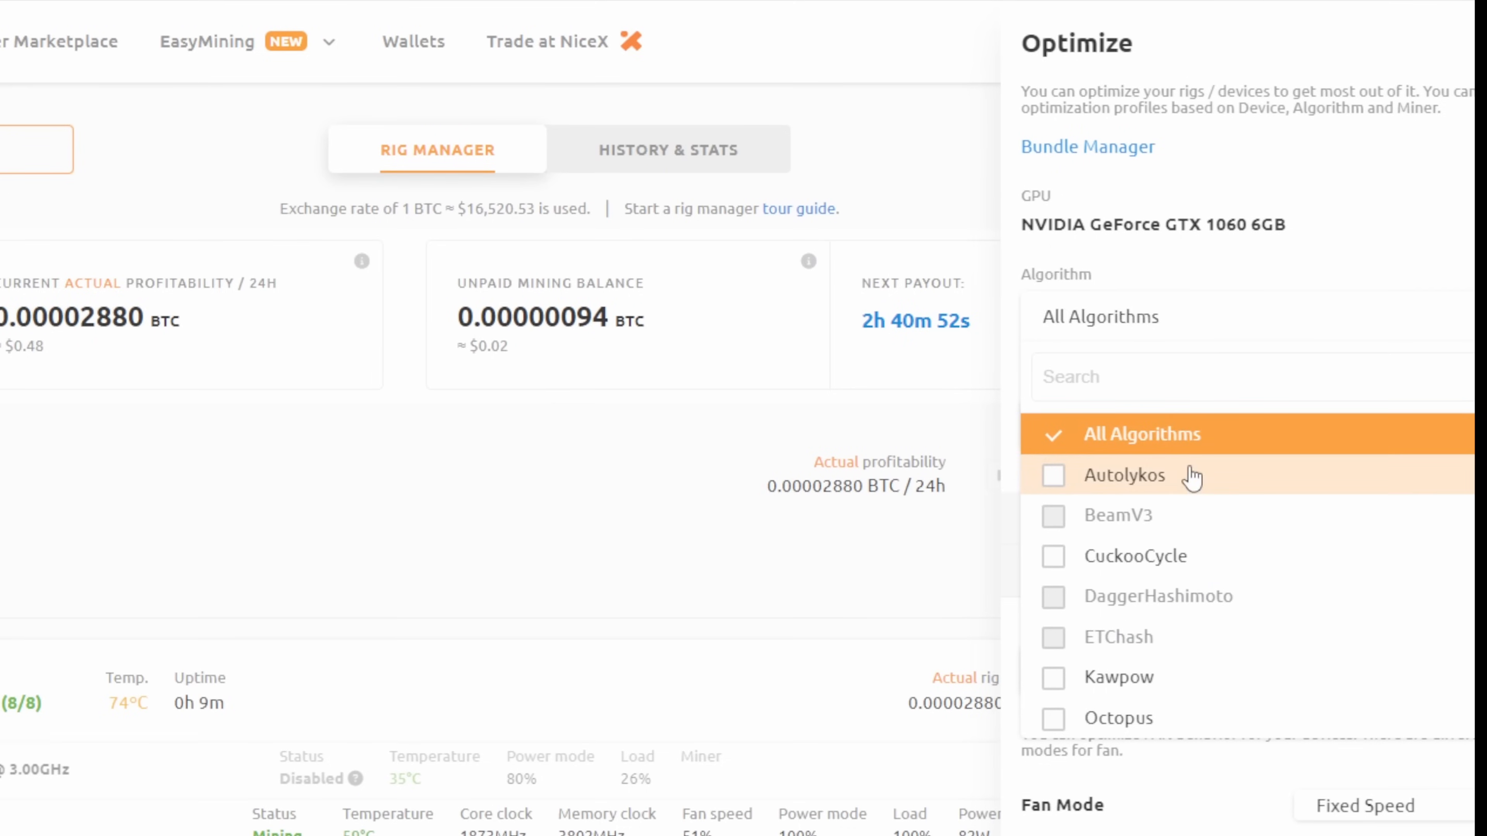
mouse_move(1402, 203)
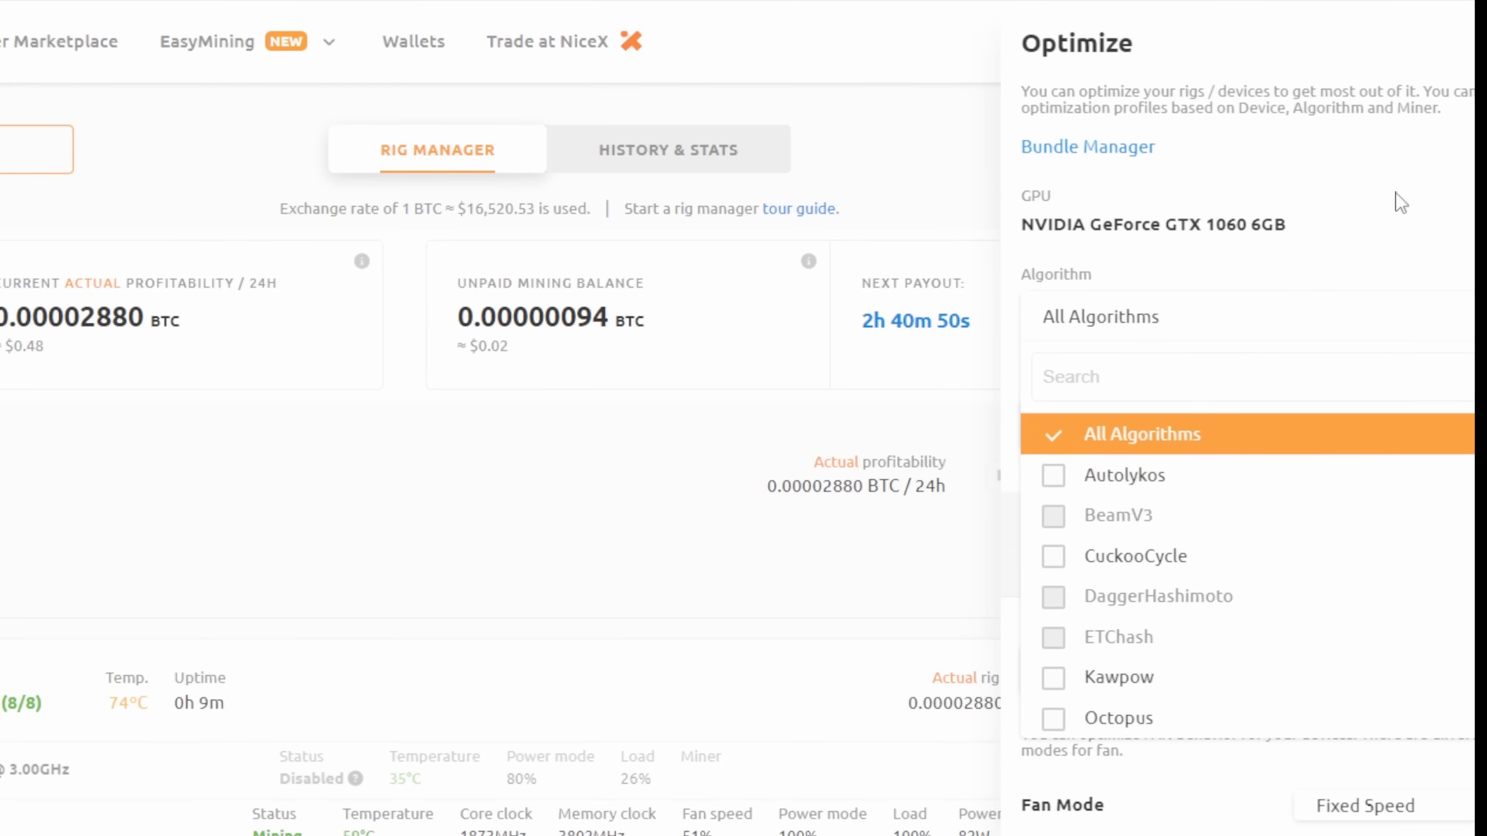
left_click(1140, 434)
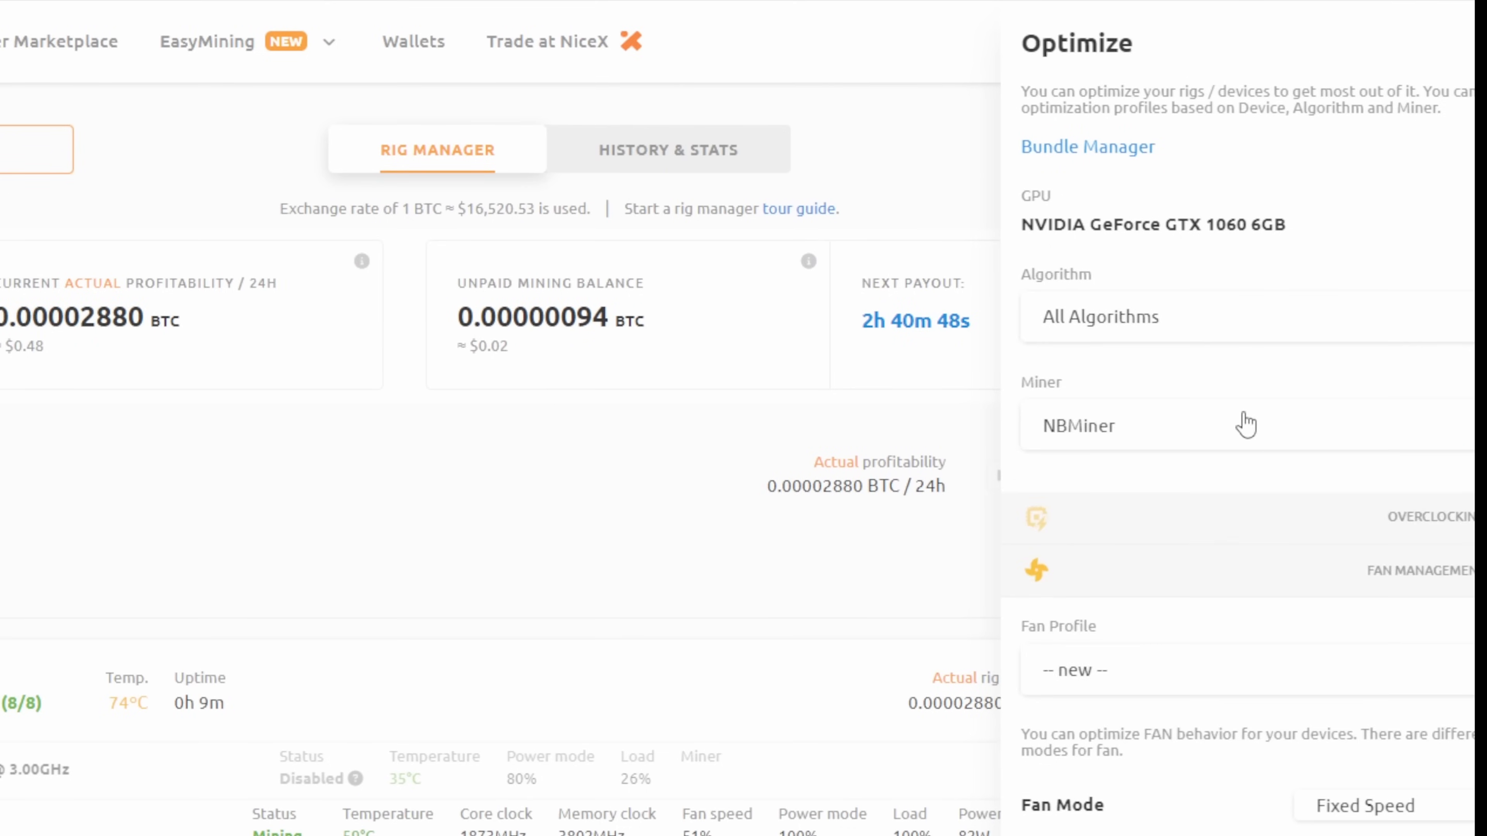
left_click(1137, 425)
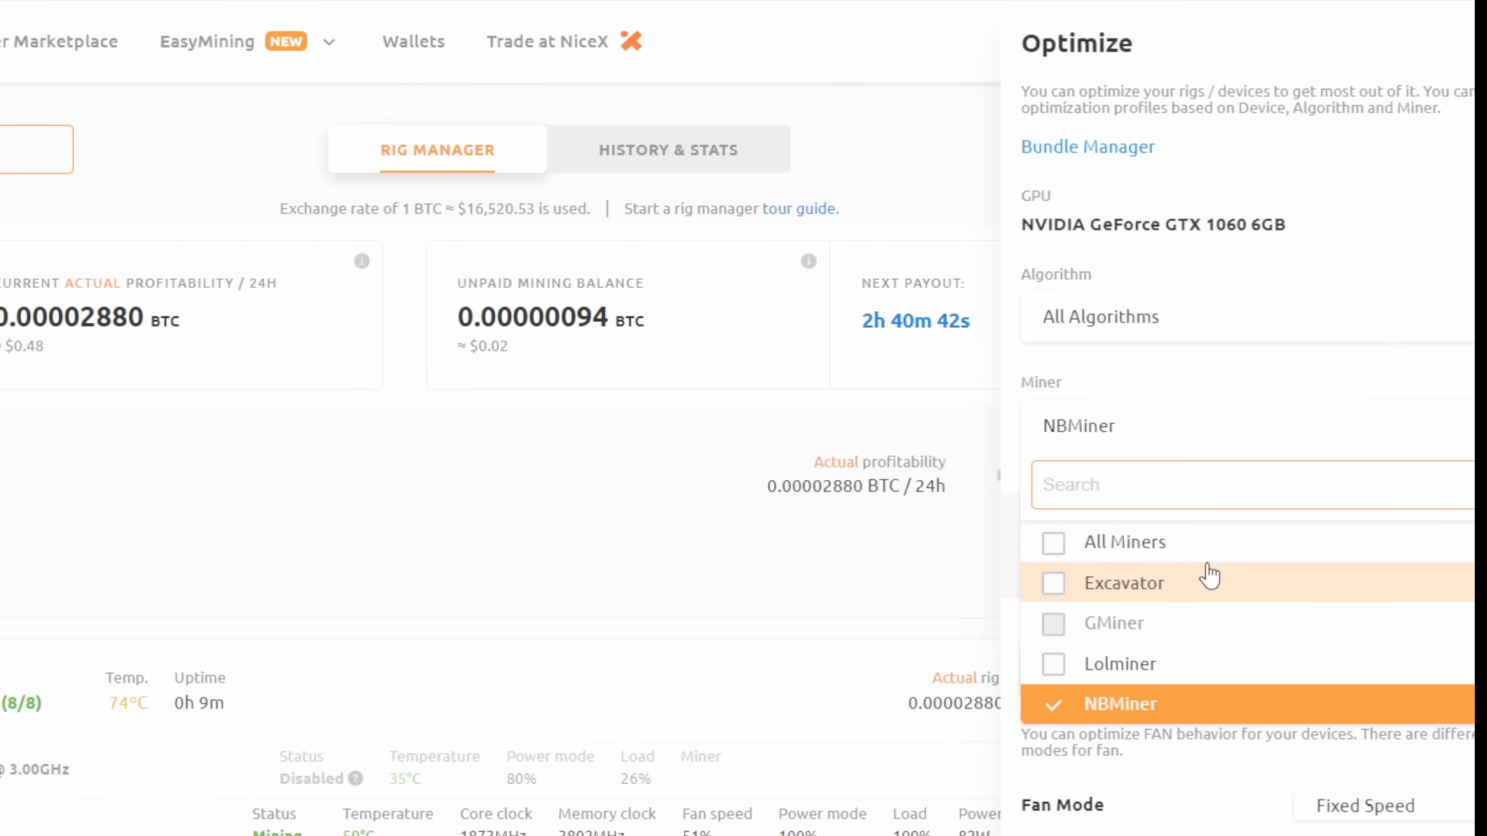
mouse_move(1056, 716)
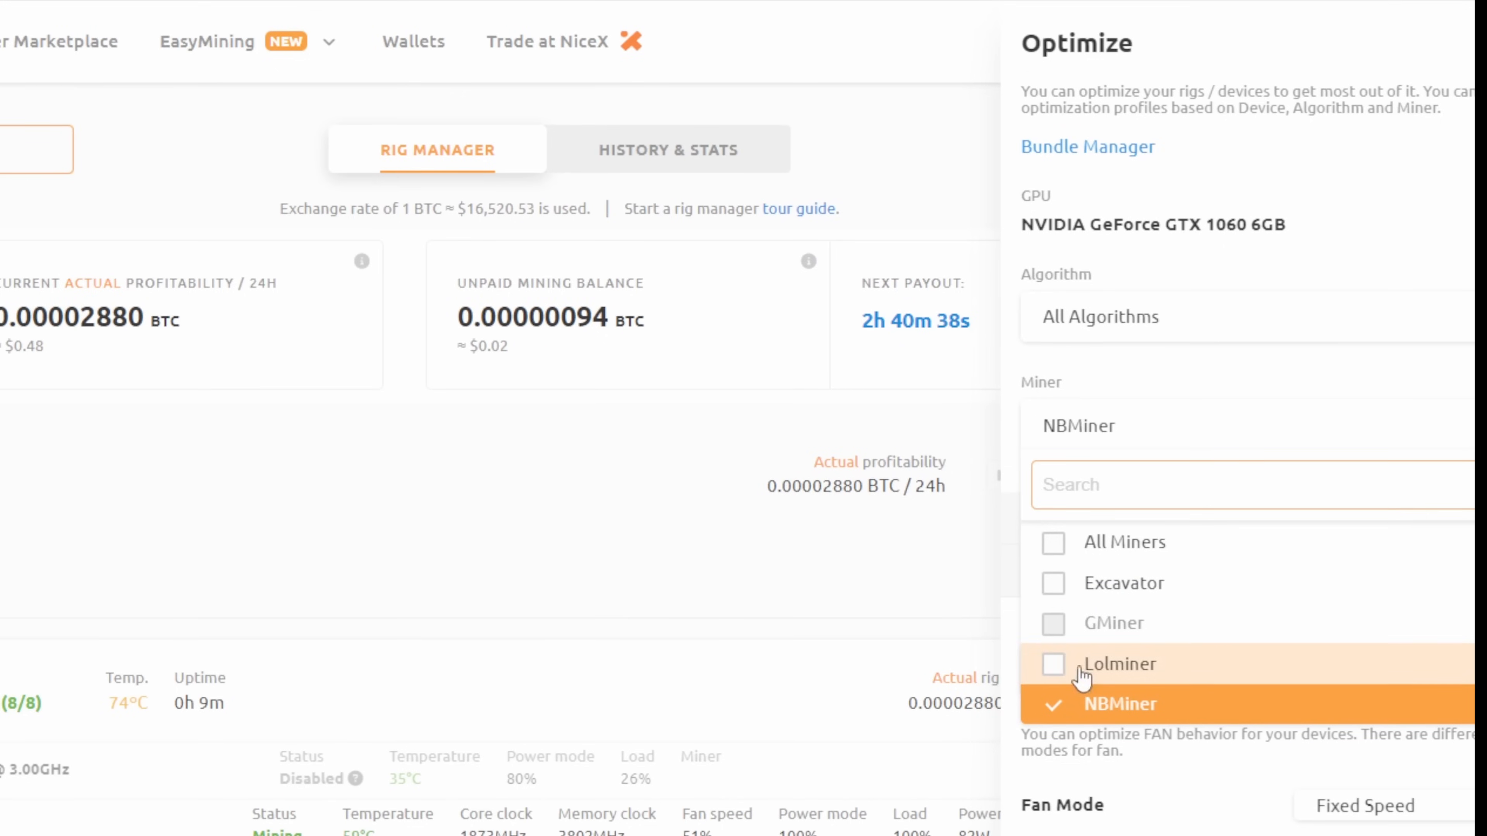
left_click(1125, 542)
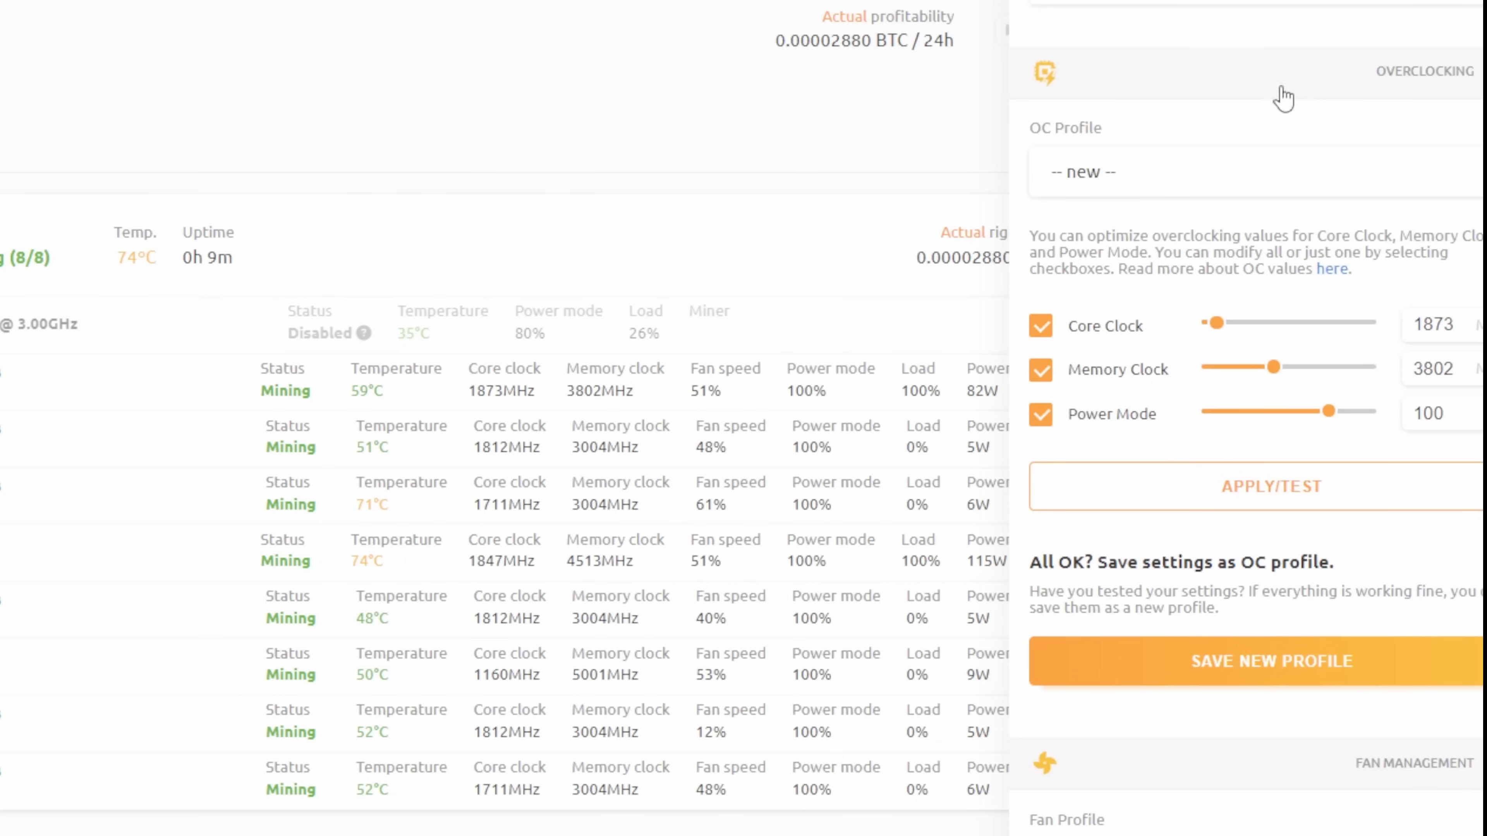
mouse_move(1210, 245)
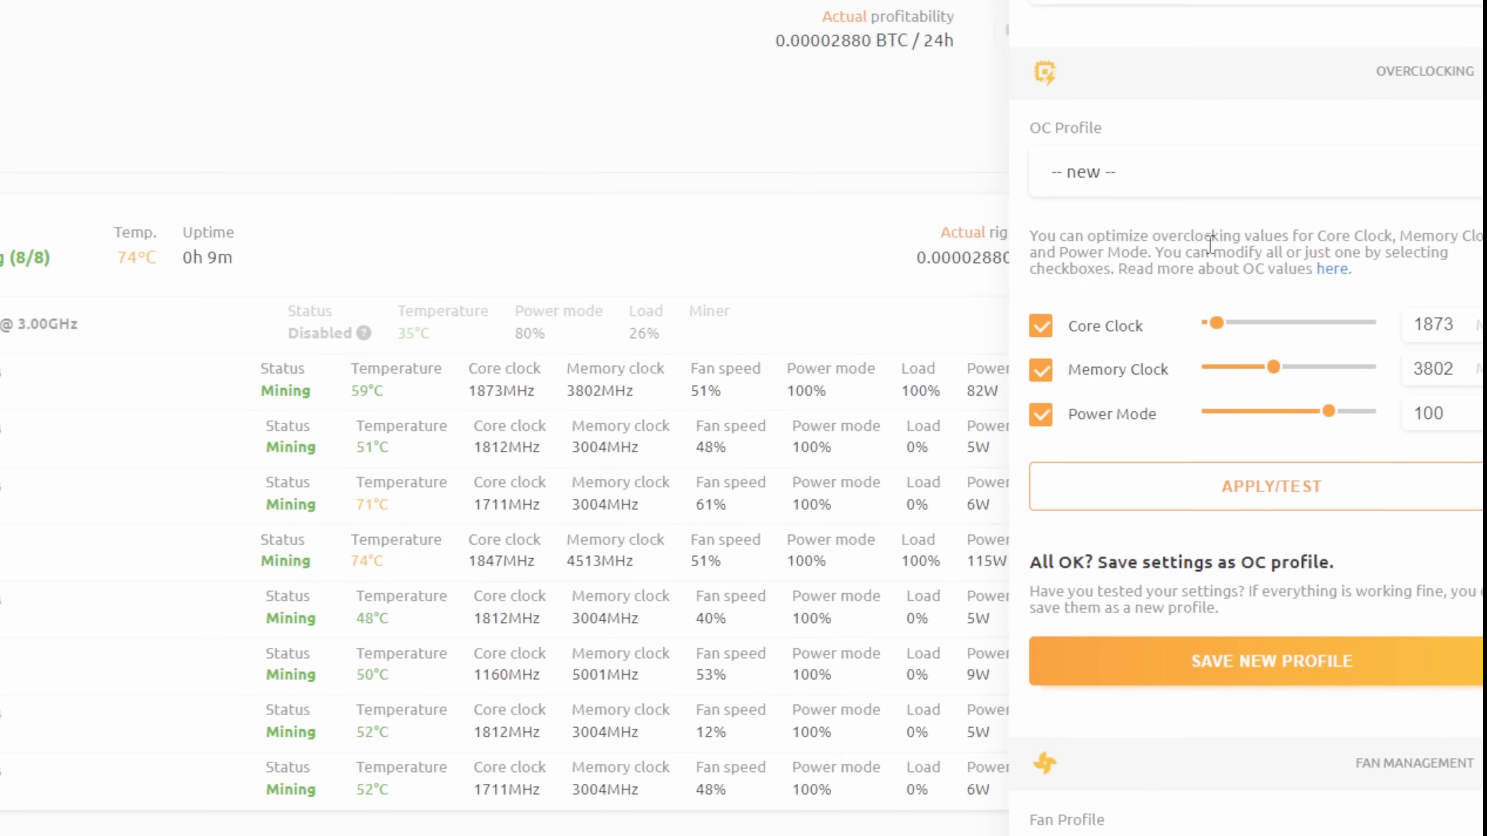
mouse_move(1259, 98)
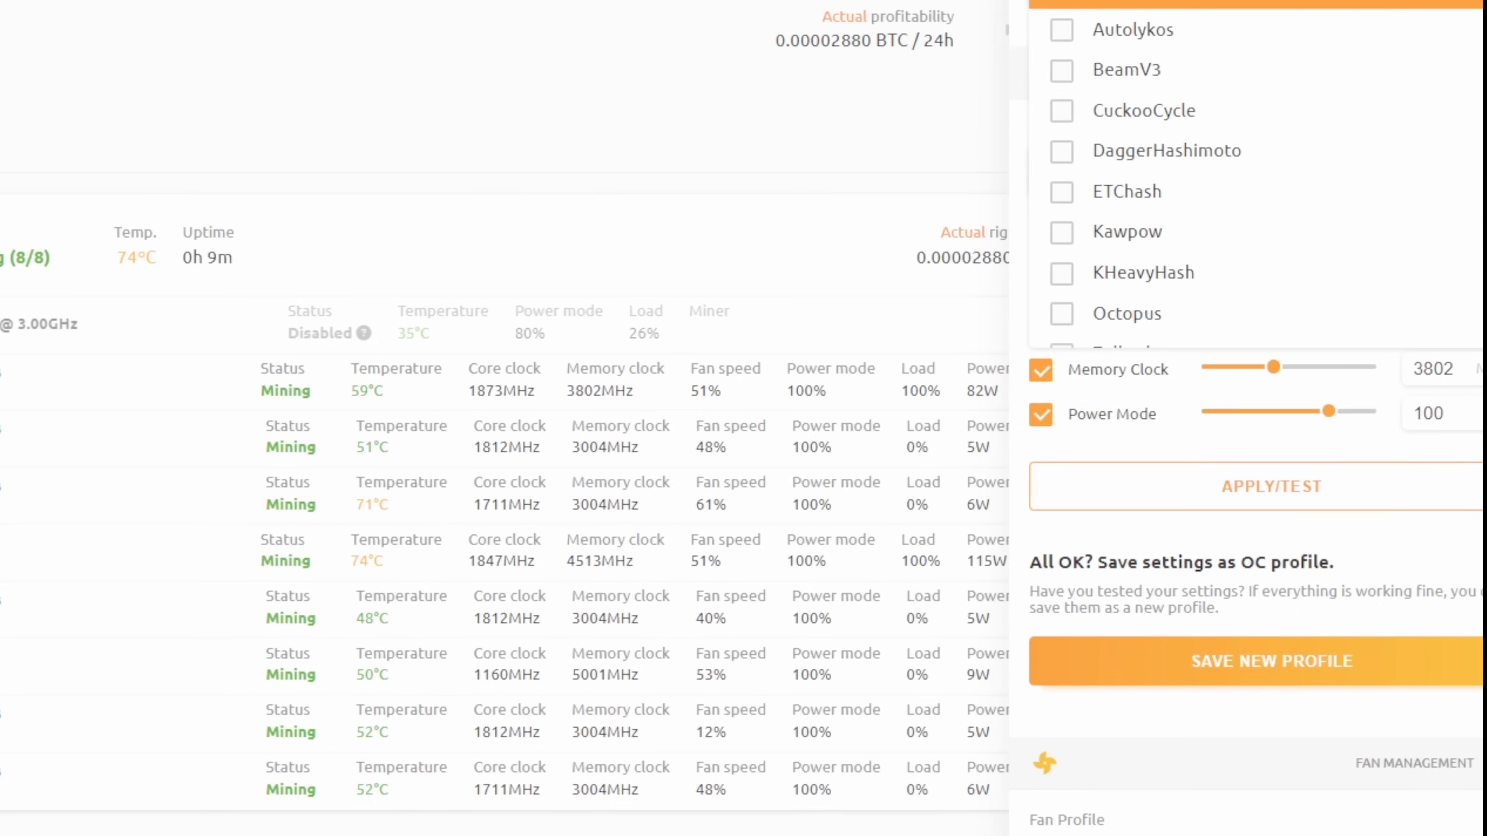
Tick All Miners so the optimization applies to every miner.
left_click(1059, 30)
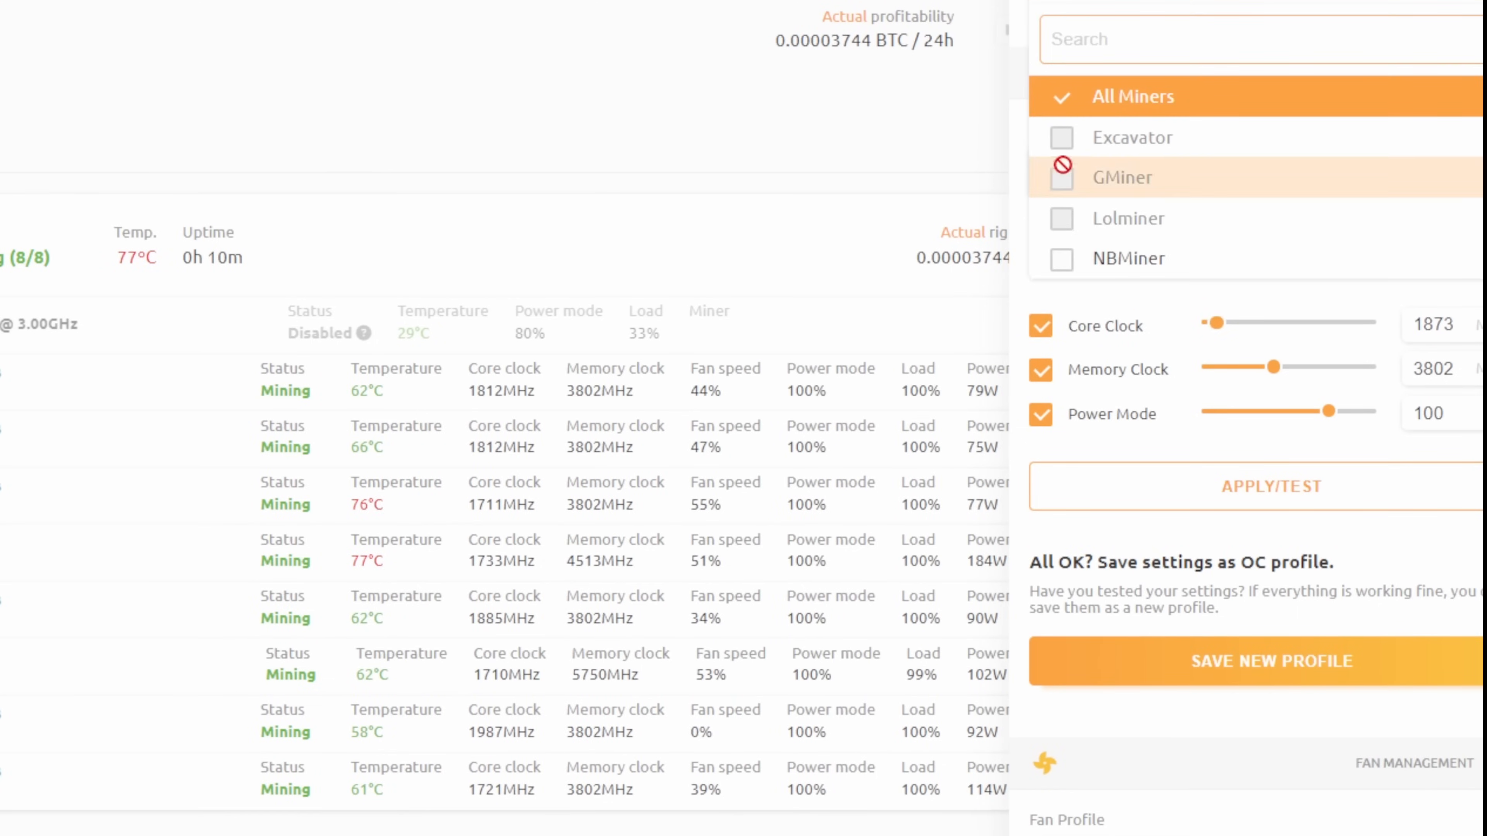
left_click(1127, 258)
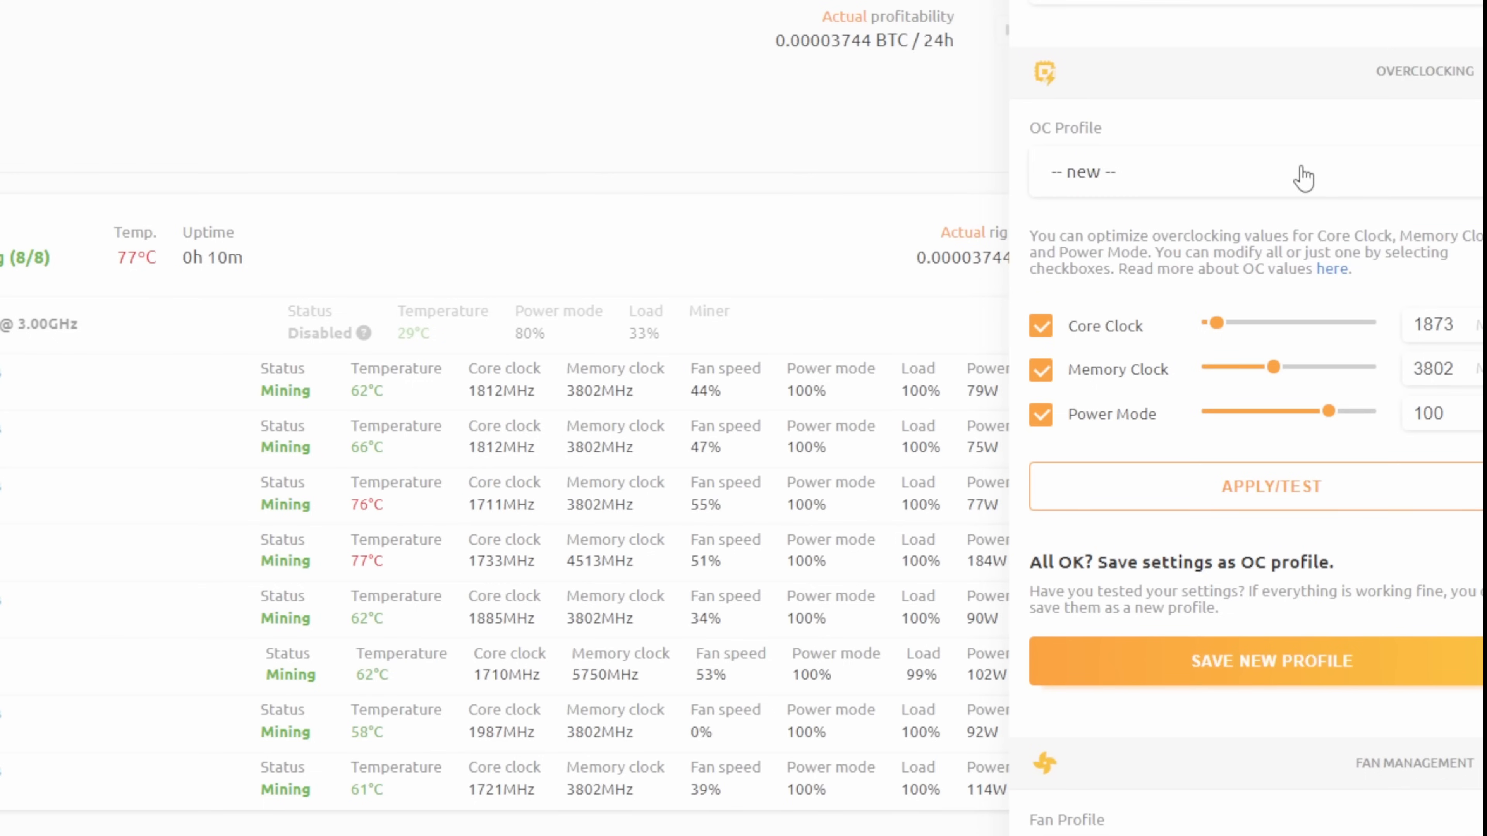
mouse_move(1212, 325)
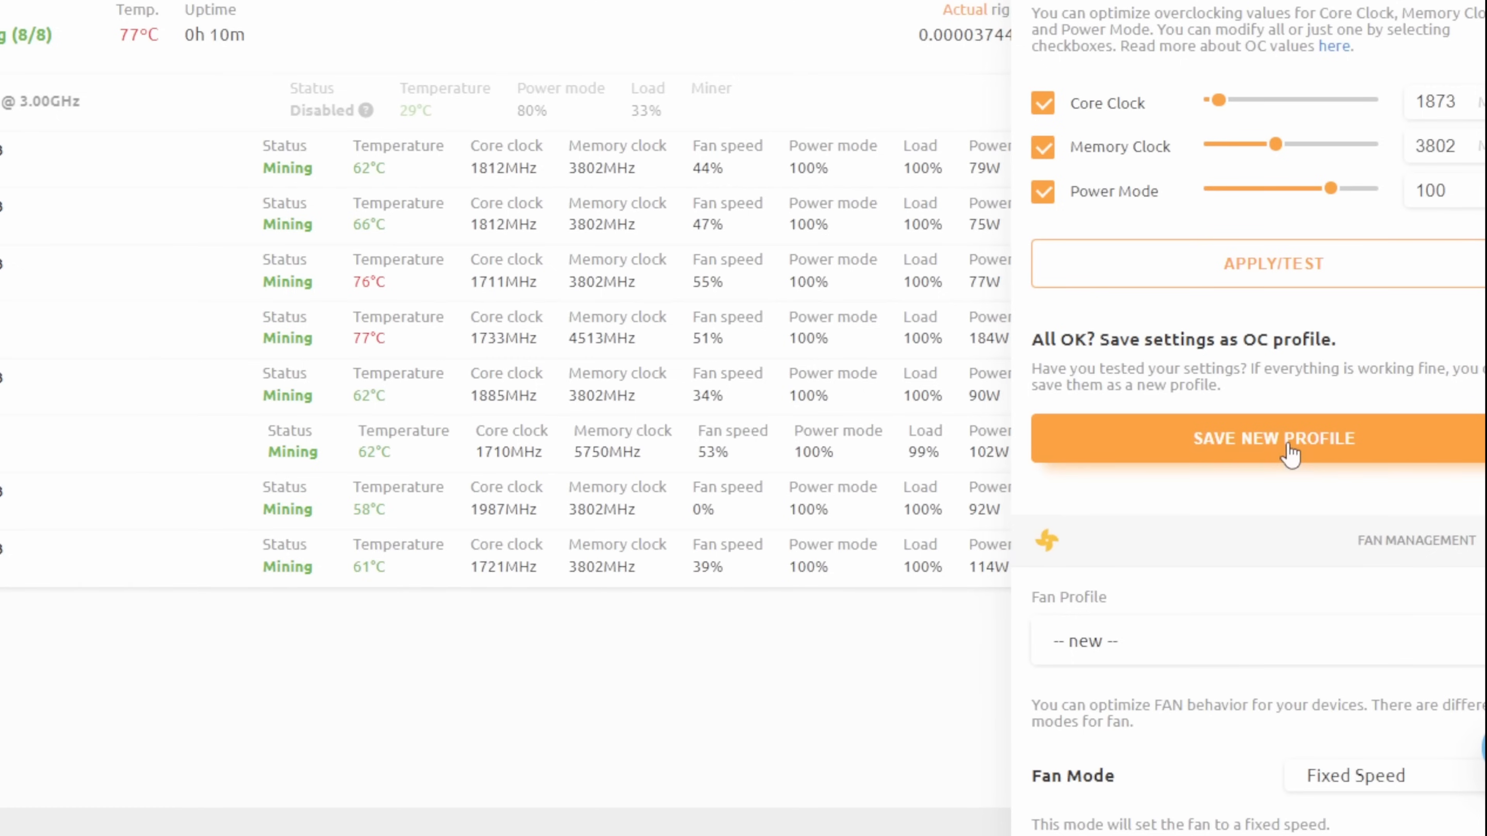
Set the GTX 1060 fan mode to Target GPU temp with 70 °C target.
scroll("down", 3)
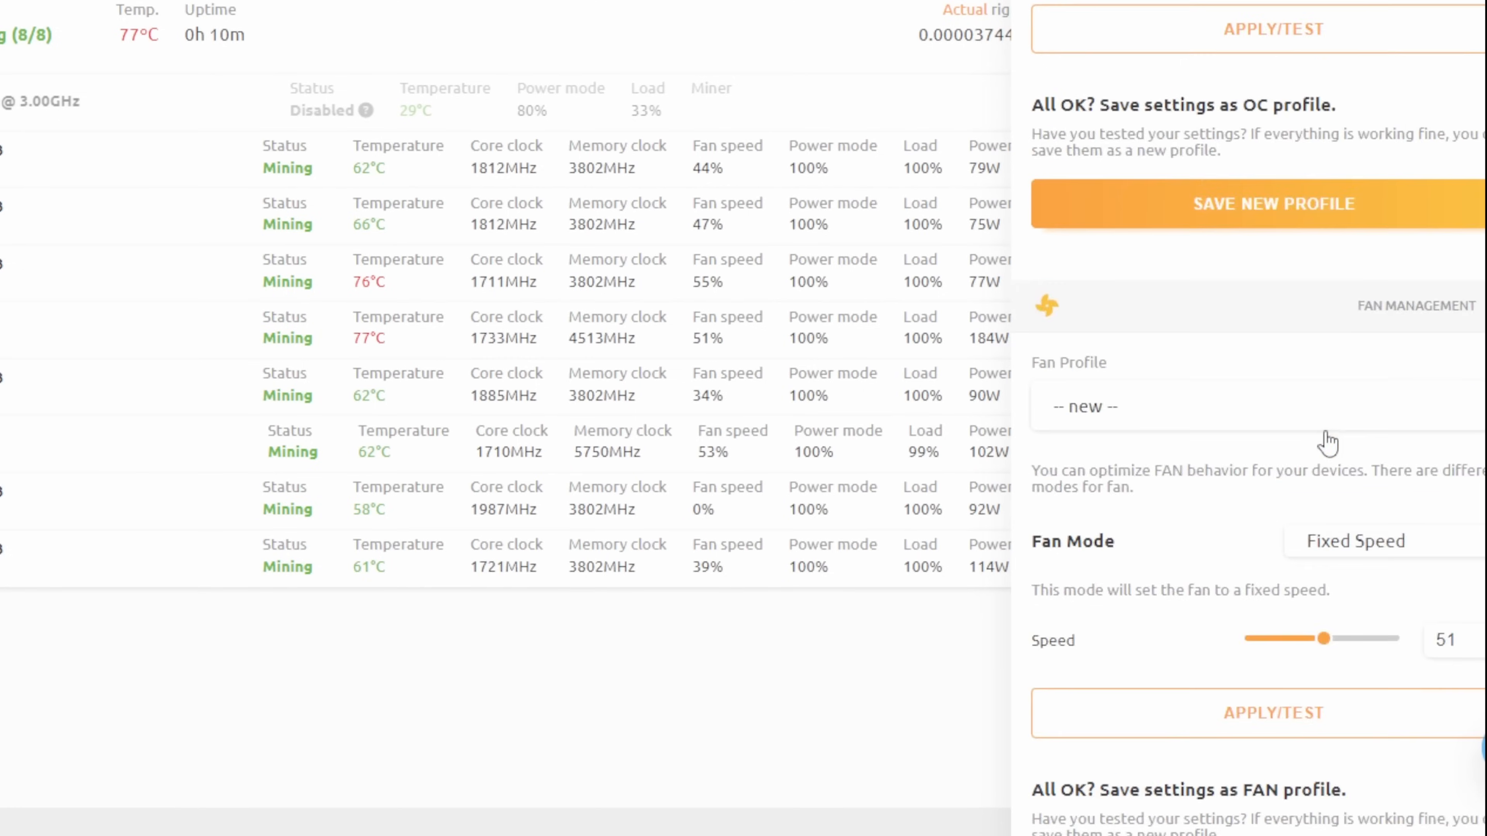
scroll("down", 3)
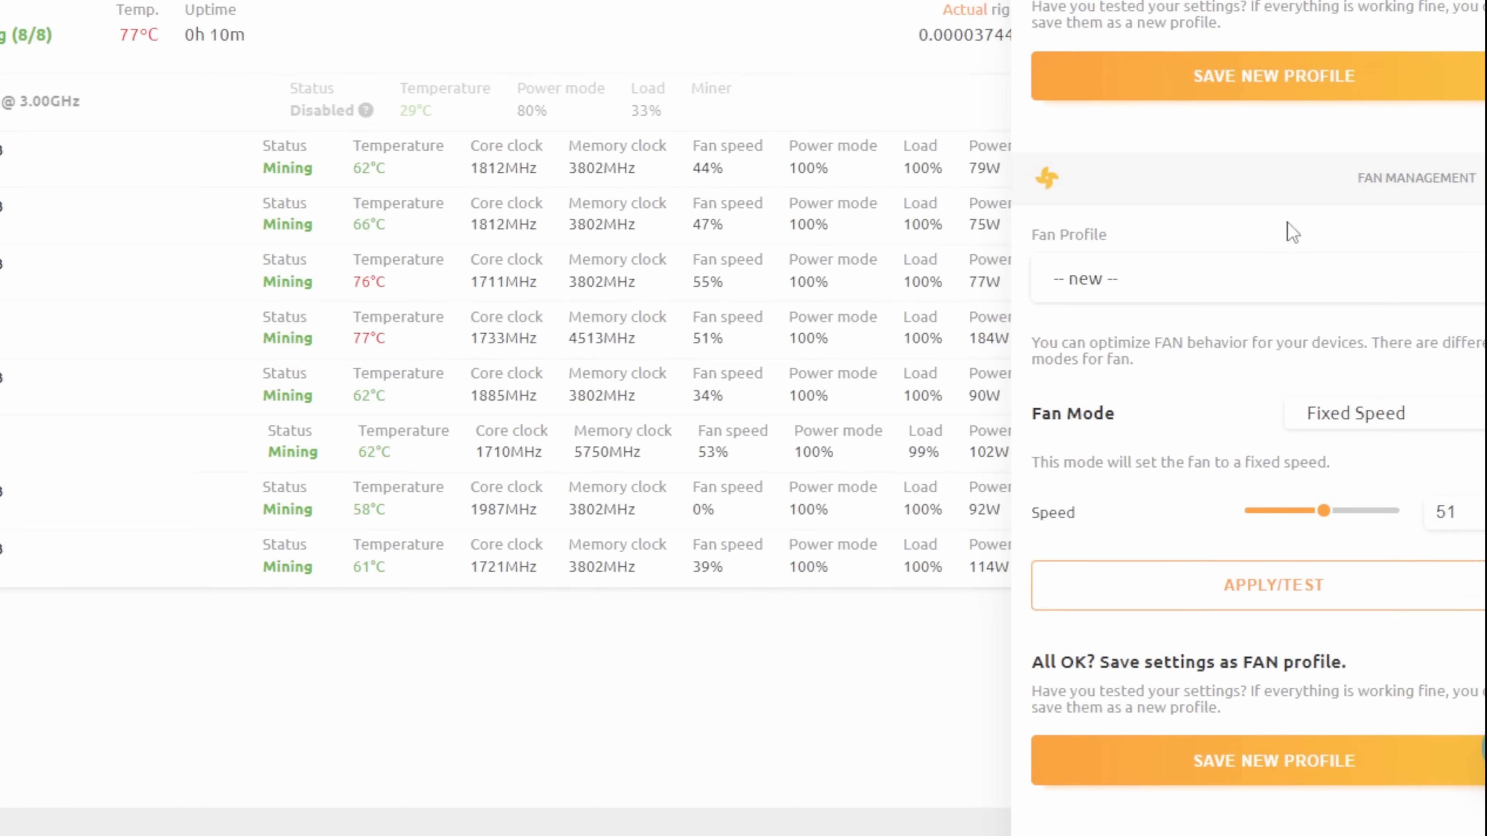
mouse_move(1174, 296)
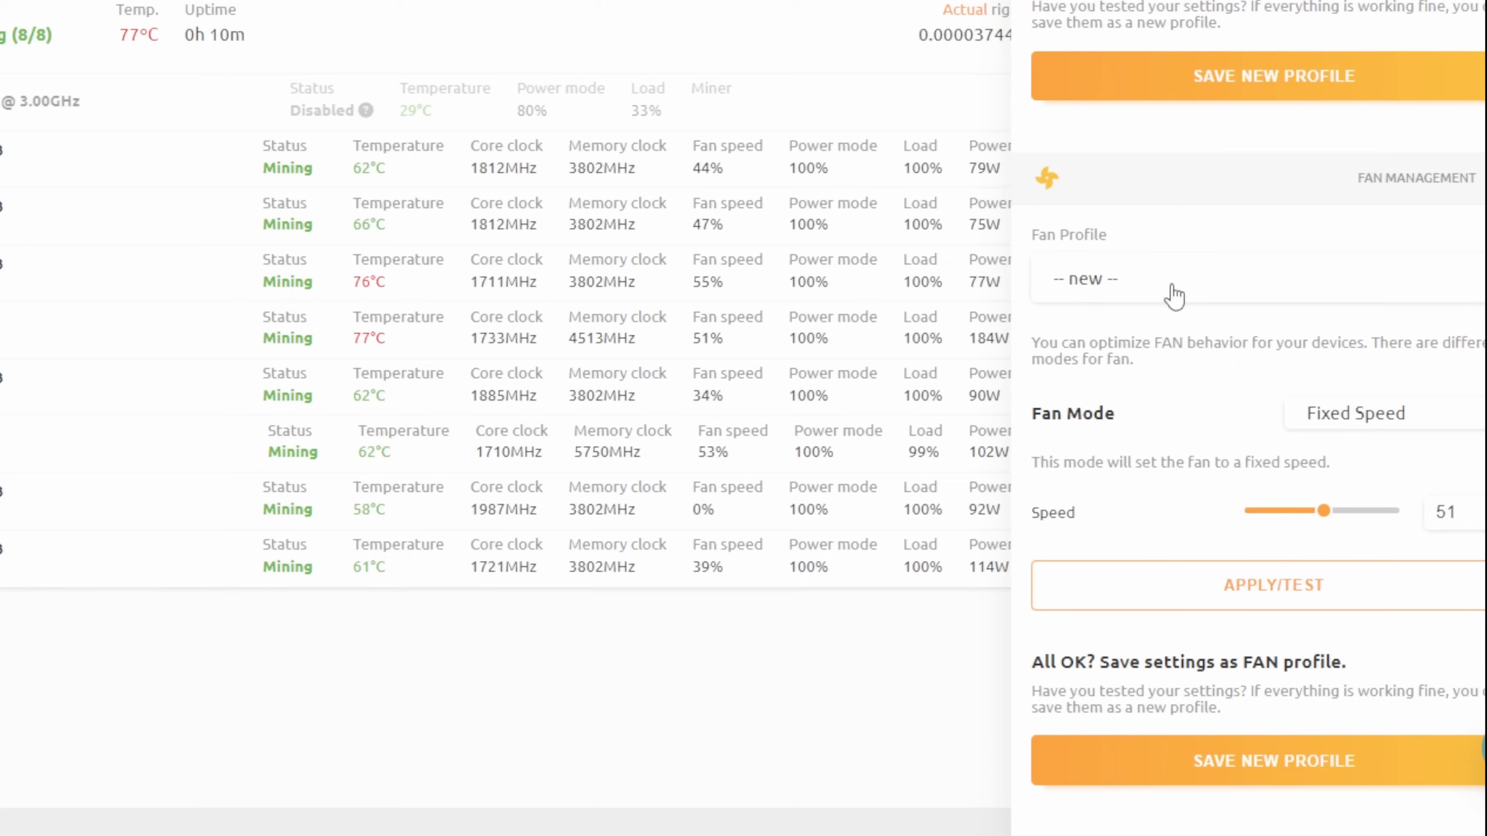
left_click(1356, 412)
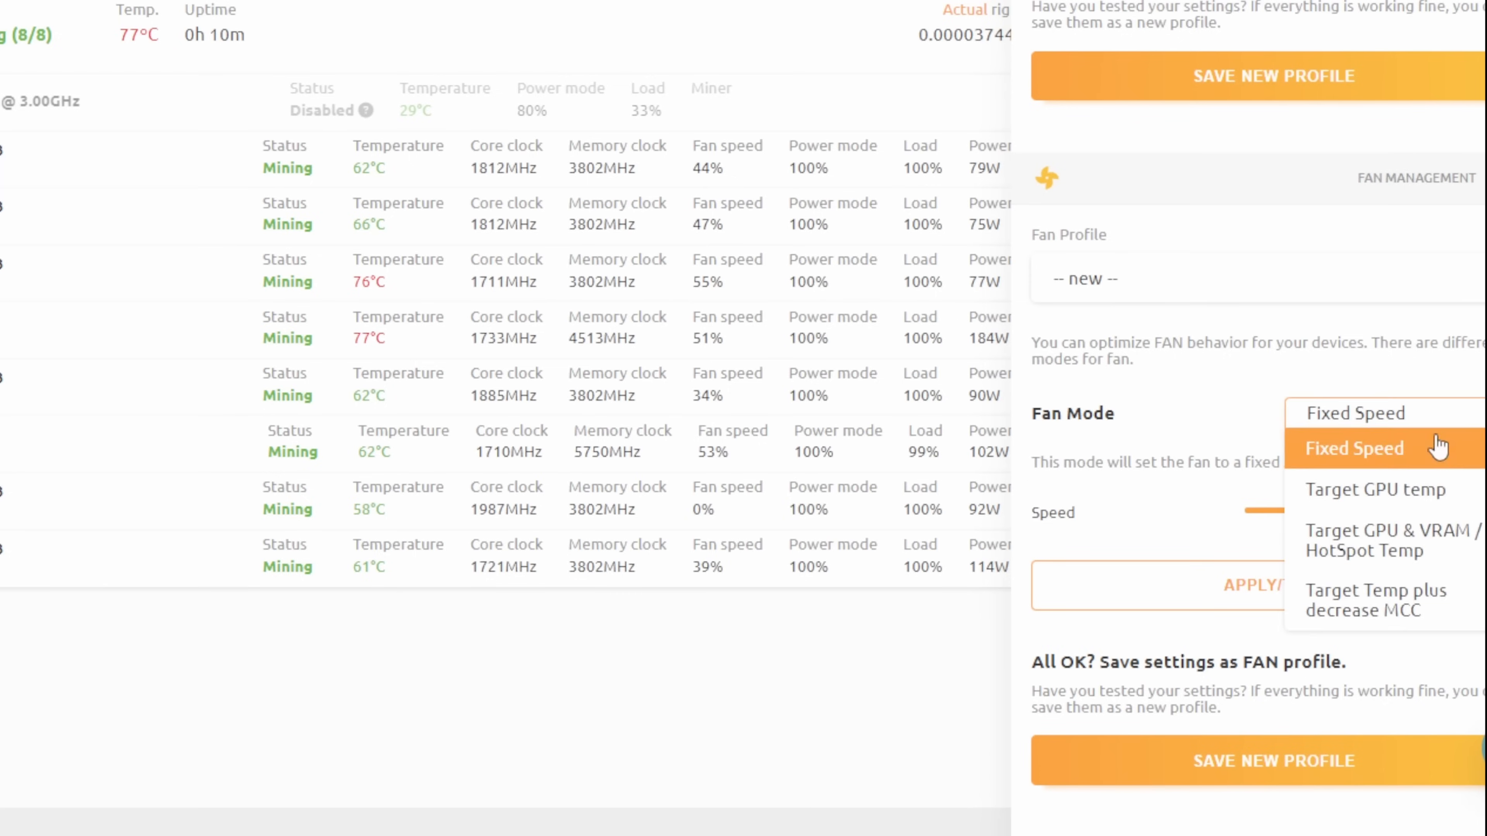
mouse_move(1195, 370)
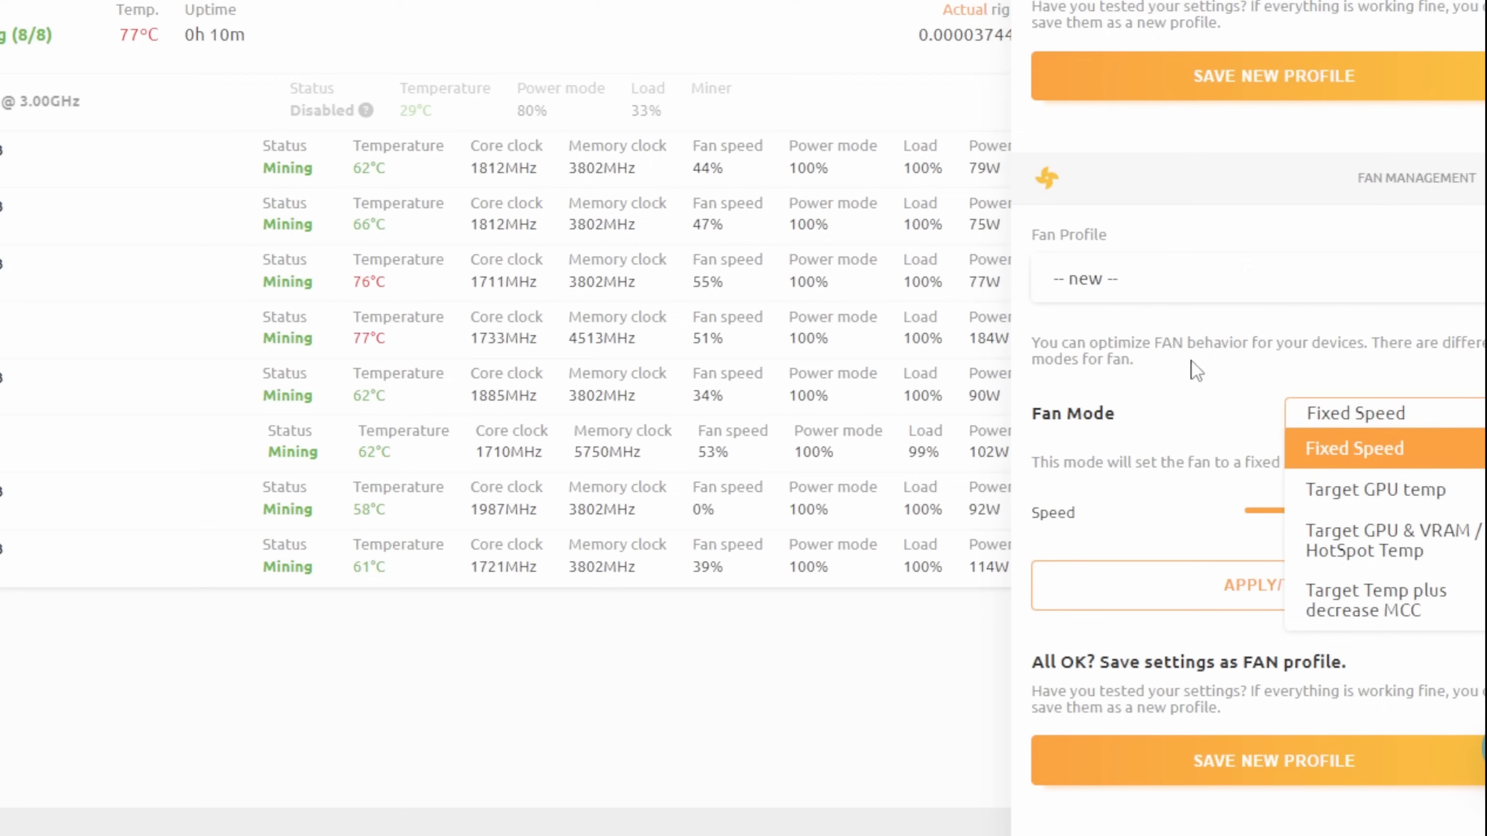
left_click(1355, 448)
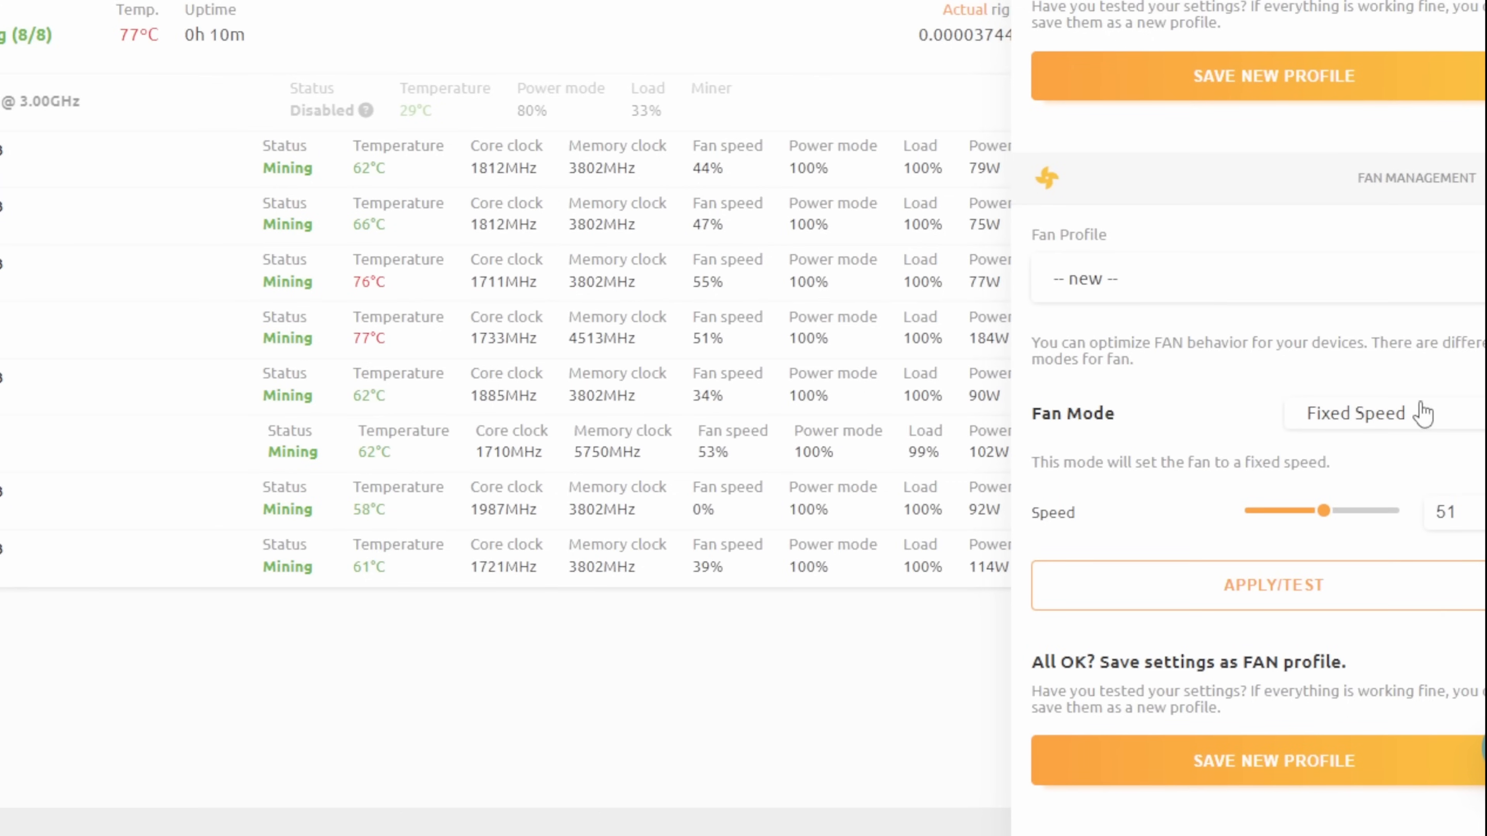
left_click(1380, 414)
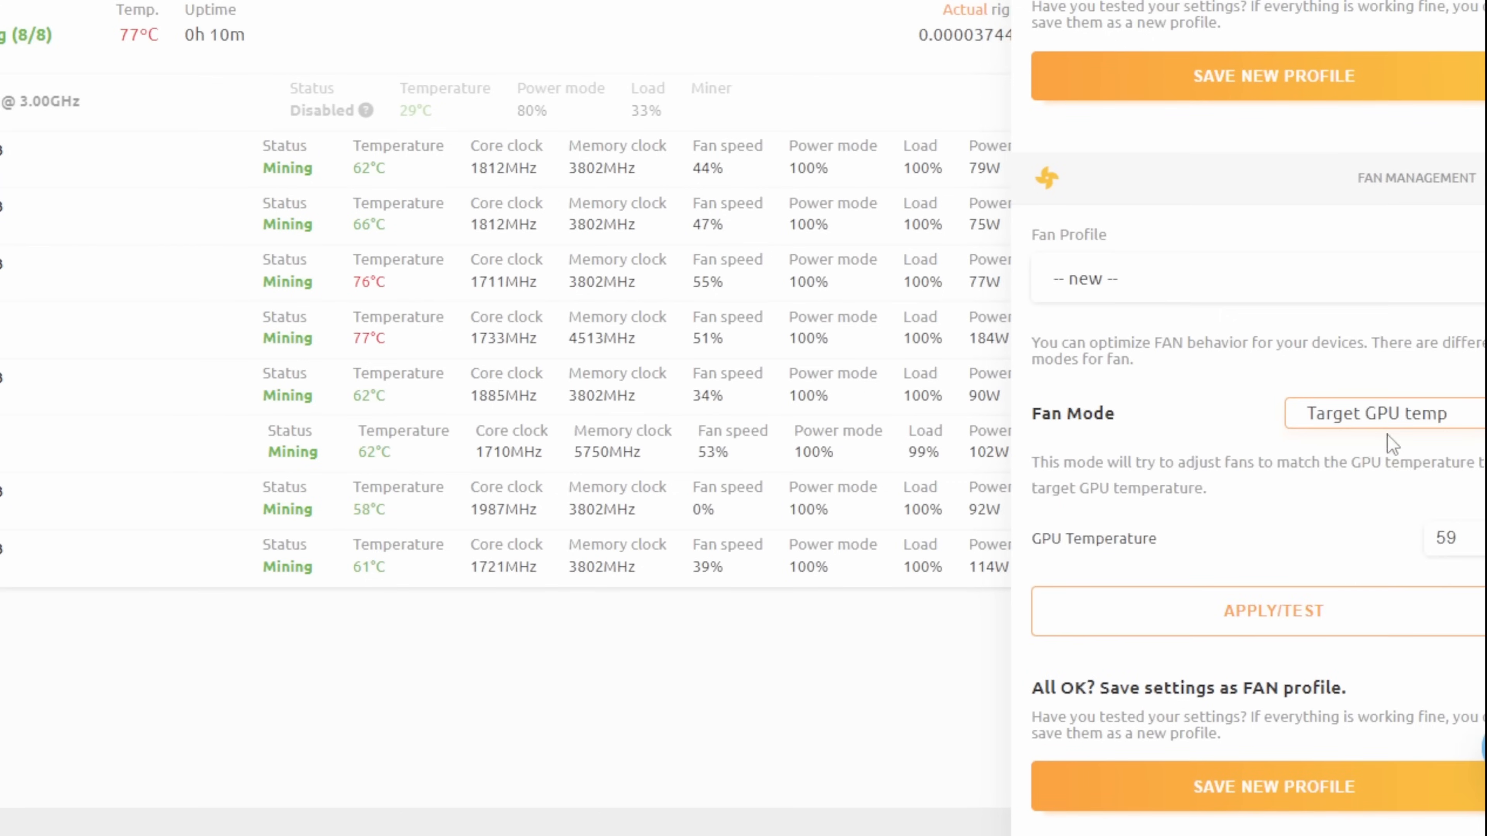
left_click(1383, 413)
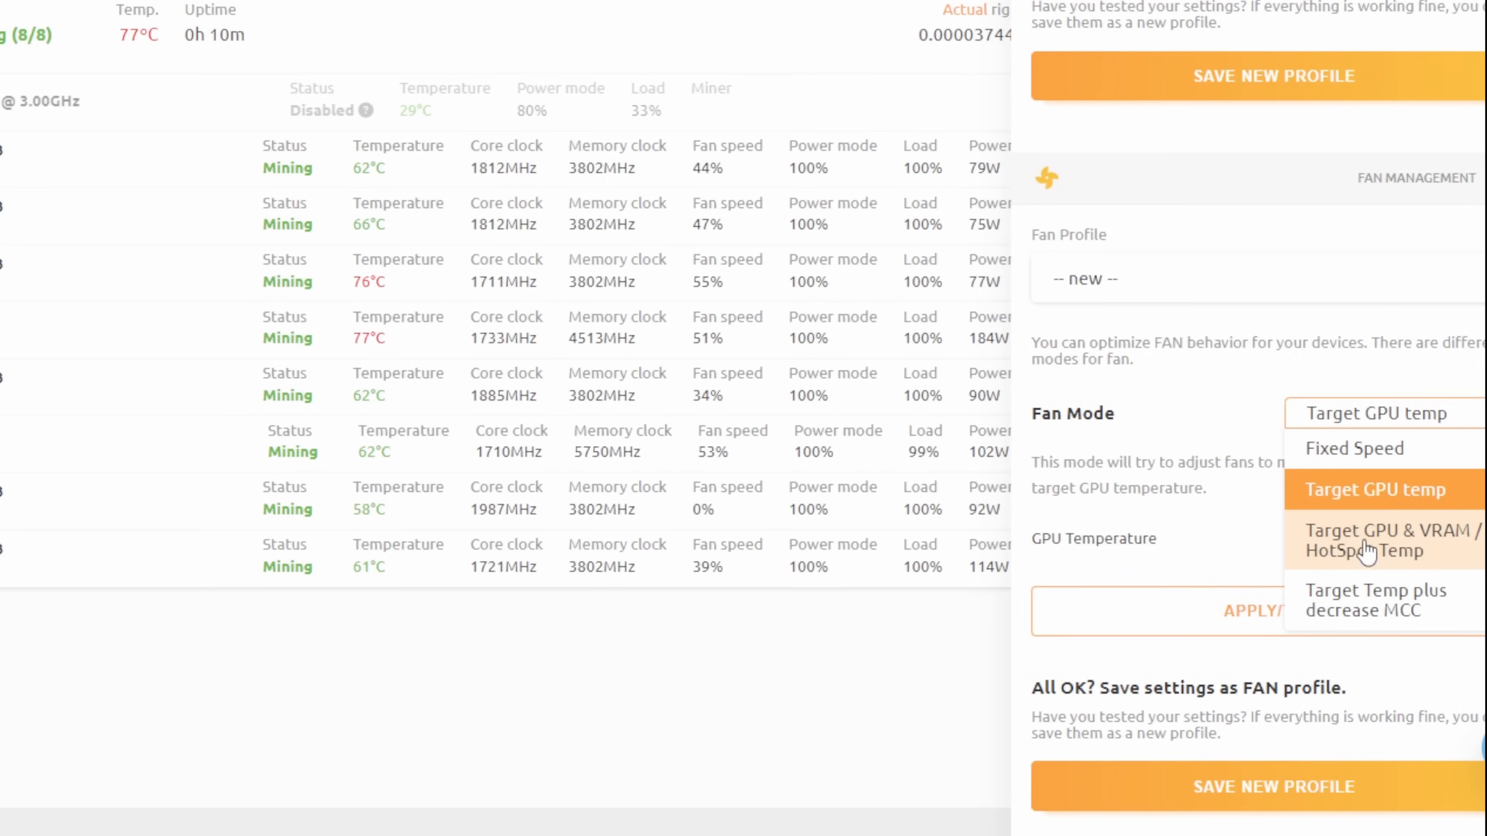
mouse_move(1385, 567)
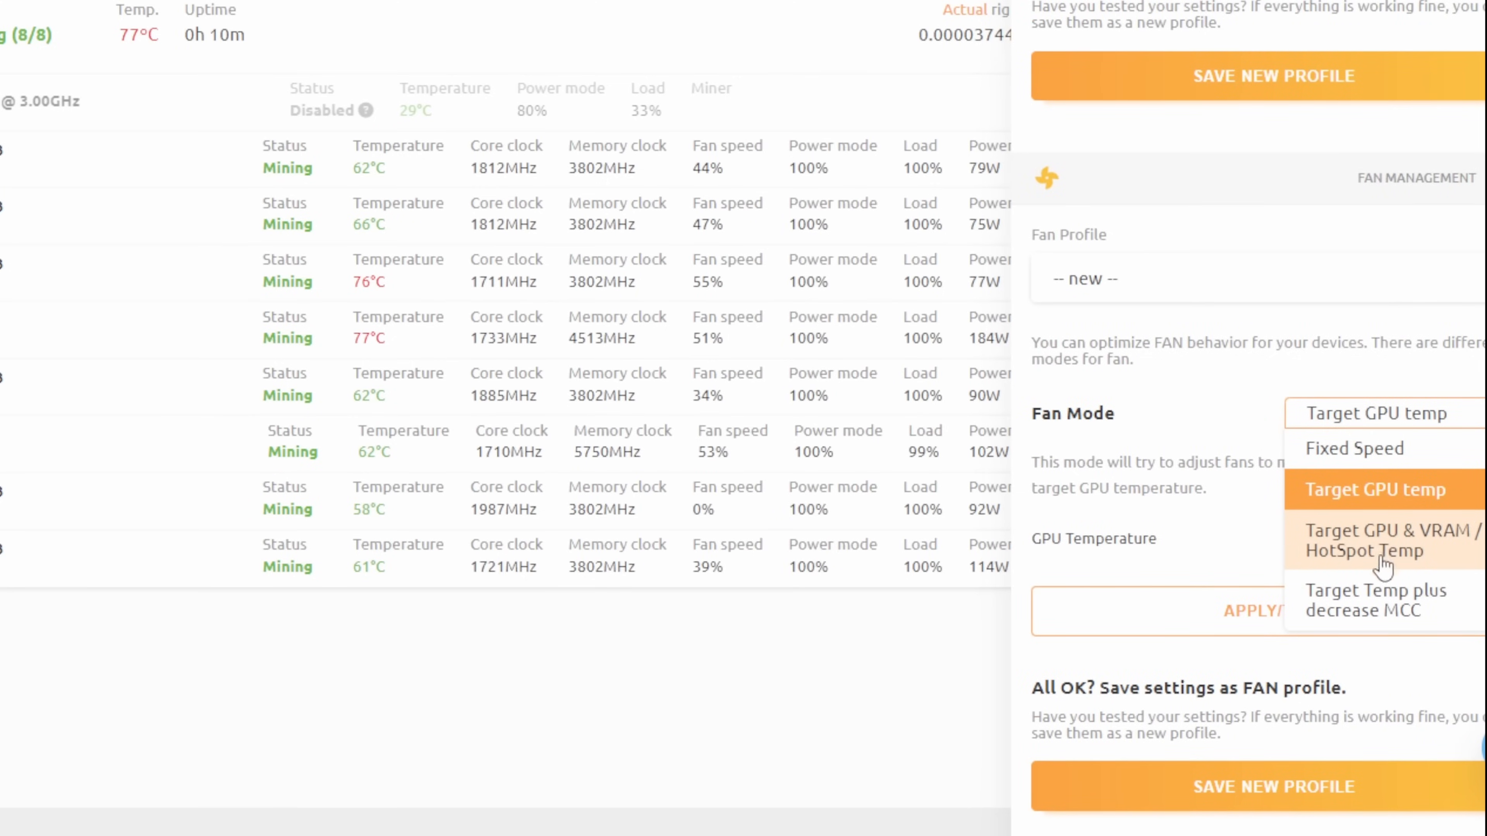
mouse_move(1370, 448)
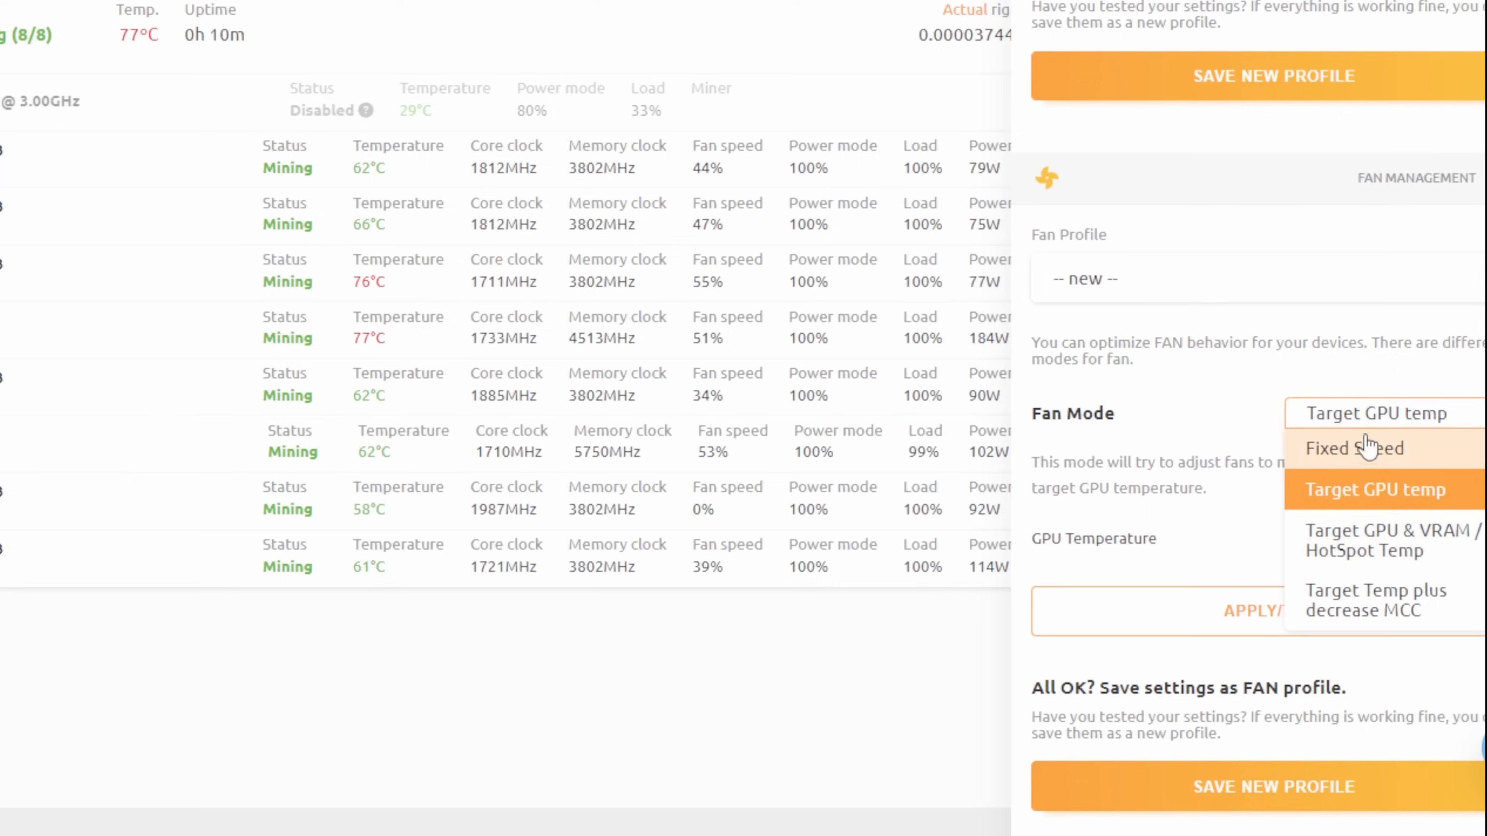
left_click(1374, 489)
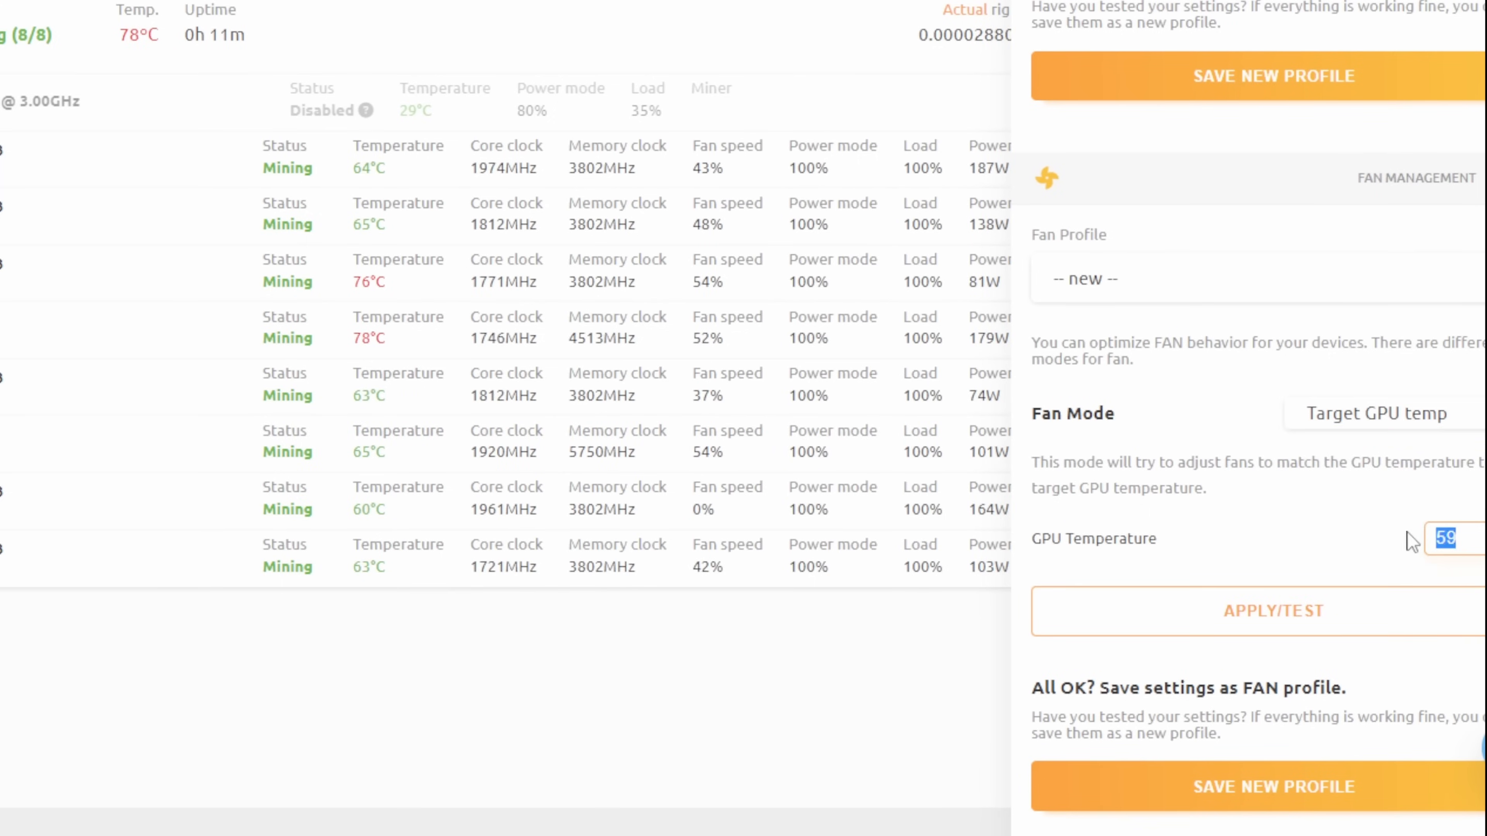
type("70")
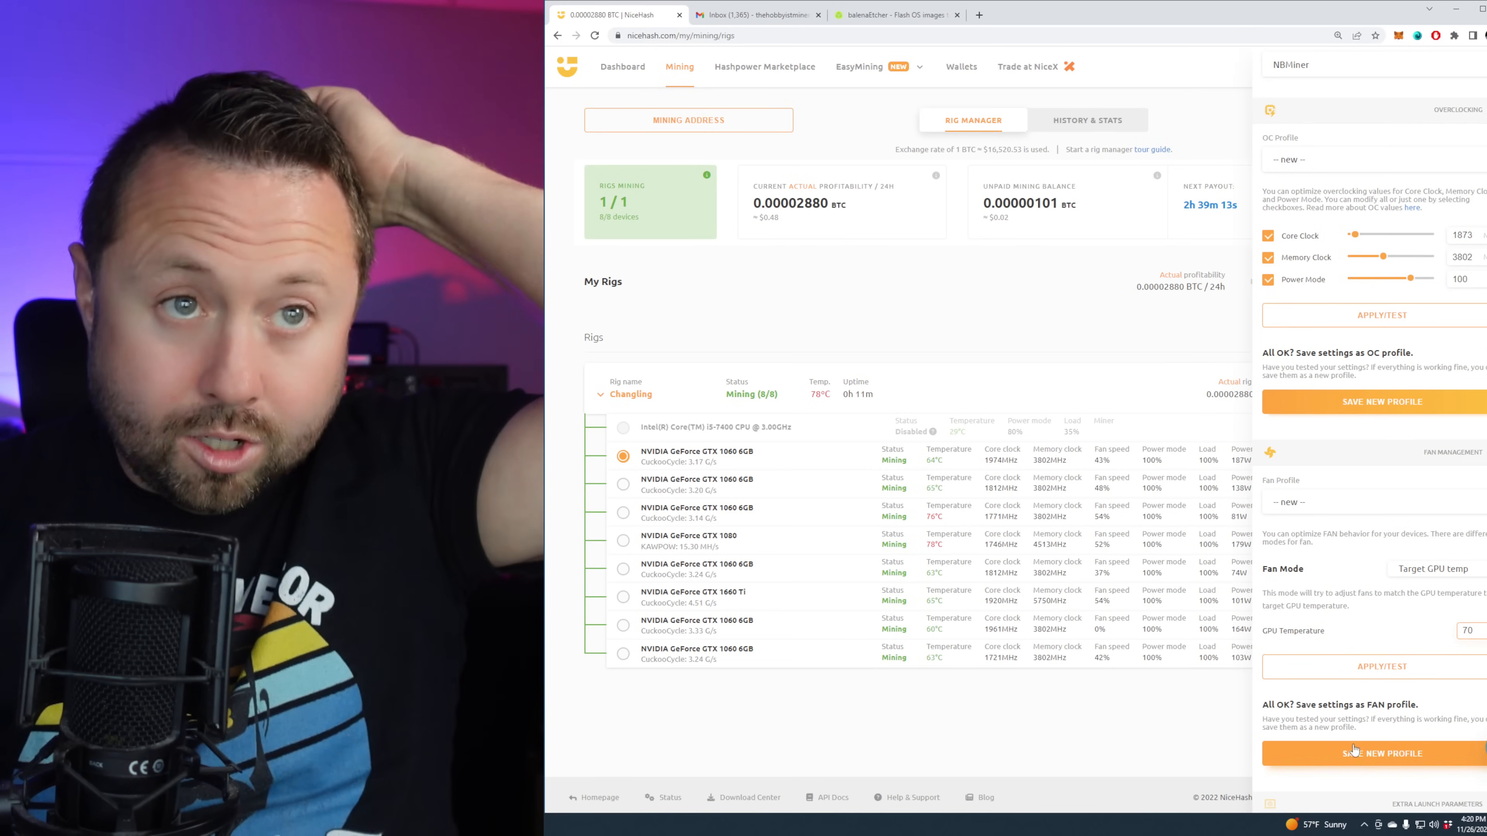
scroll("up", 3)
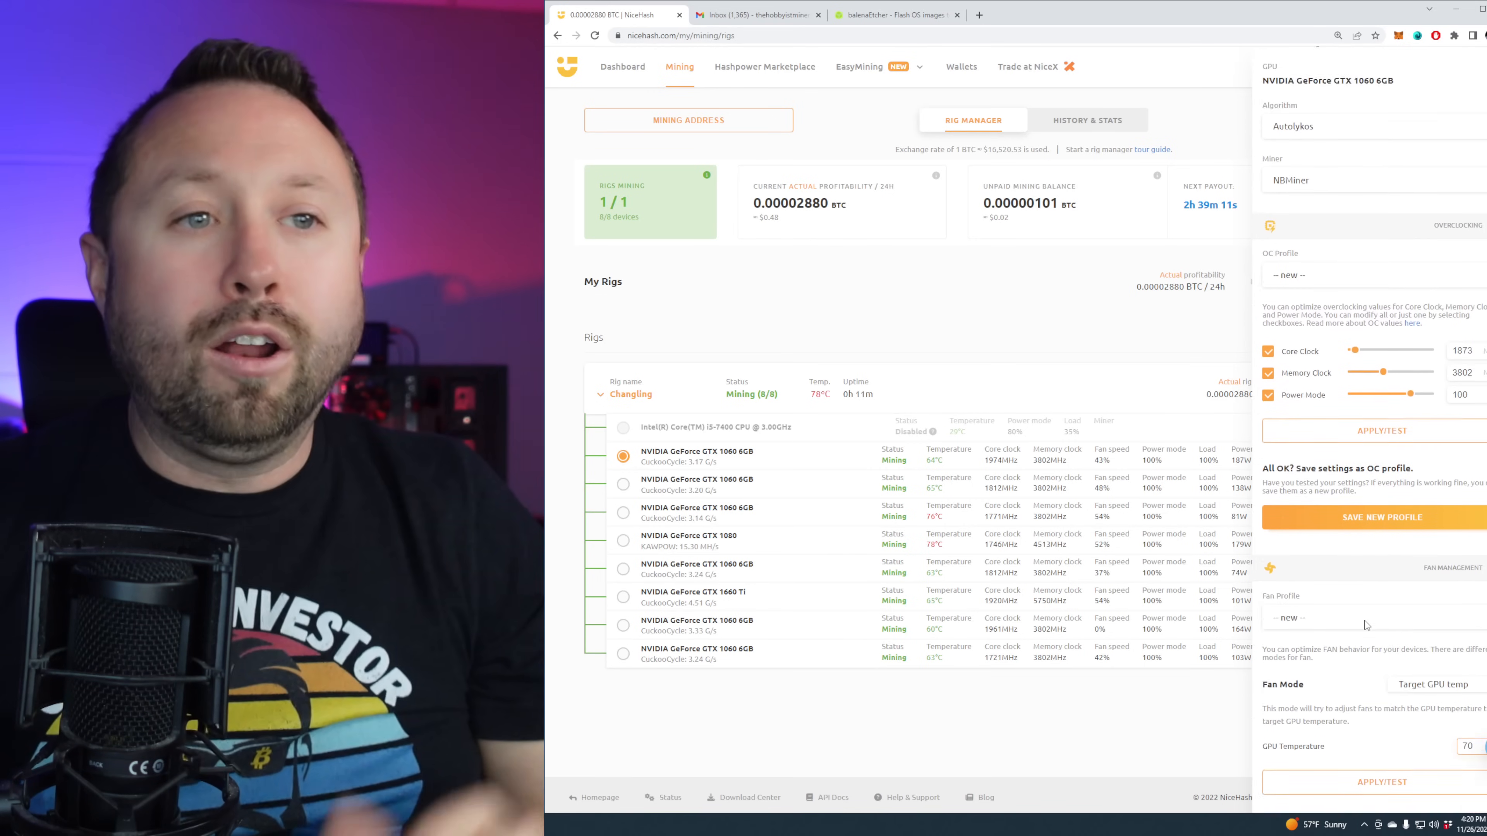
scroll("up", 3)
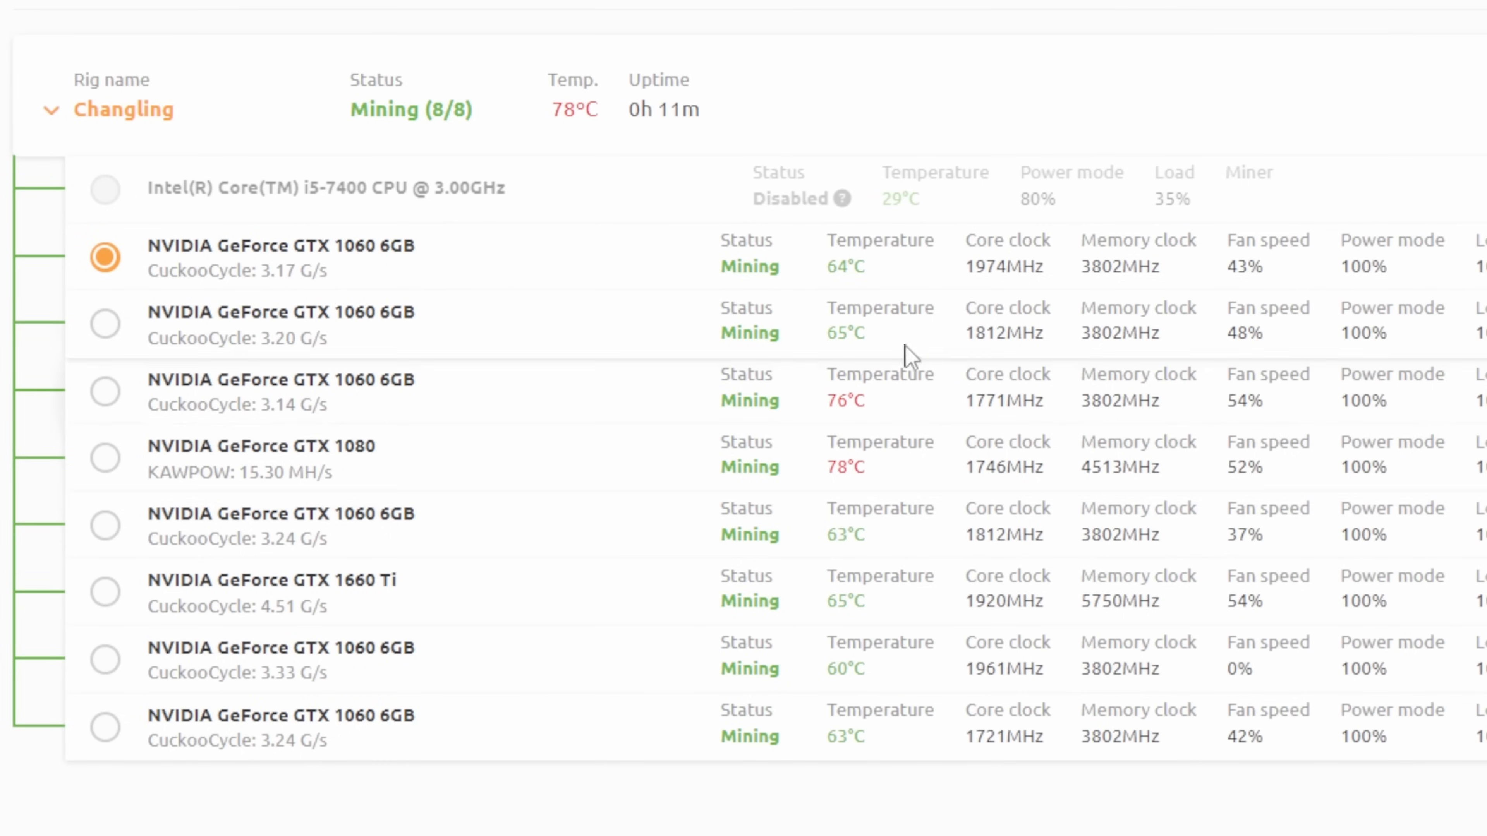
mouse_move(994, 602)
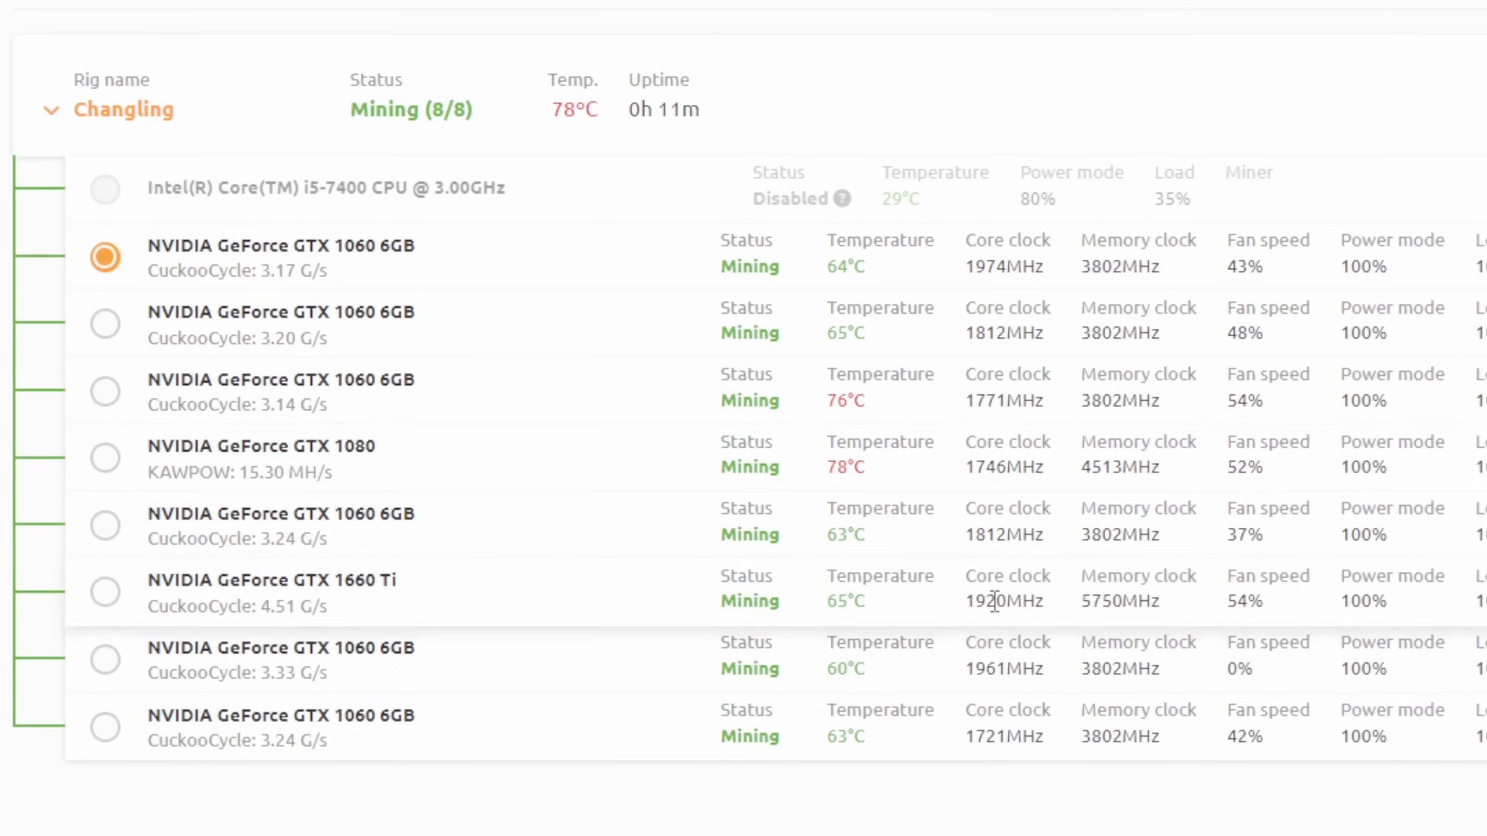
mouse_move(1010, 498)
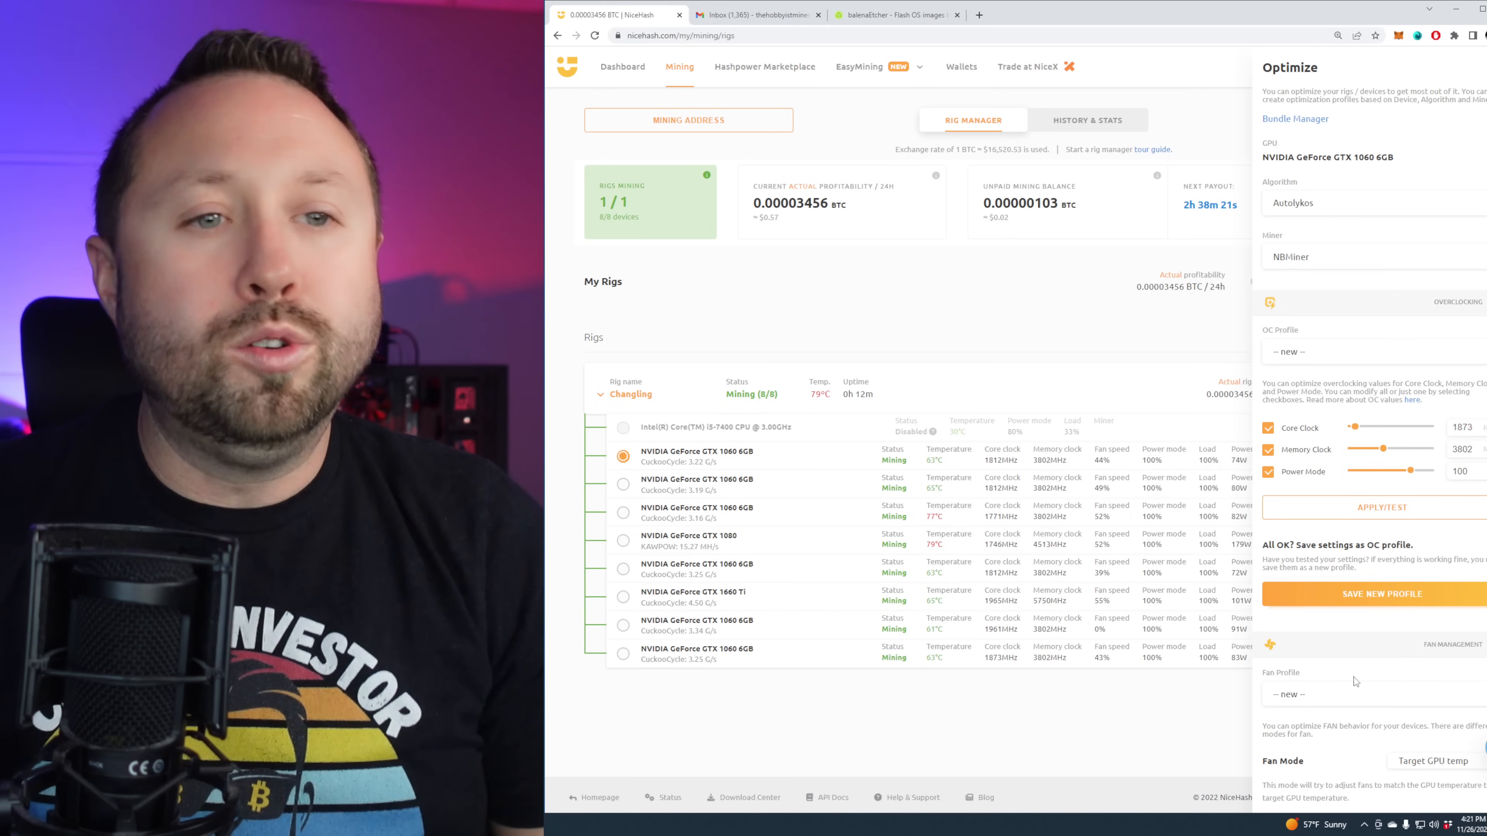
Run the apply/test of the 70 °C target-temperature fan setting and stop the test once applied.
scroll("down", 3)
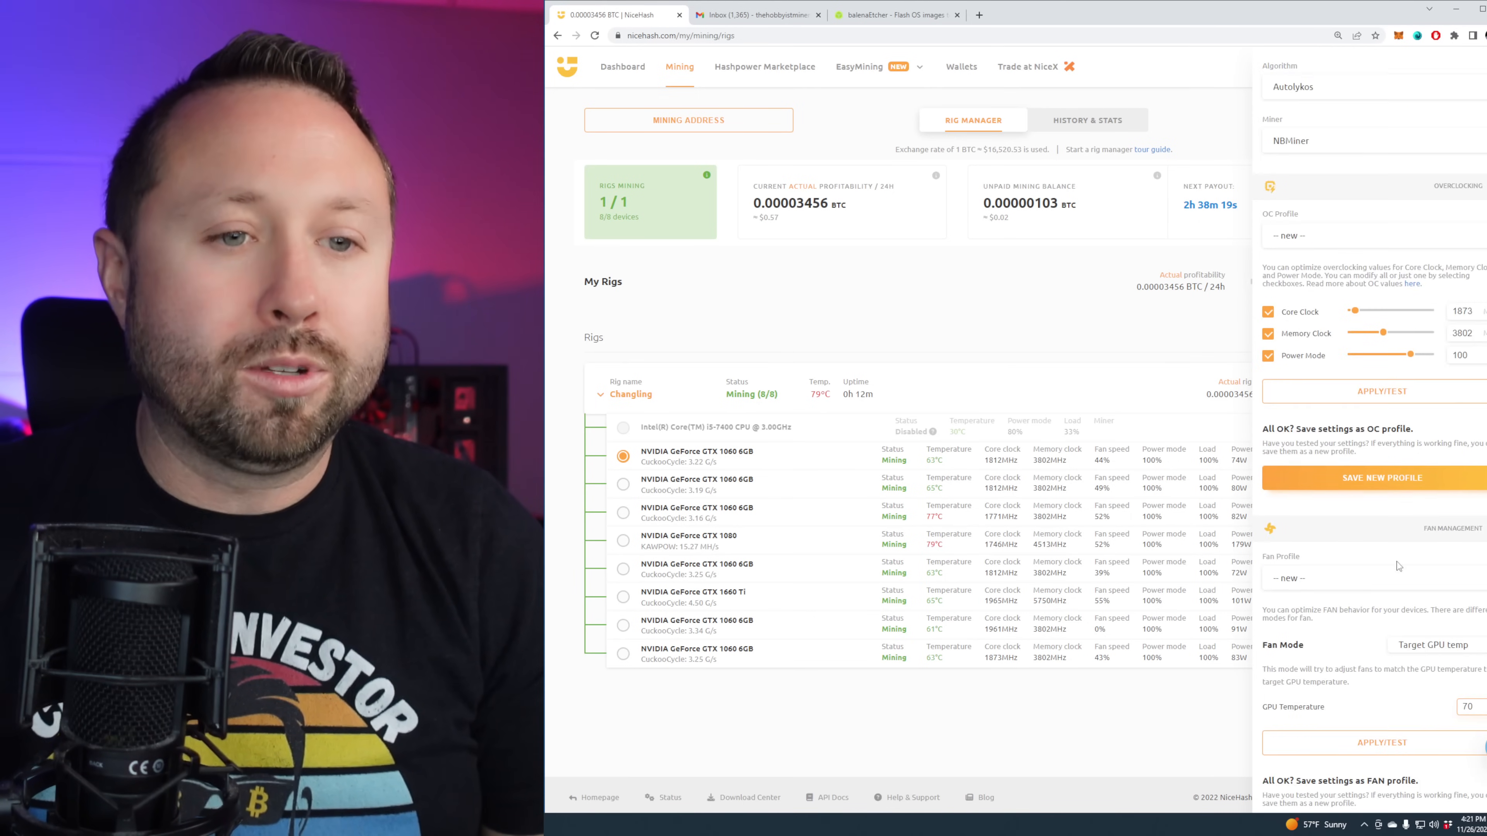
scroll("down", 3)
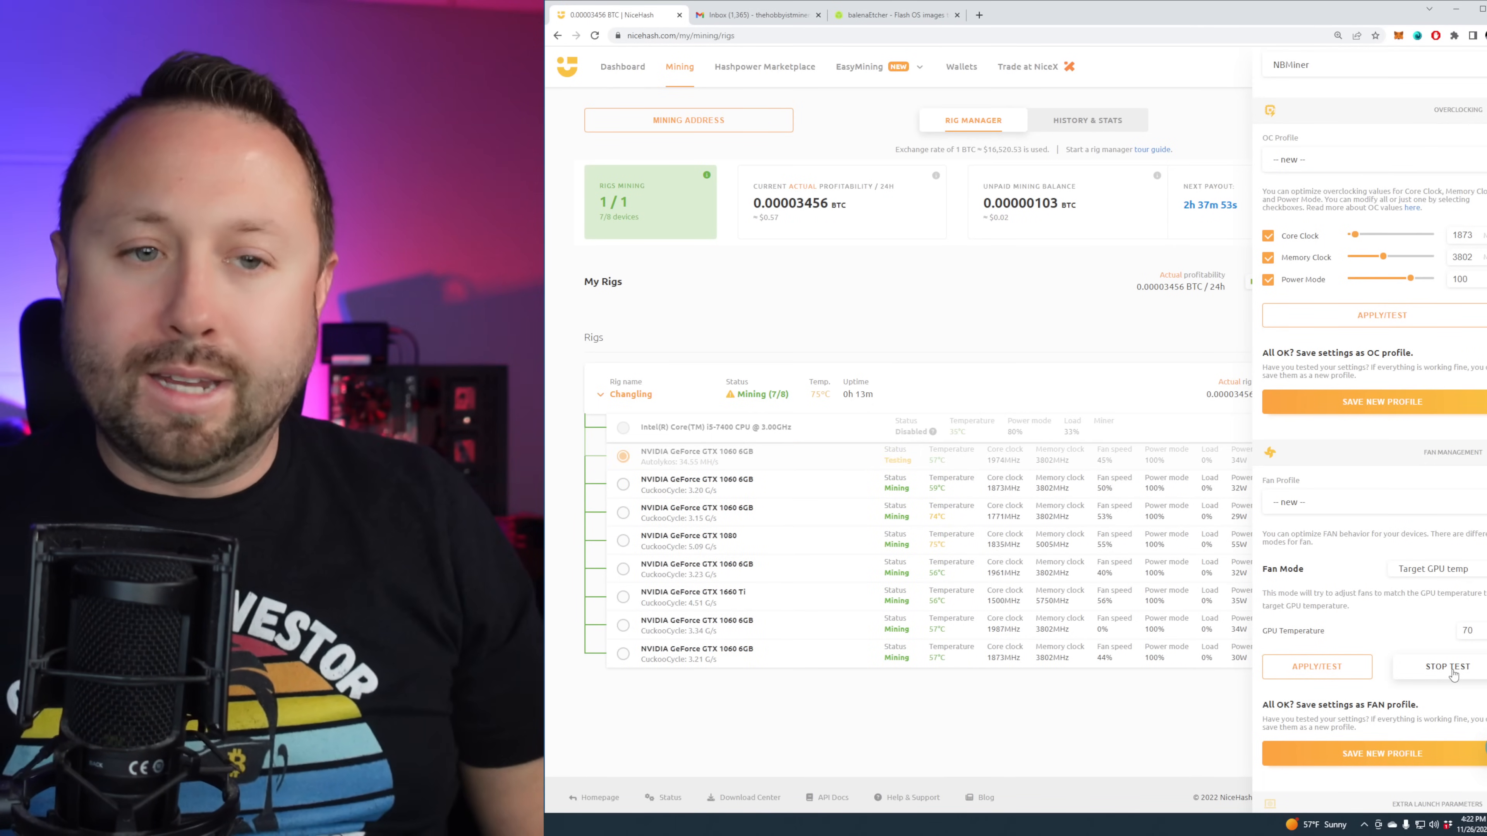
left_click(1441, 667)
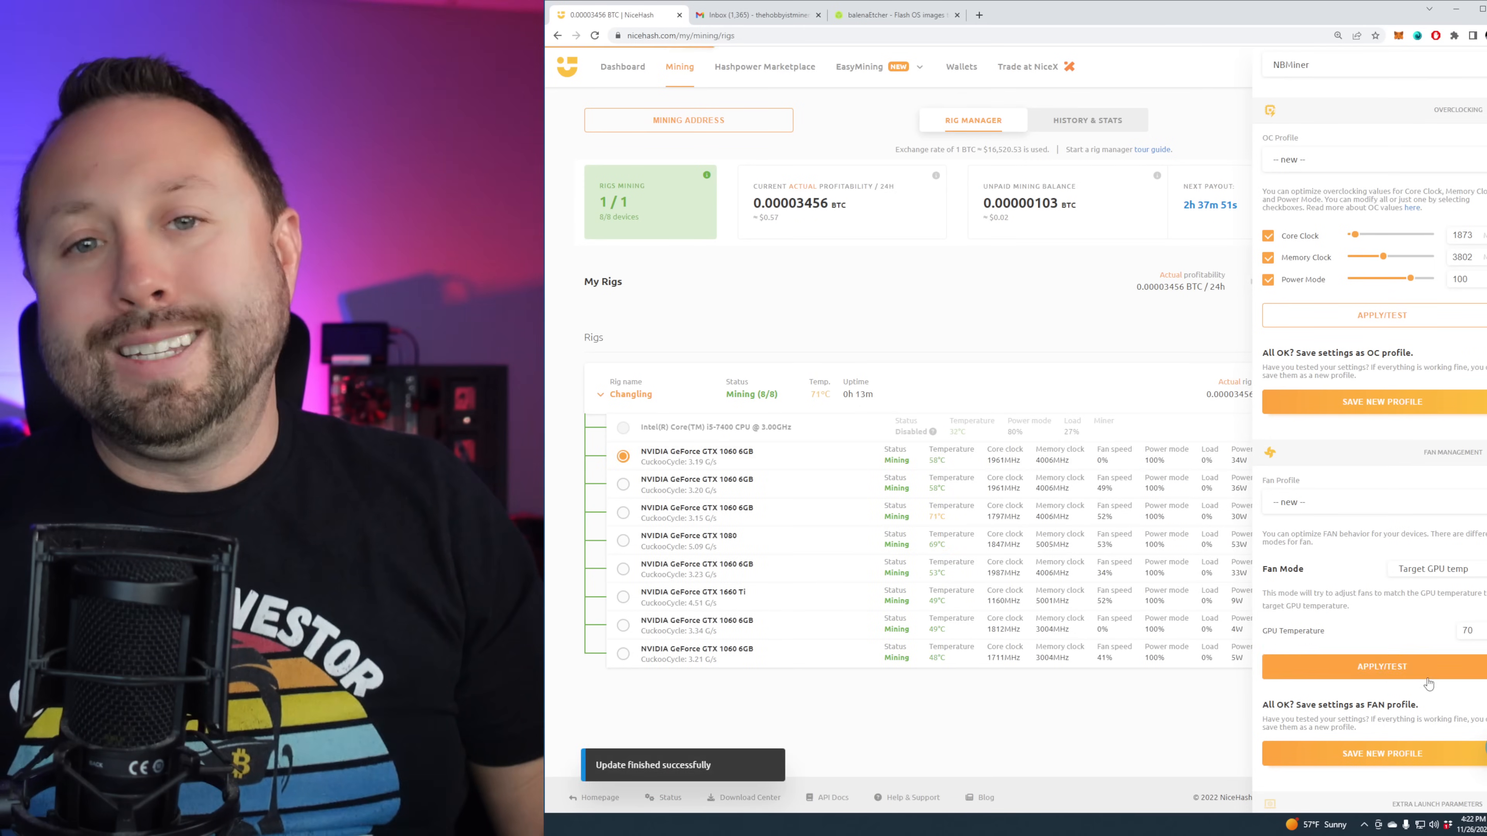
Save the current fan settings as a new profile named Test123.
left_click(1382, 753)
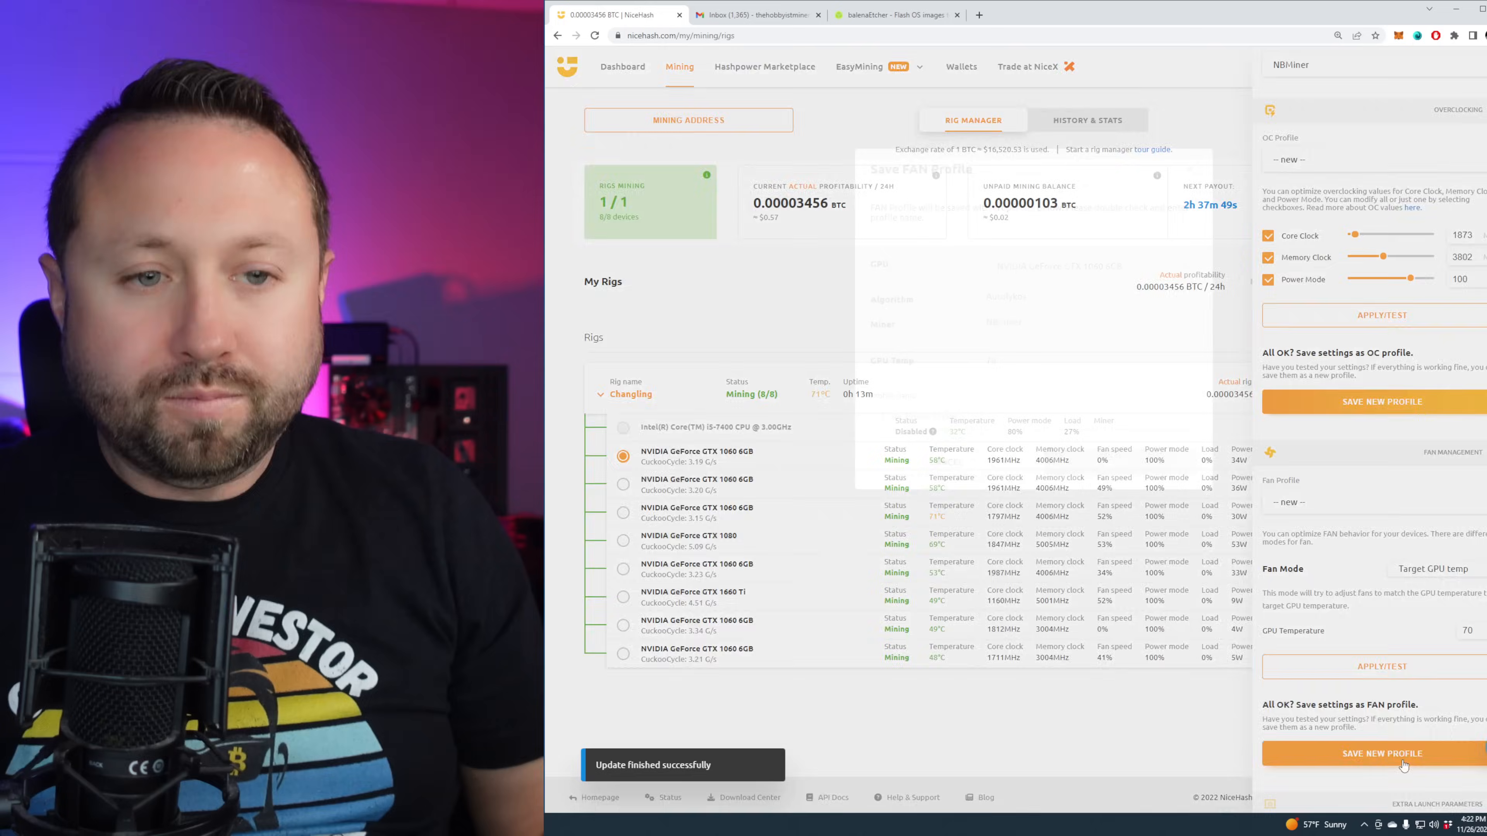
left_click(1389, 752)
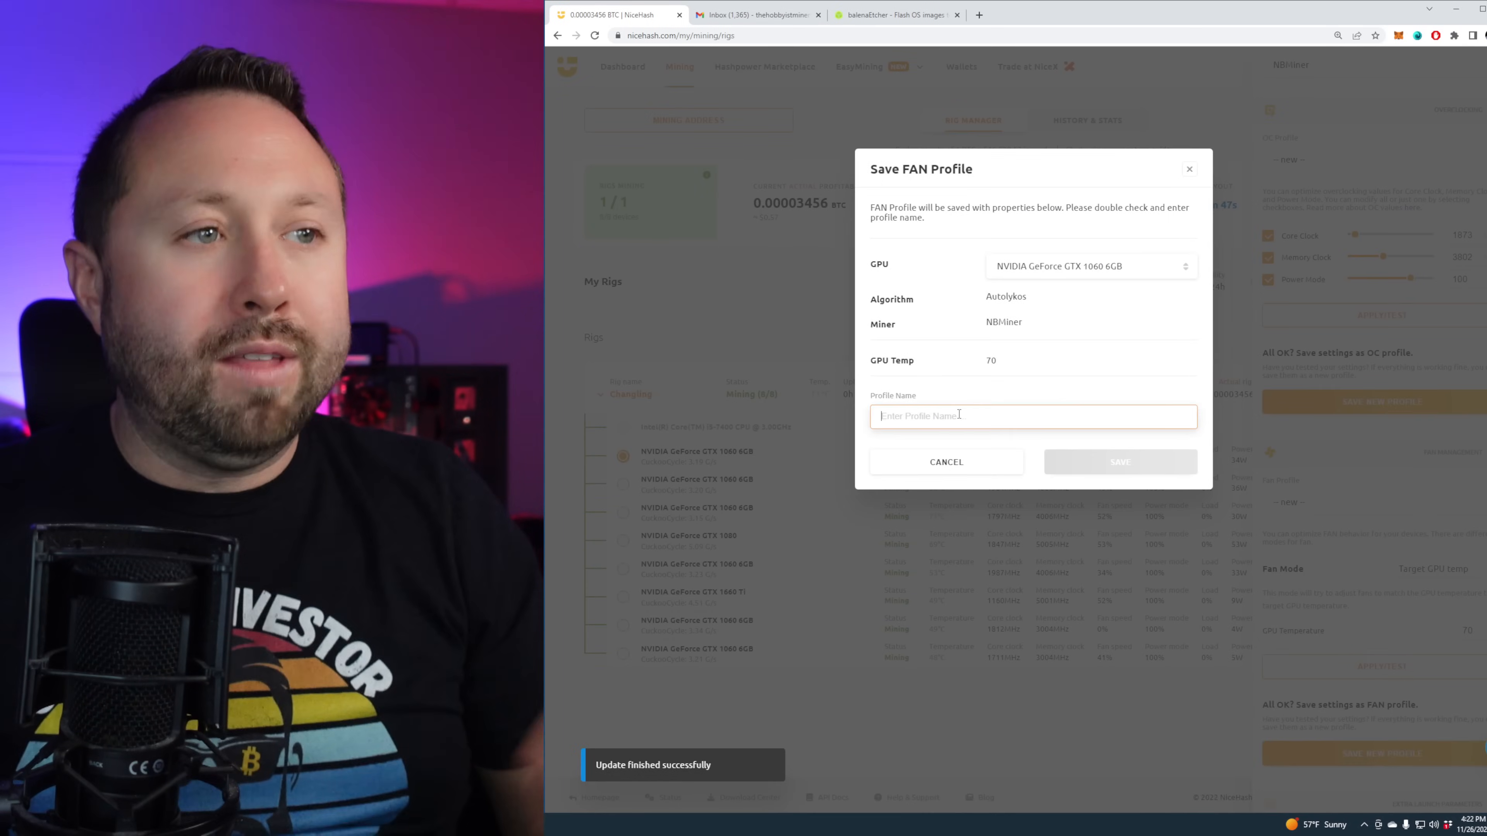
type("Test123")
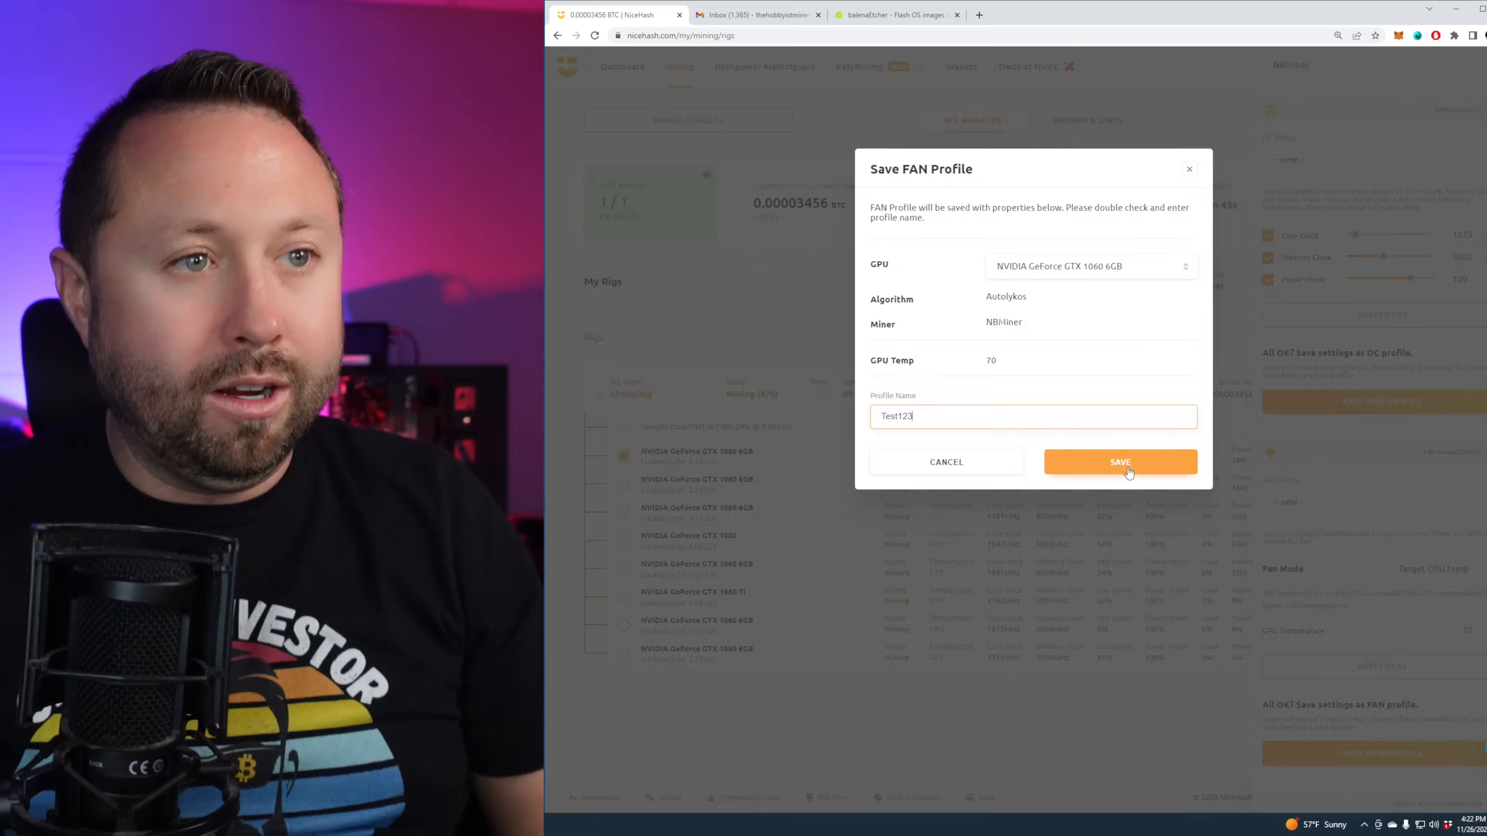
left_click(1119, 461)
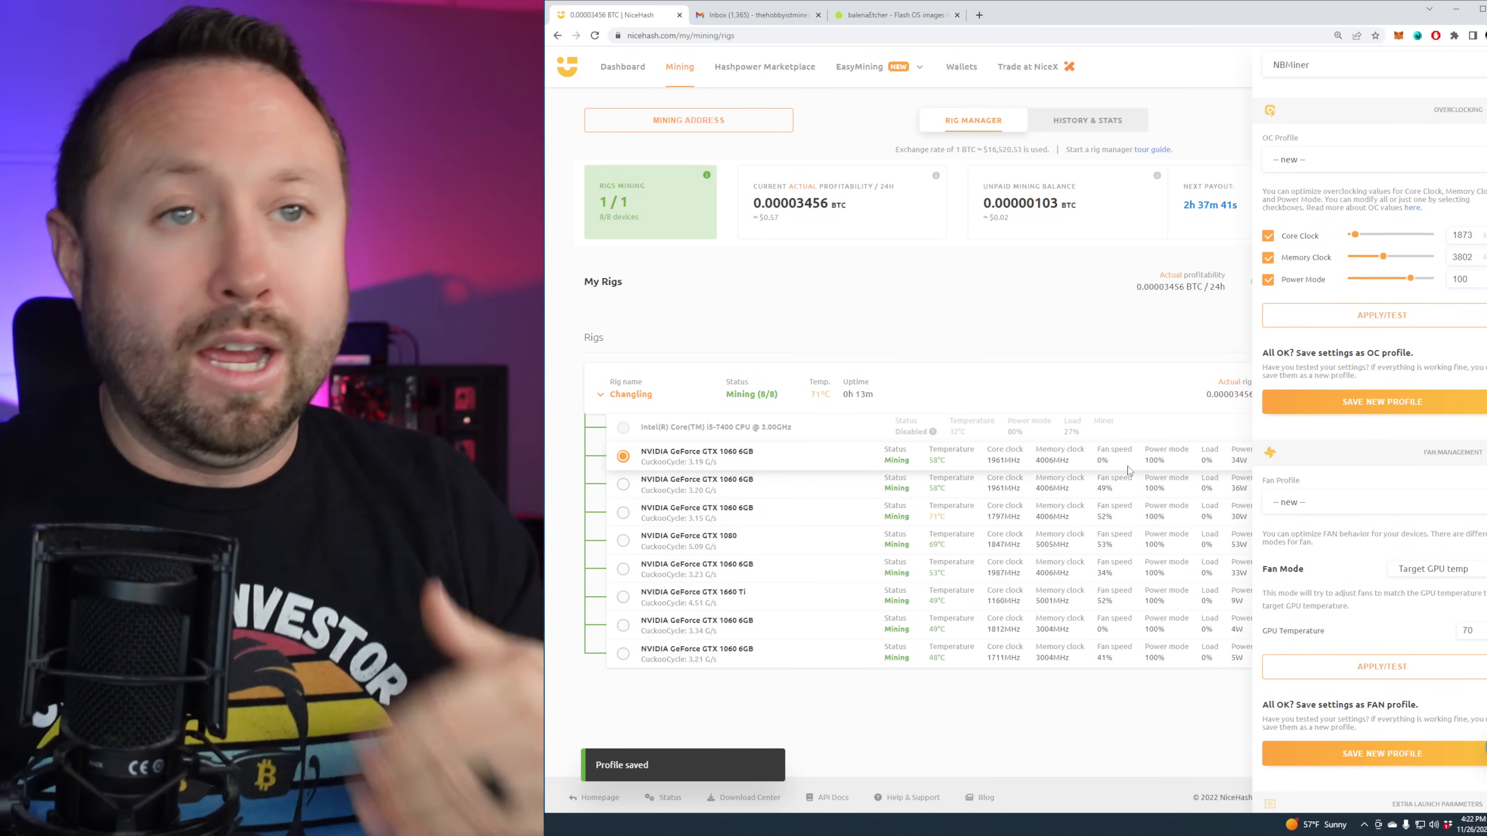
Show the Algorithm list to see which algorithms the settings apply to.
scroll("up", 3)
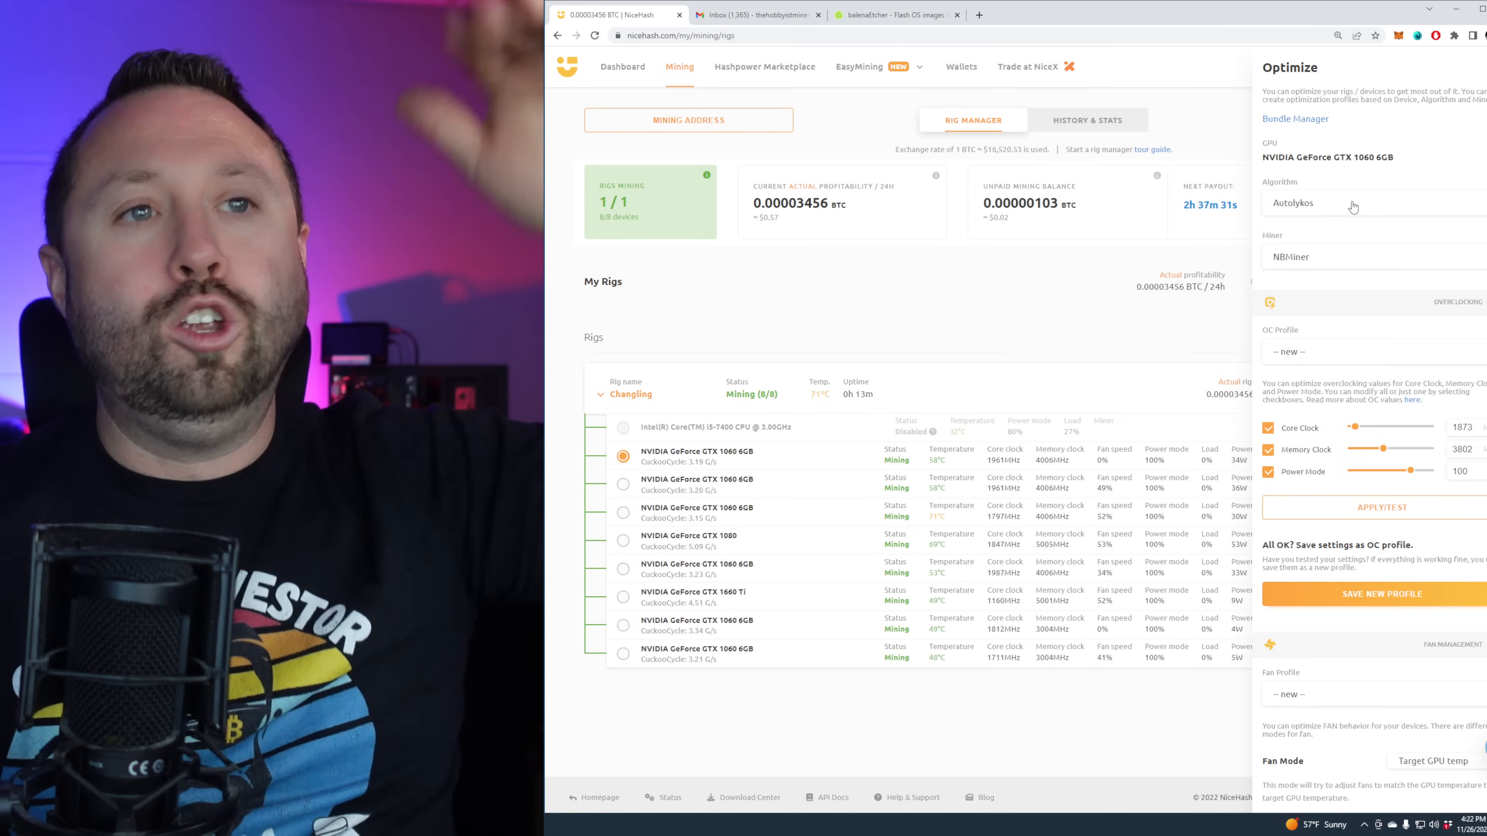
left_click(1328, 203)
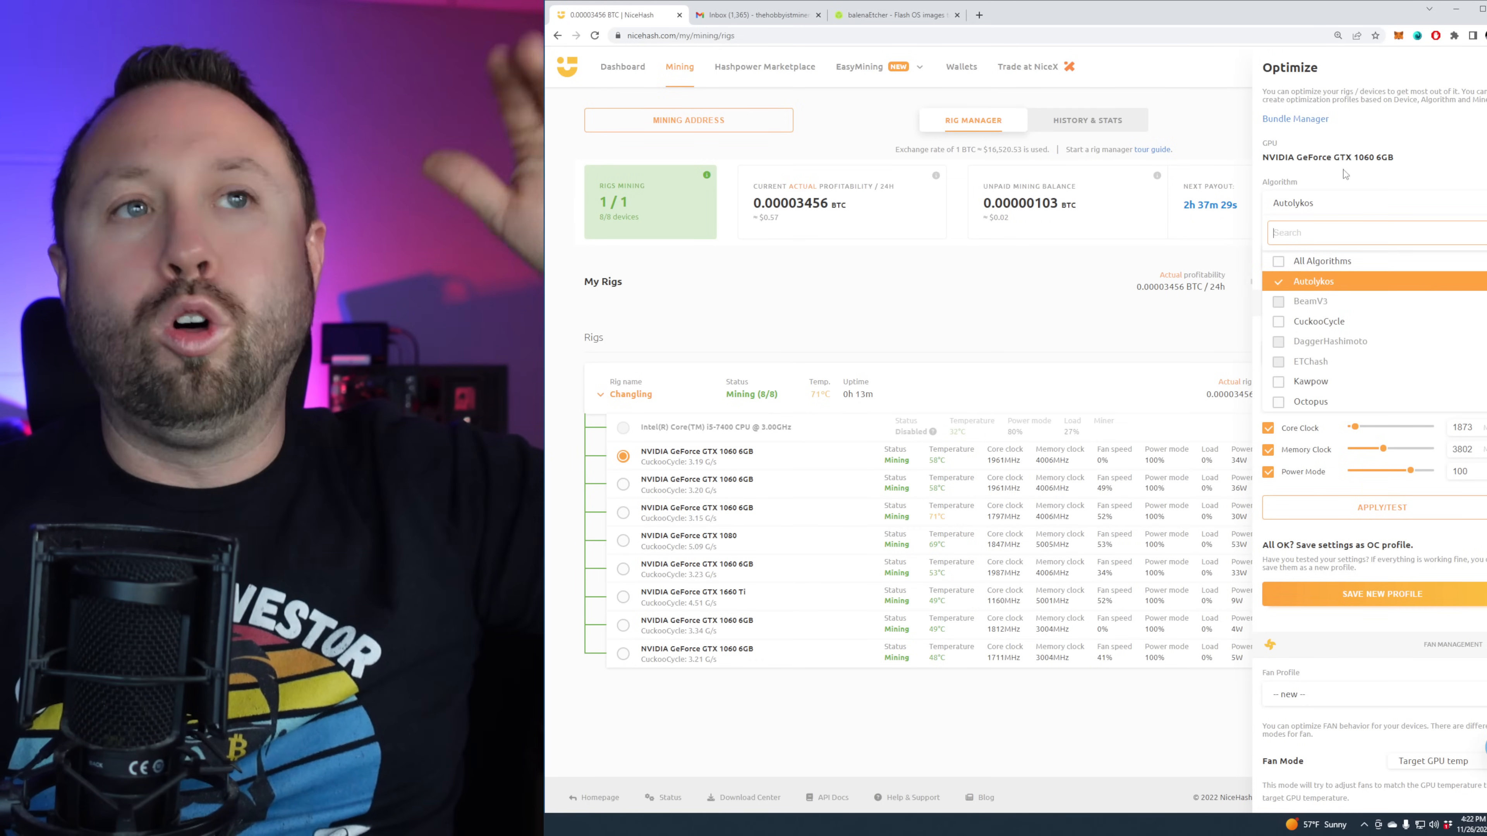
mouse_move(1295, 118)
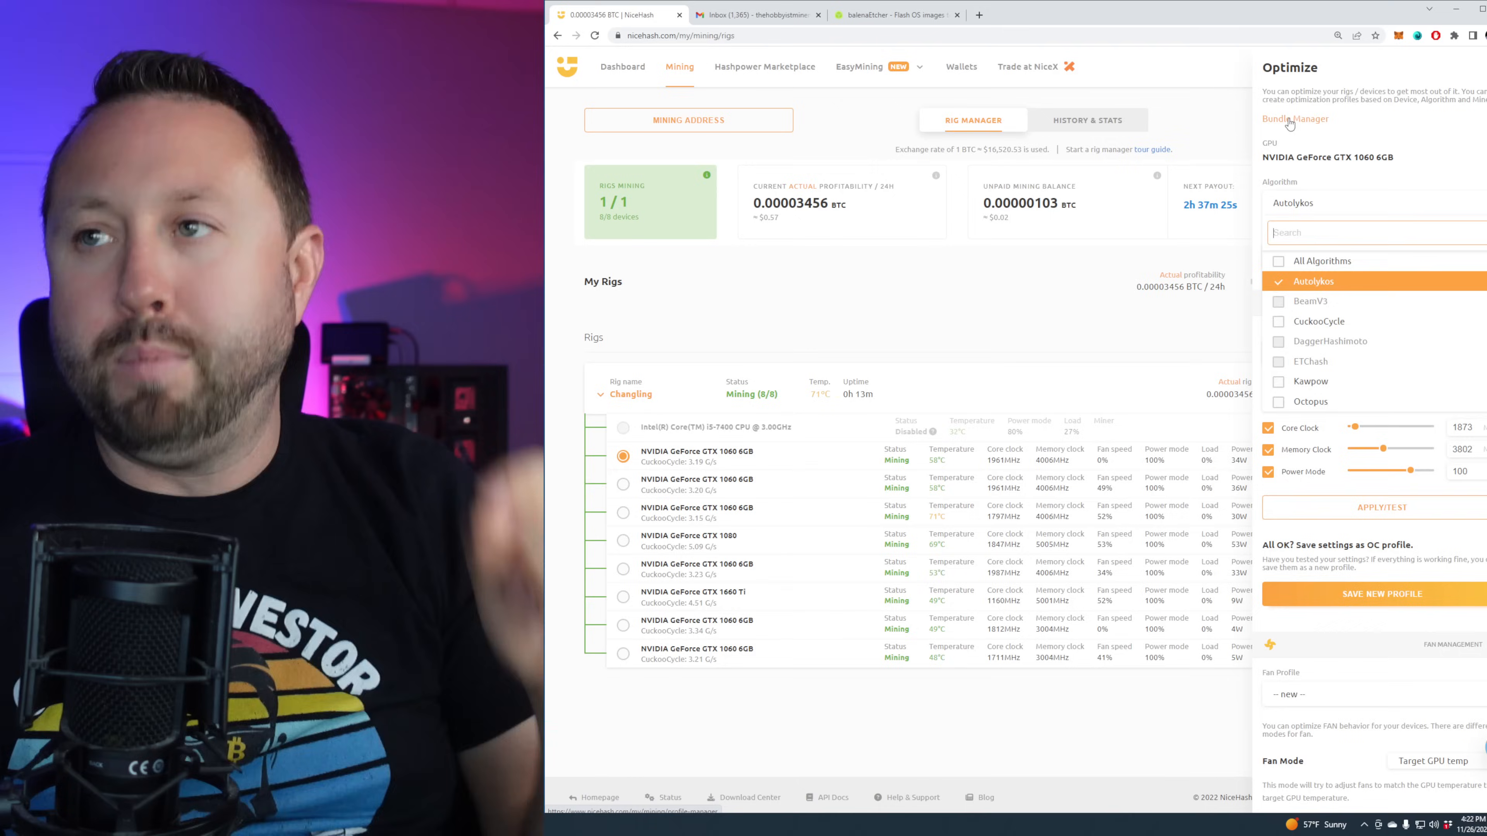
In Bundle Manager, check the saved Profiles list then return to the Bundles list.
left_click(1296, 118)
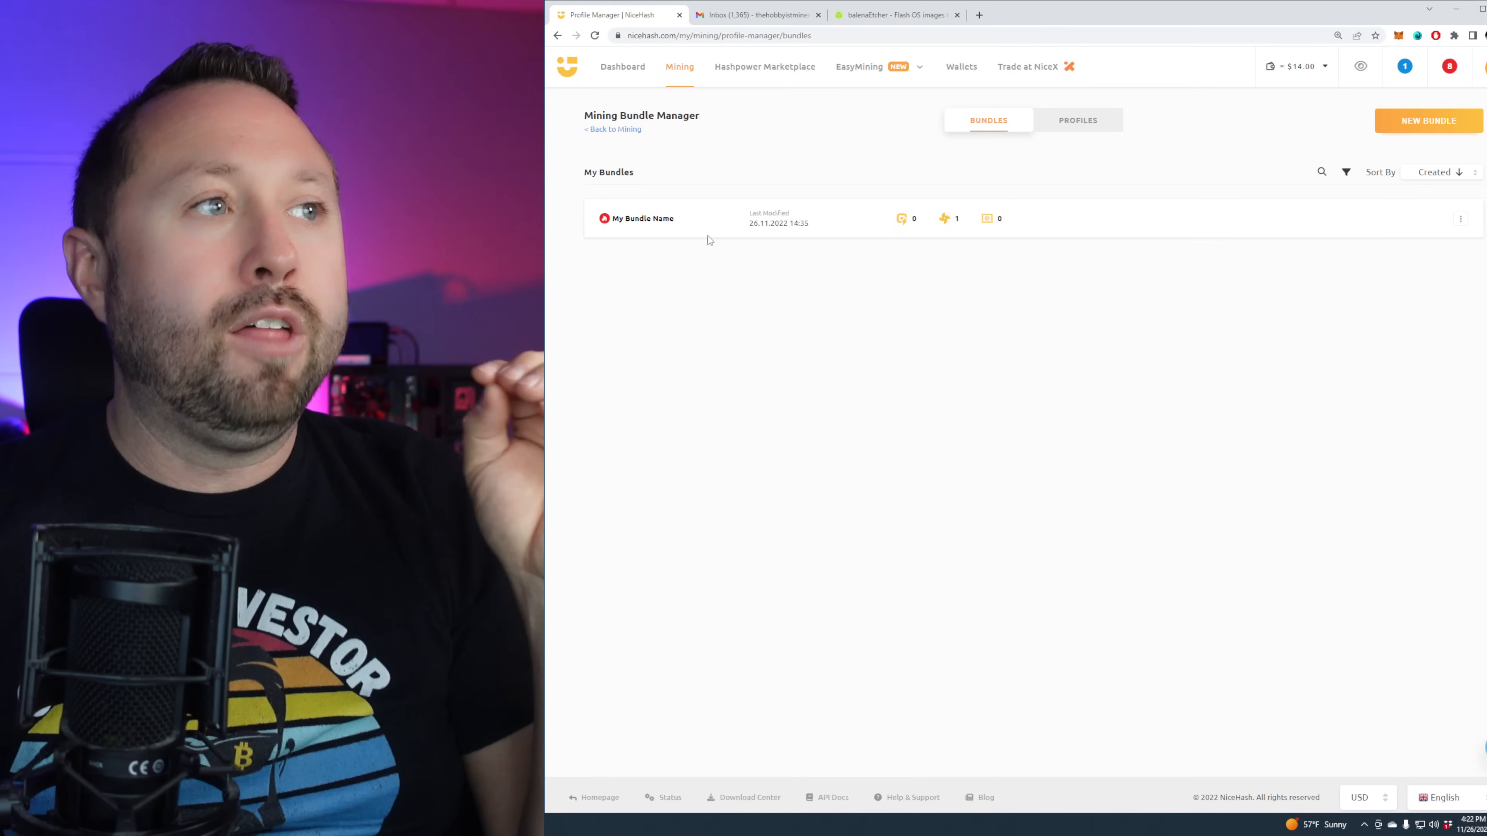
mouse_move(677, 254)
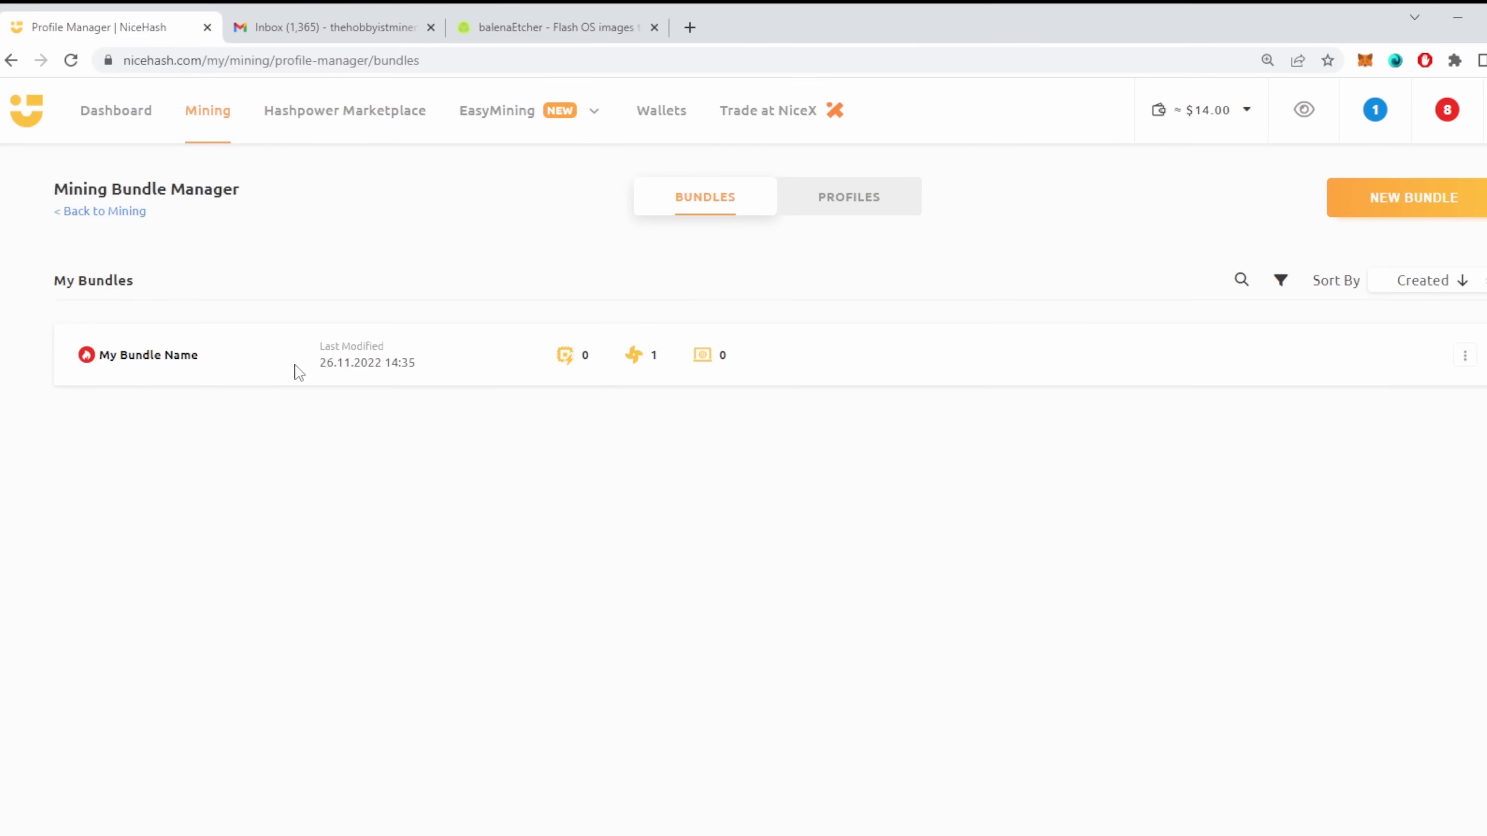
mouse_move(700, 321)
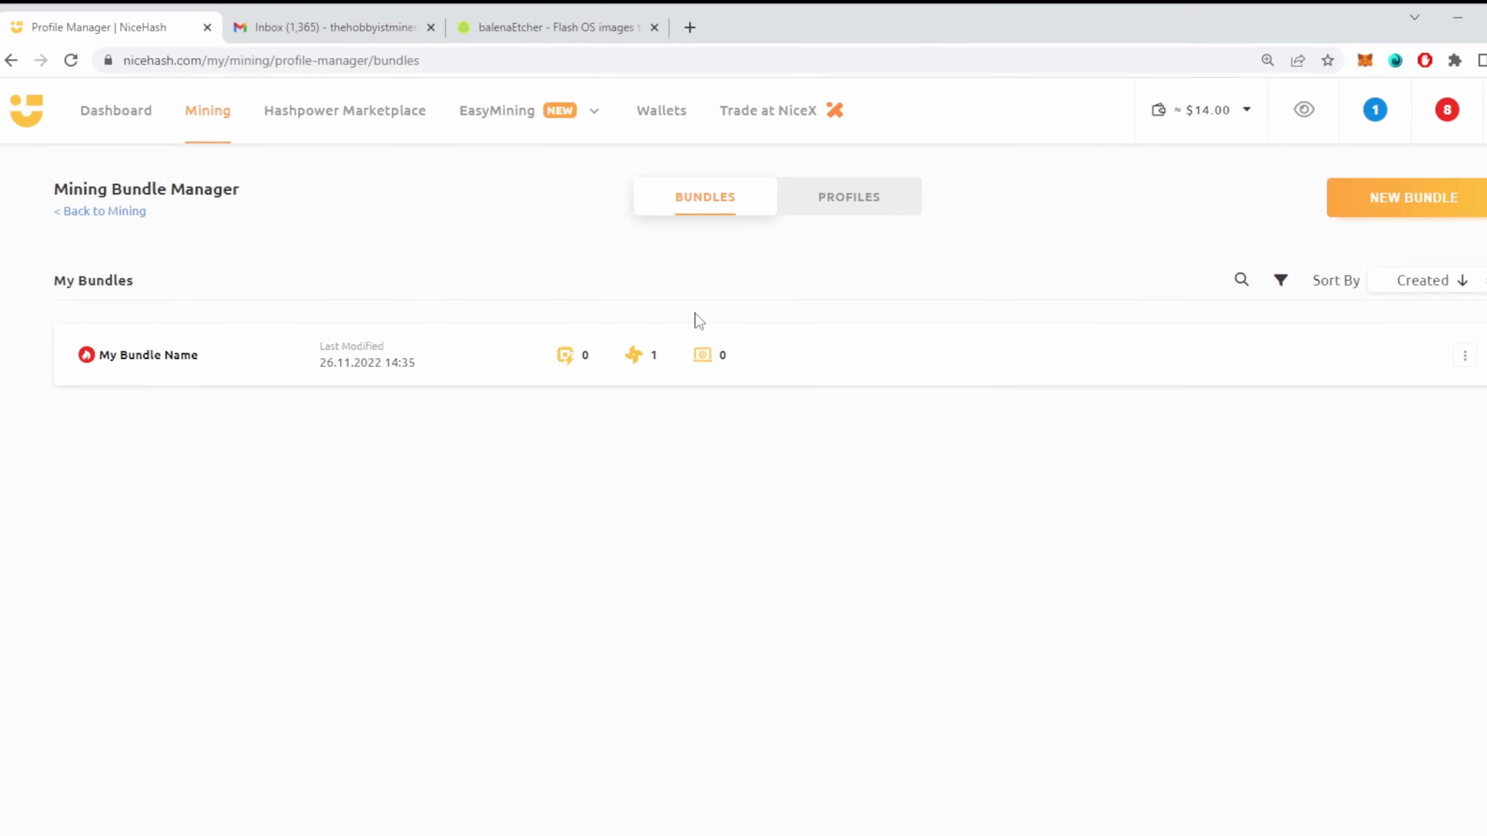
mouse_move(1224, 400)
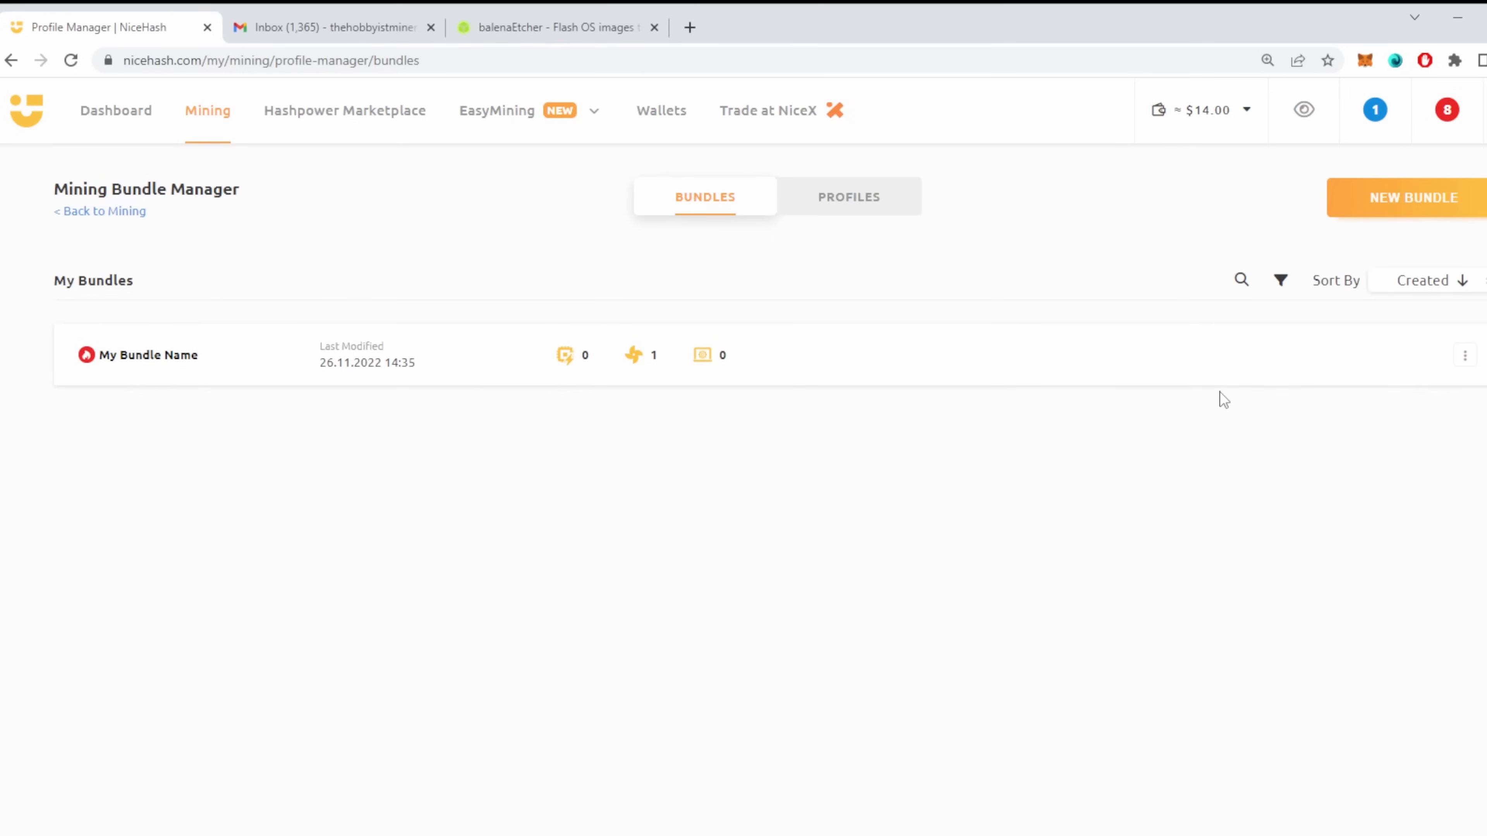
mouse_move(875, 215)
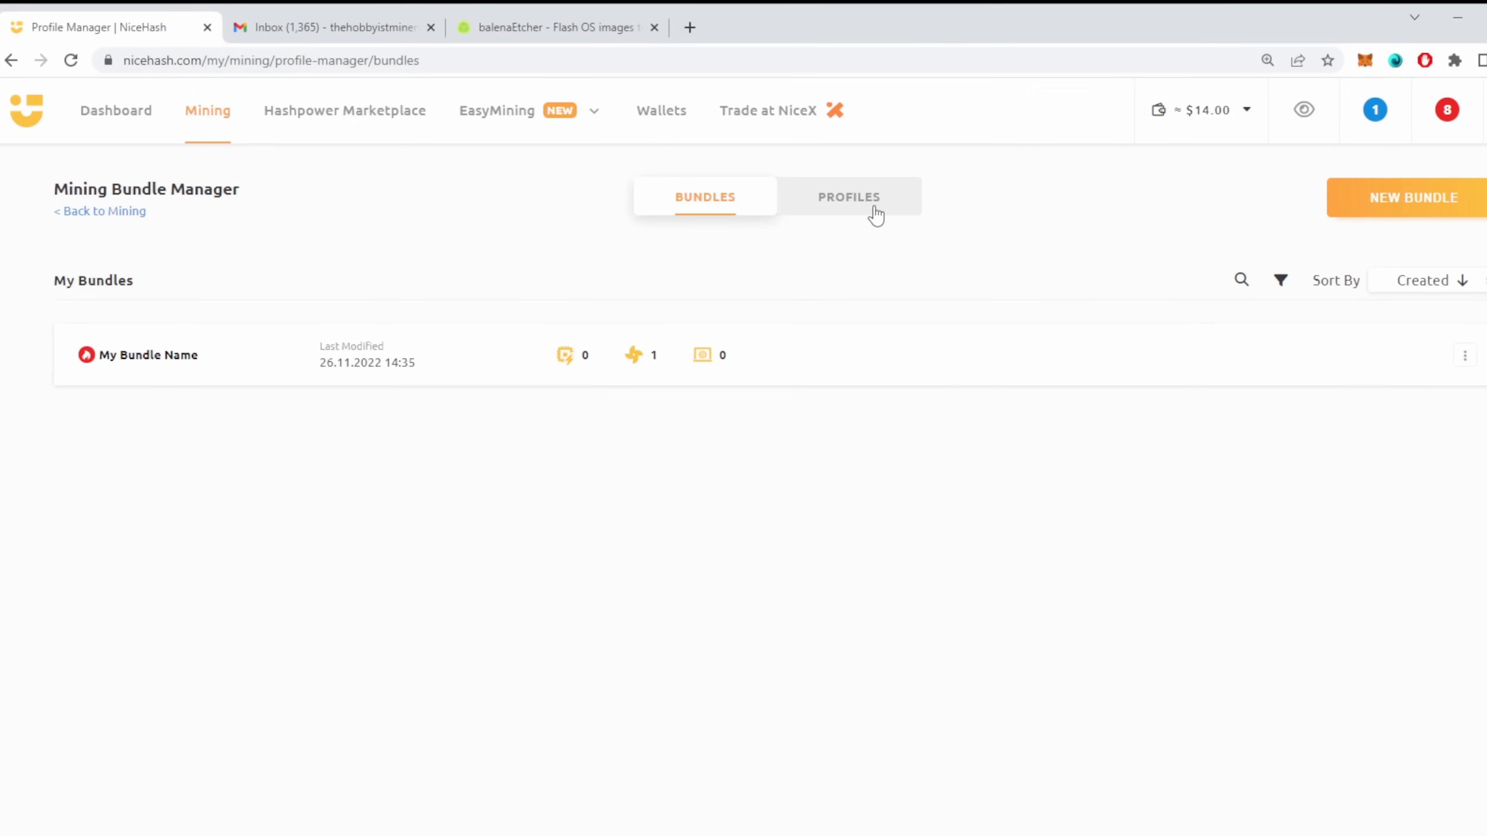
left_click(848, 196)
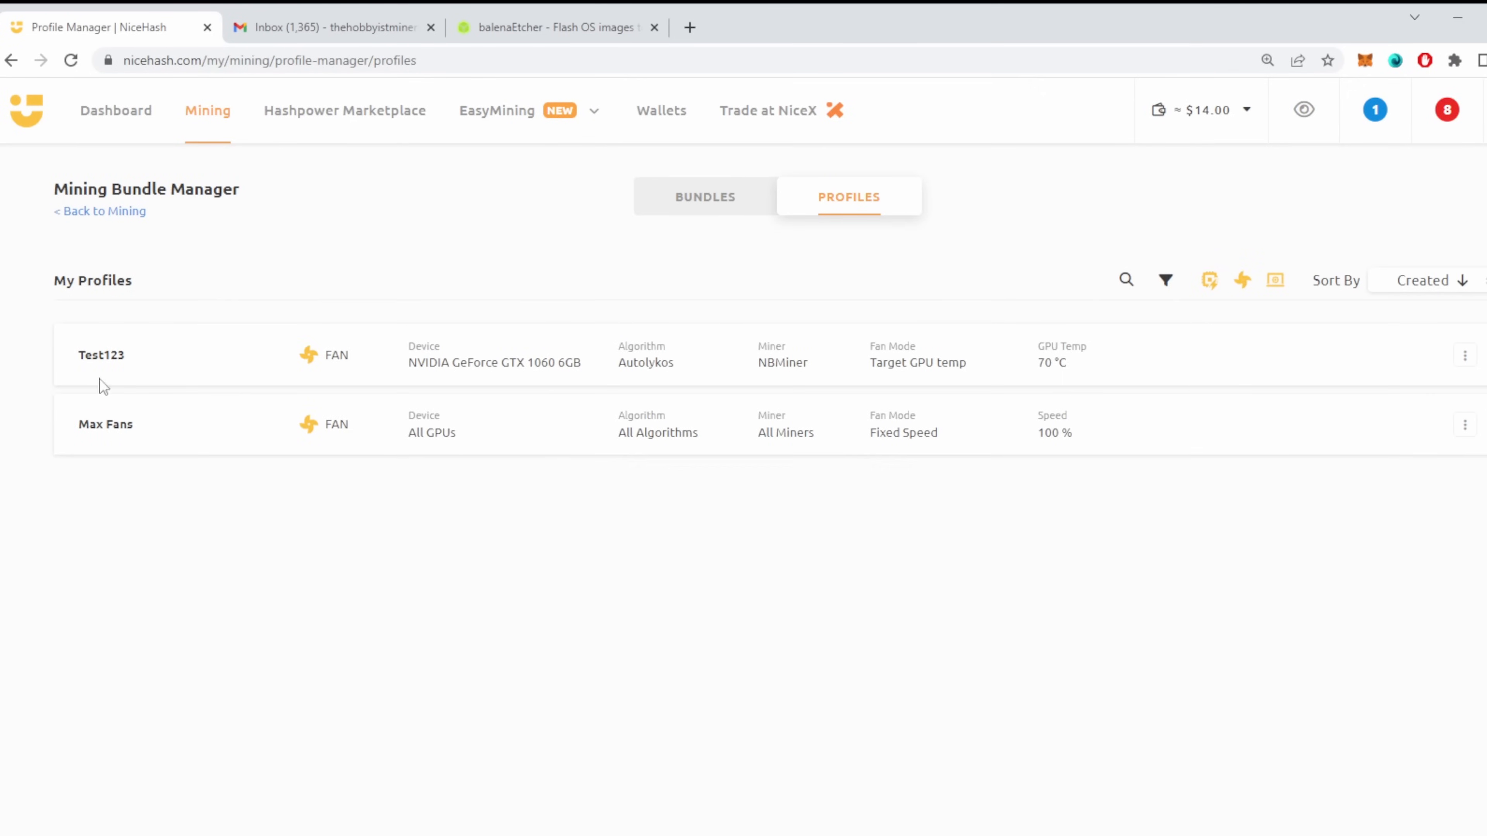
mouse_move(805, 351)
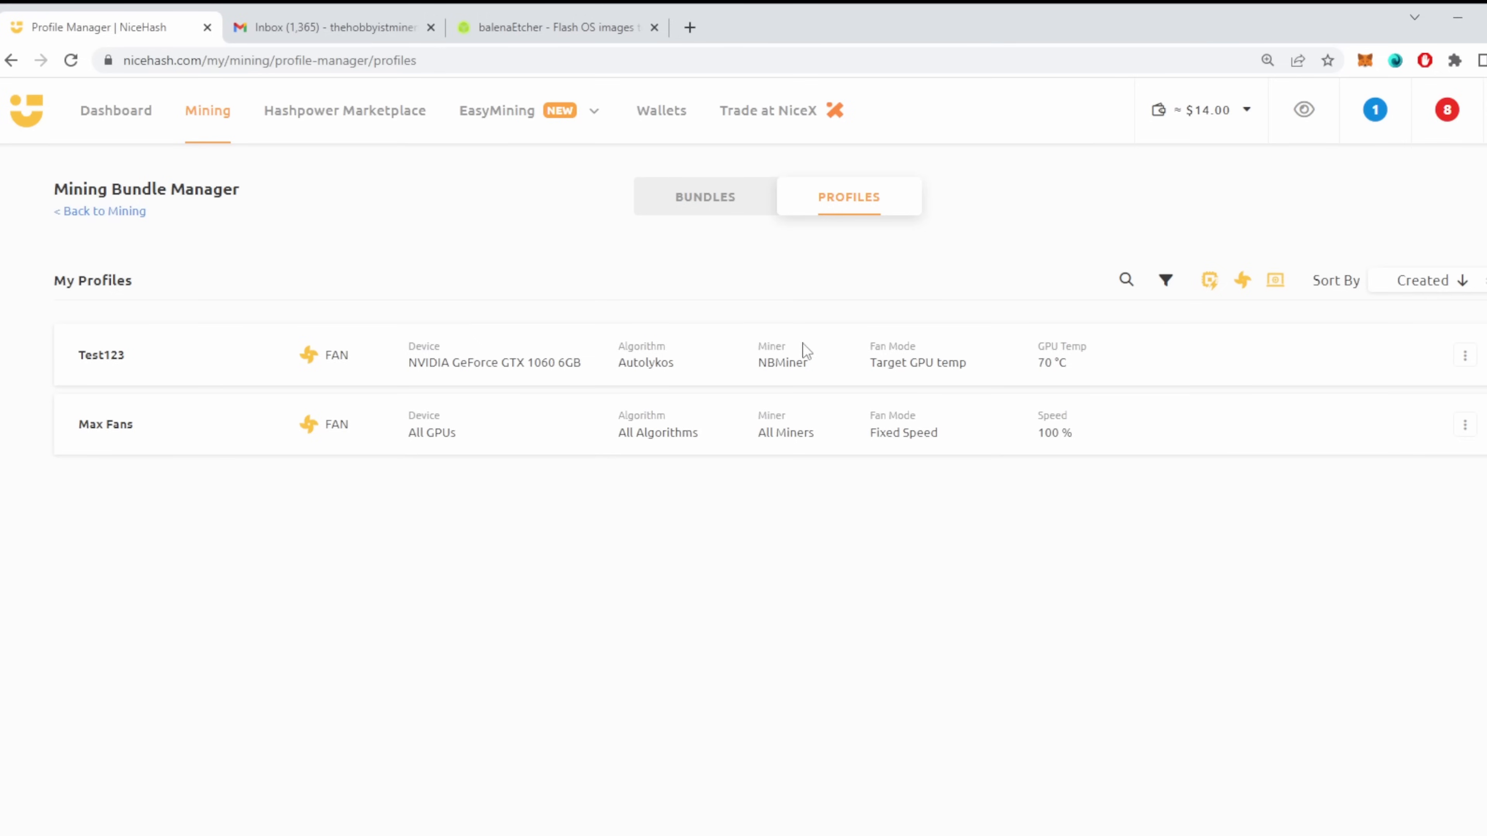
left_click(704, 196)
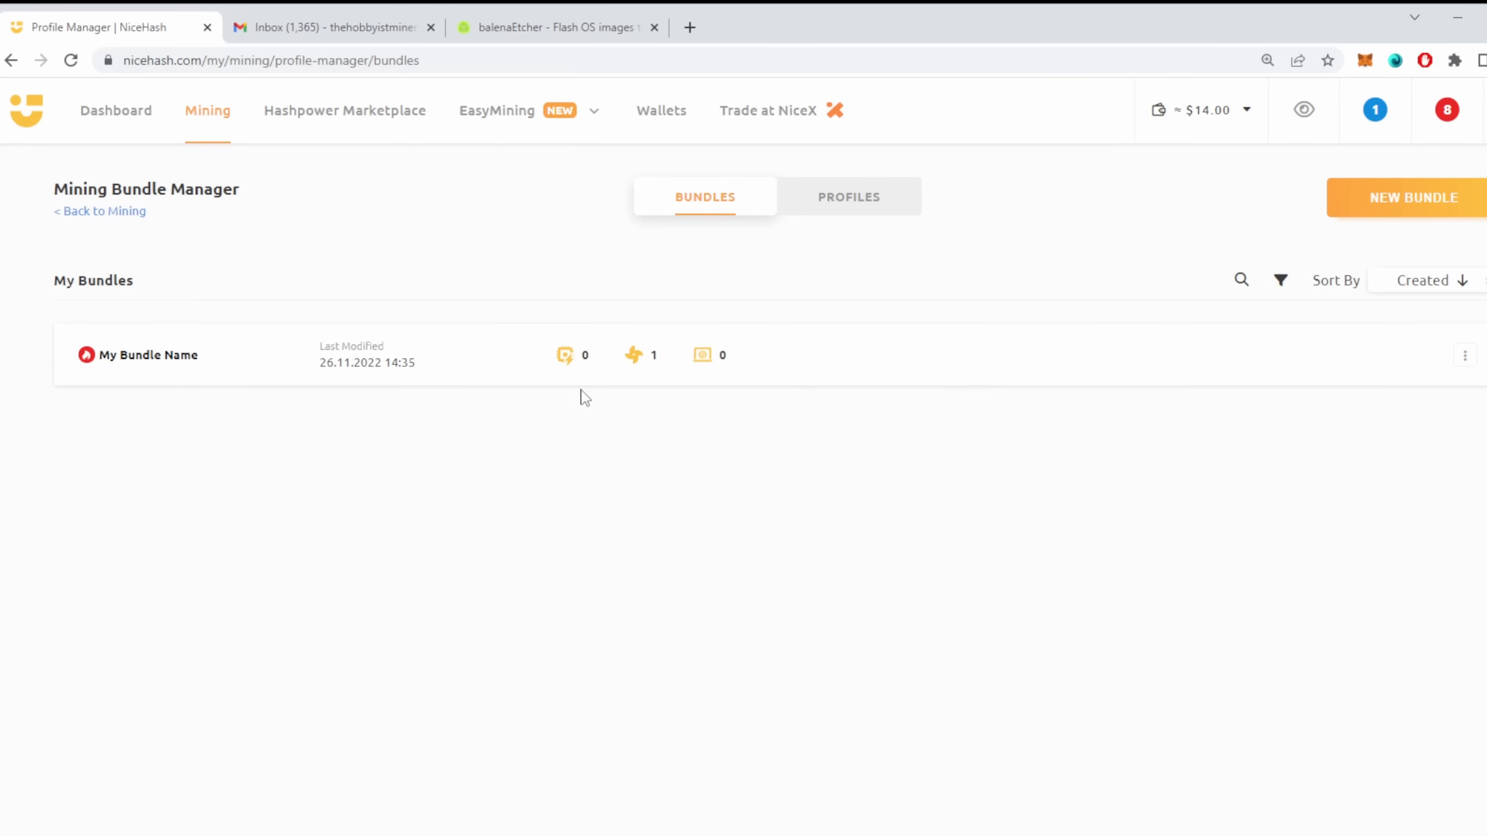
mouse_move(1170, 333)
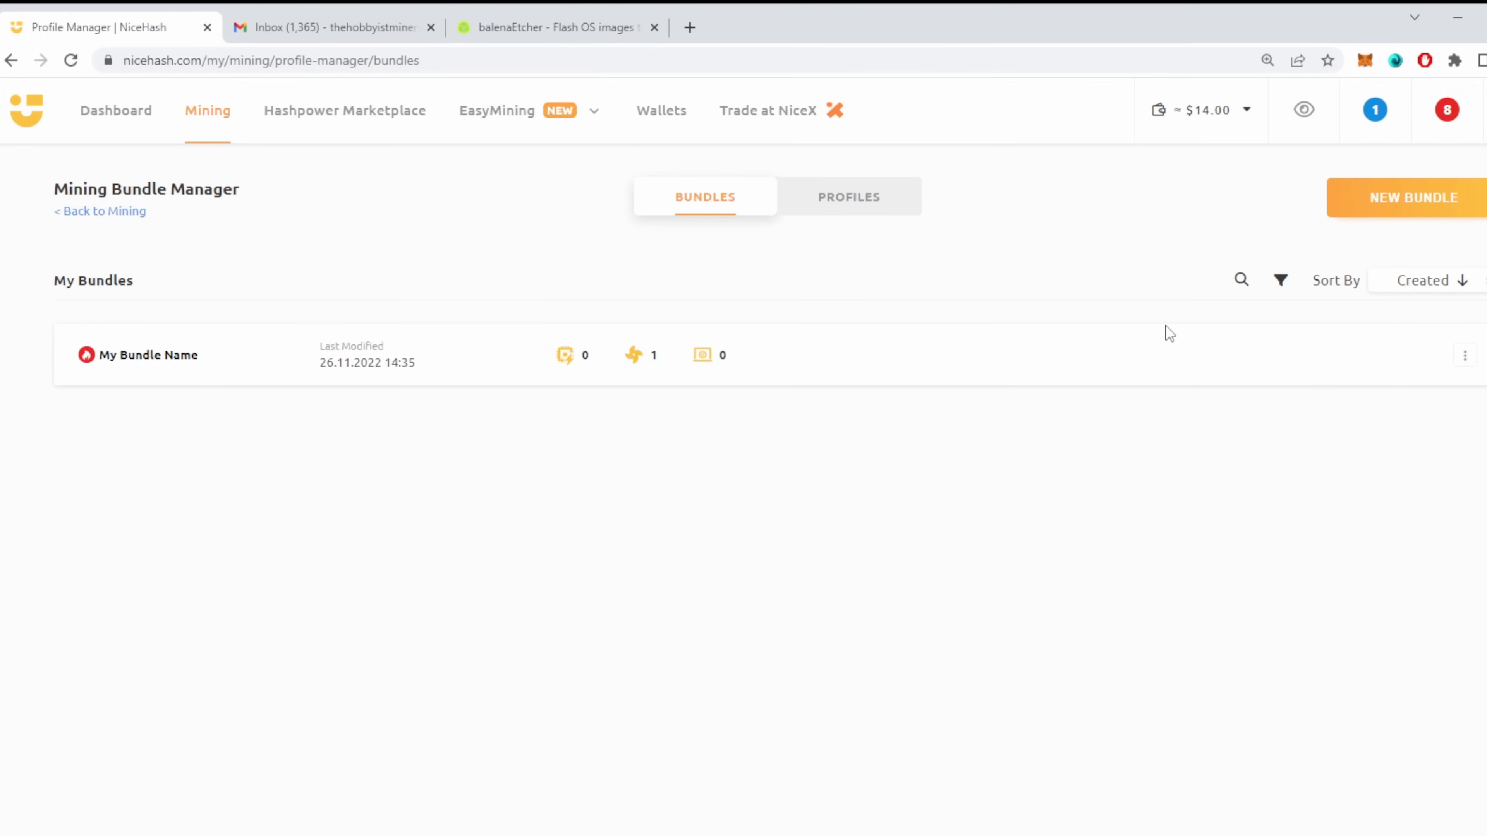
mouse_move(1154, 335)
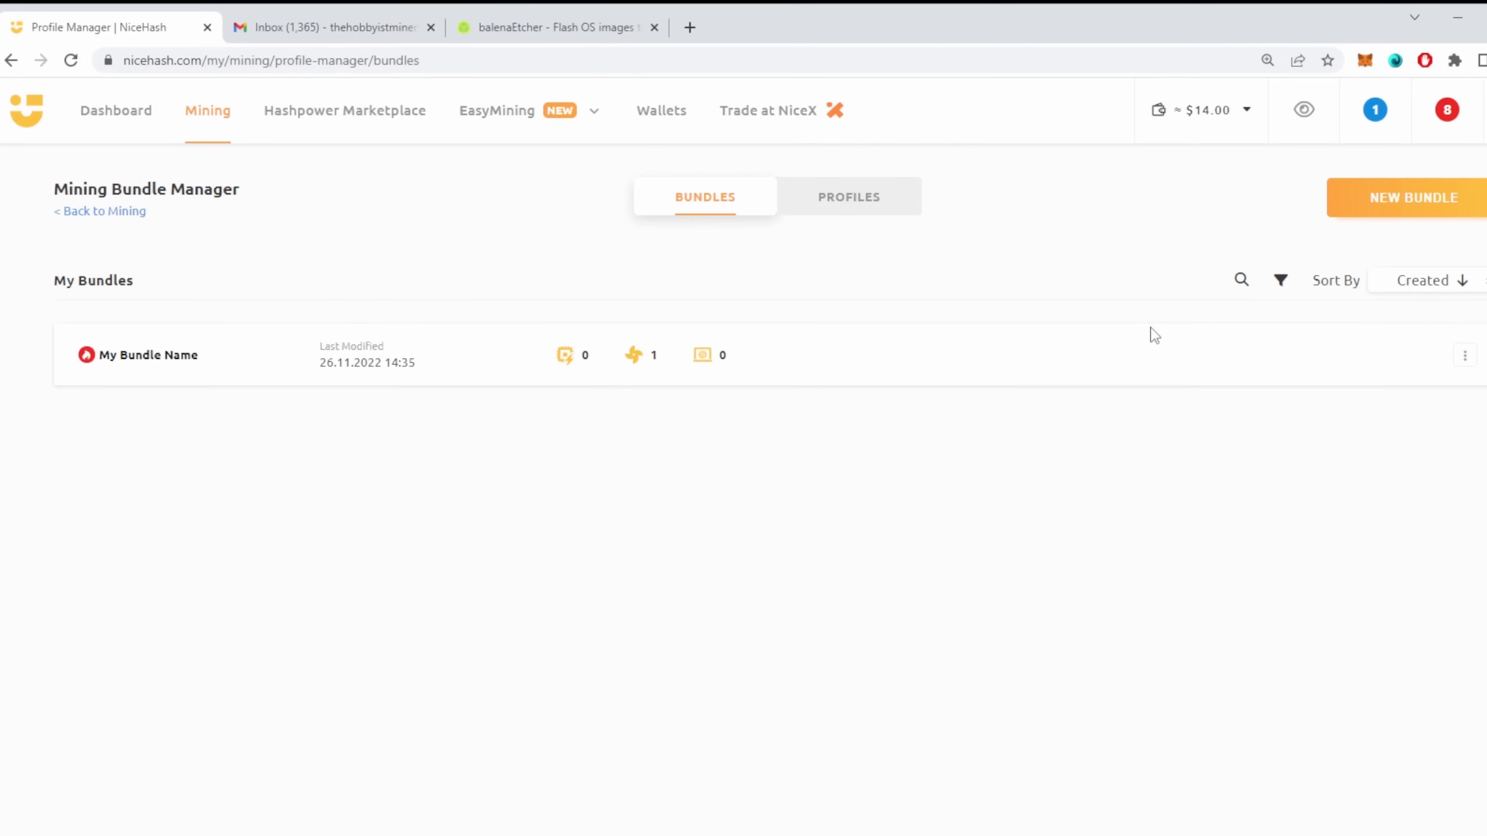
mouse_move(1150, 313)
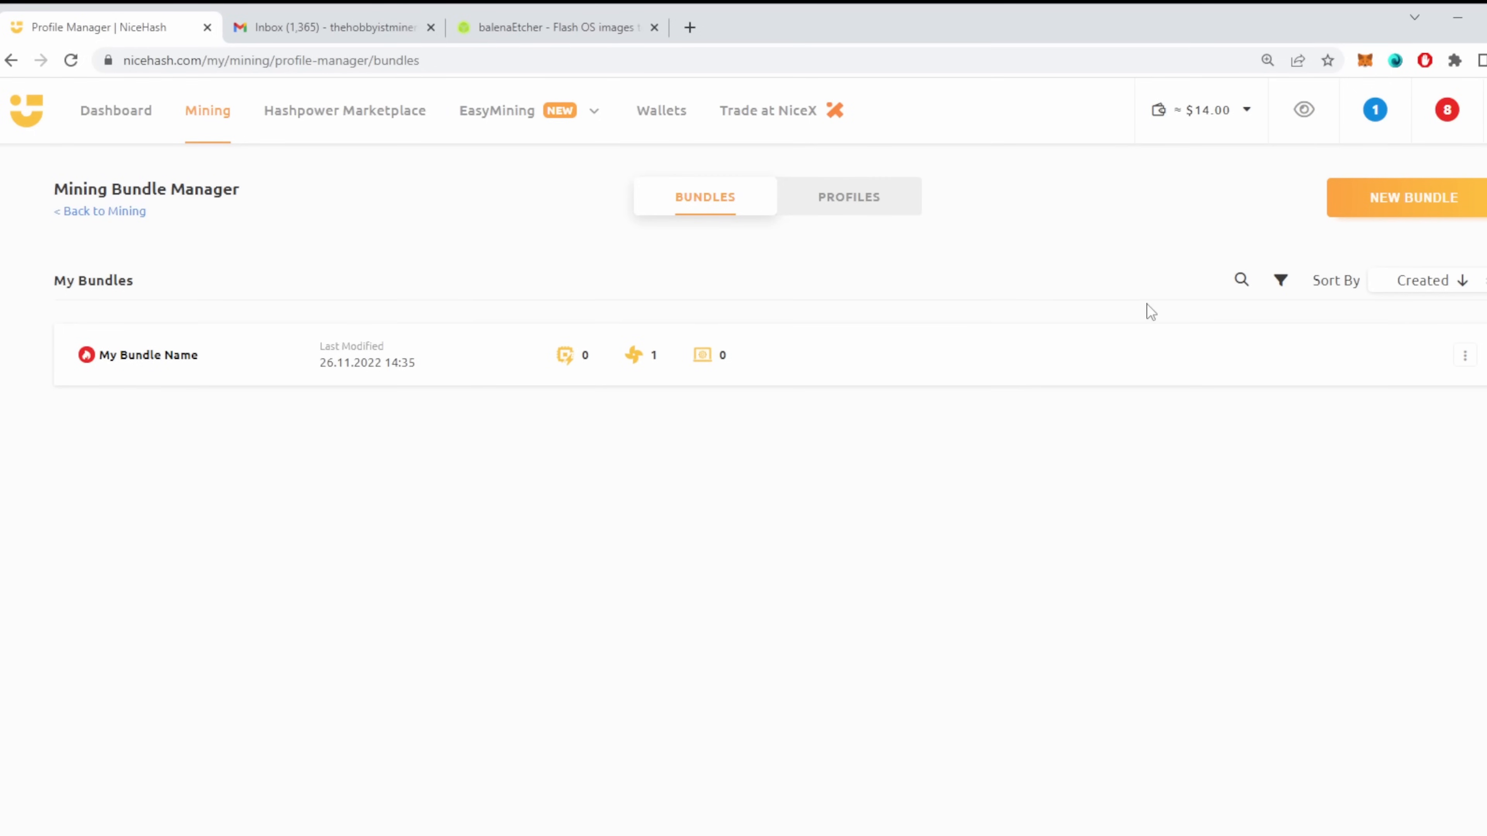
Start a new bundle named New Bundle with the green colour swatch.
left_click(1412, 198)
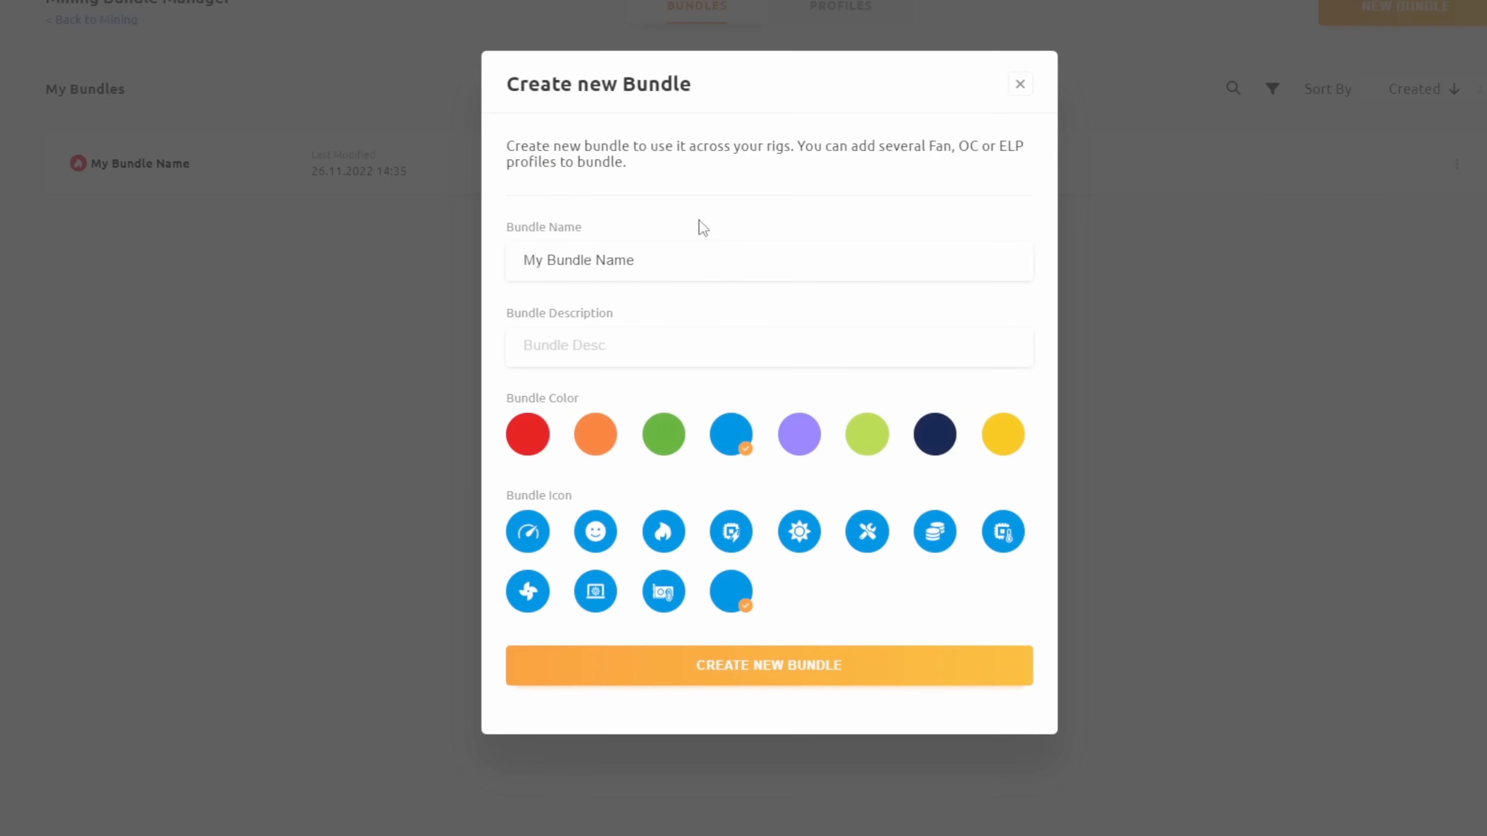
type("New")
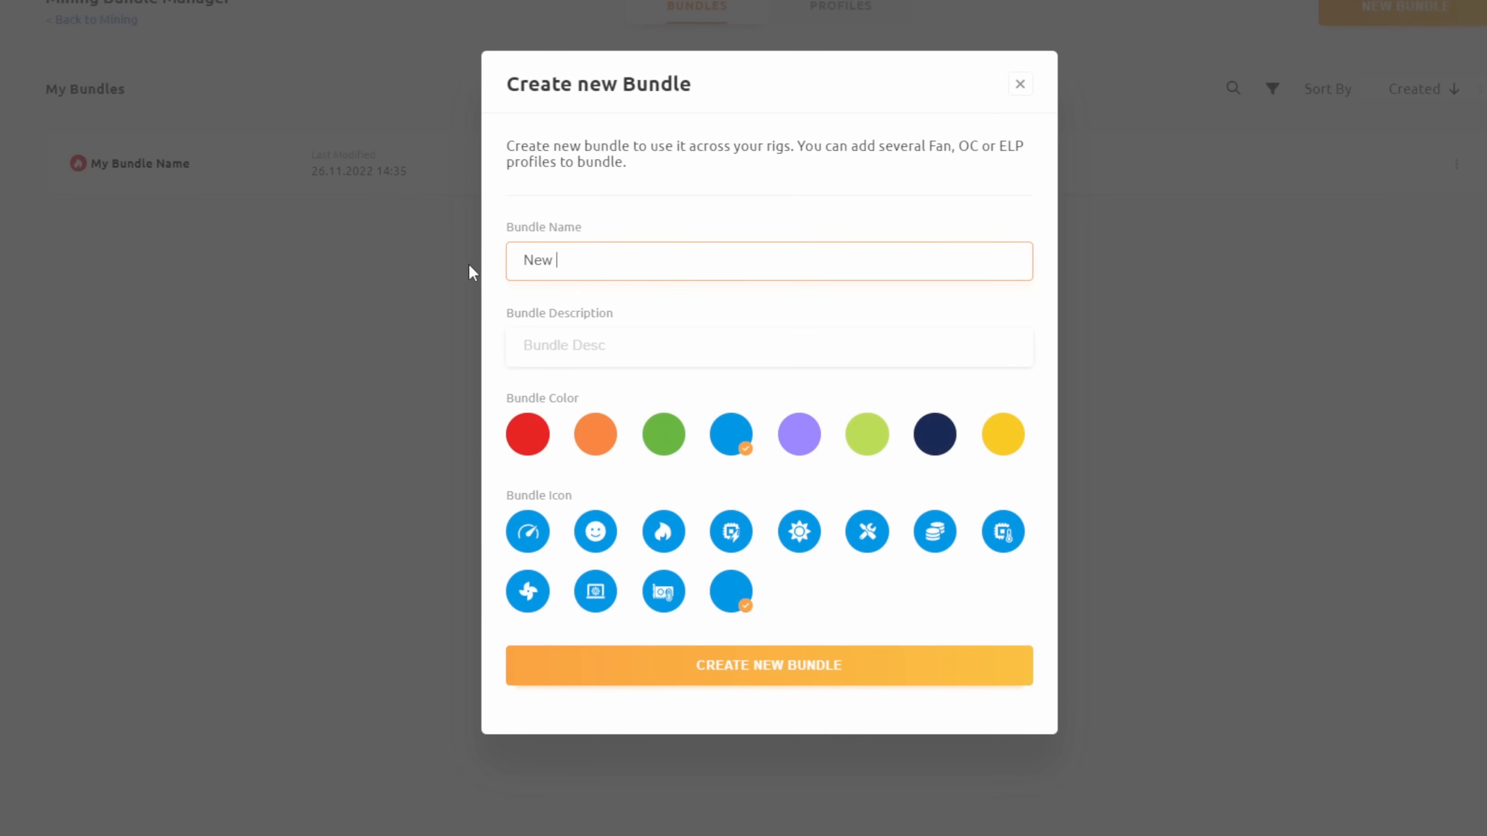
type("Bundle")
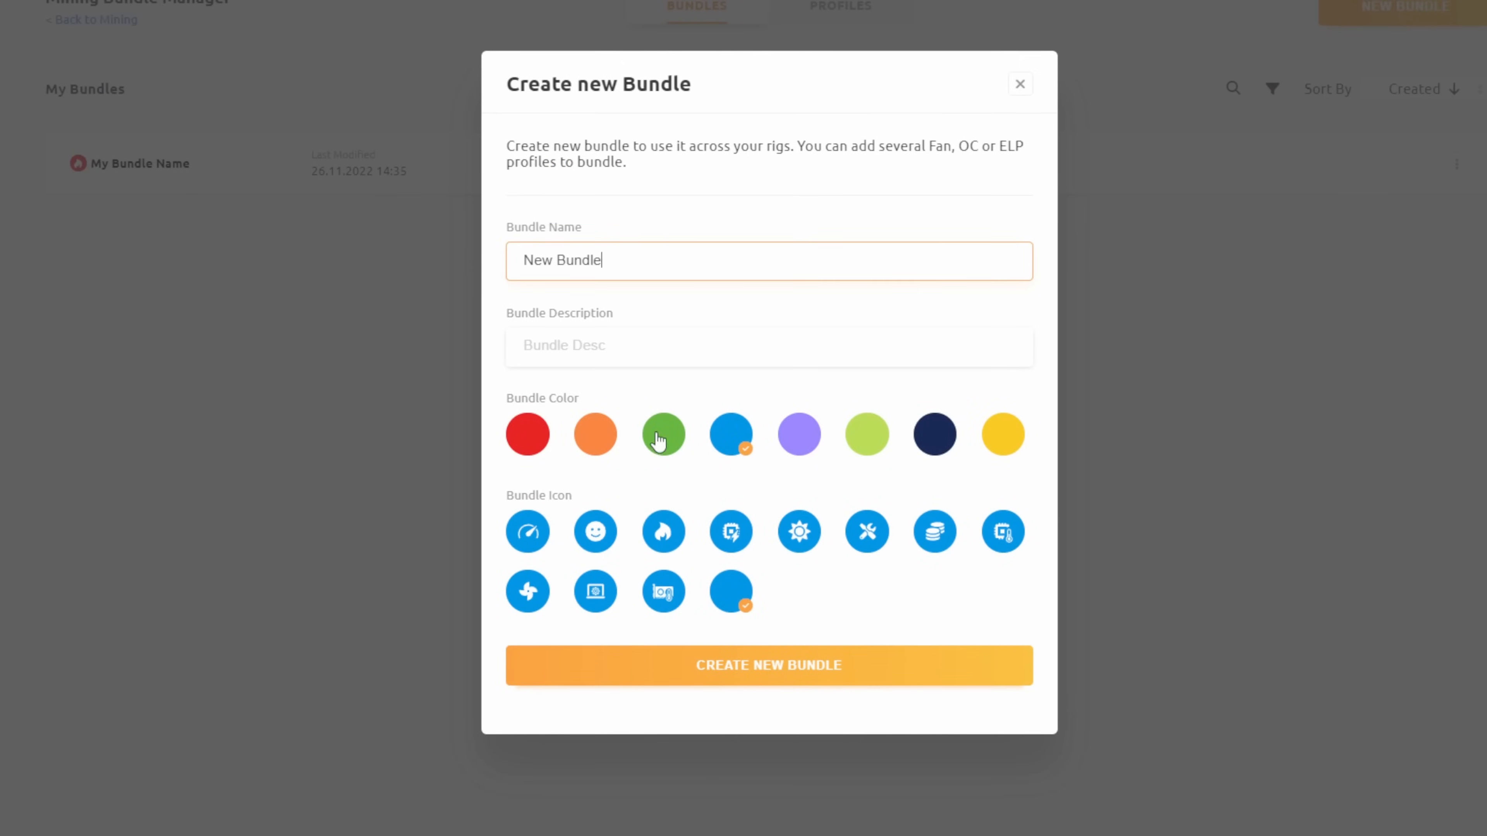
left_click(663, 434)
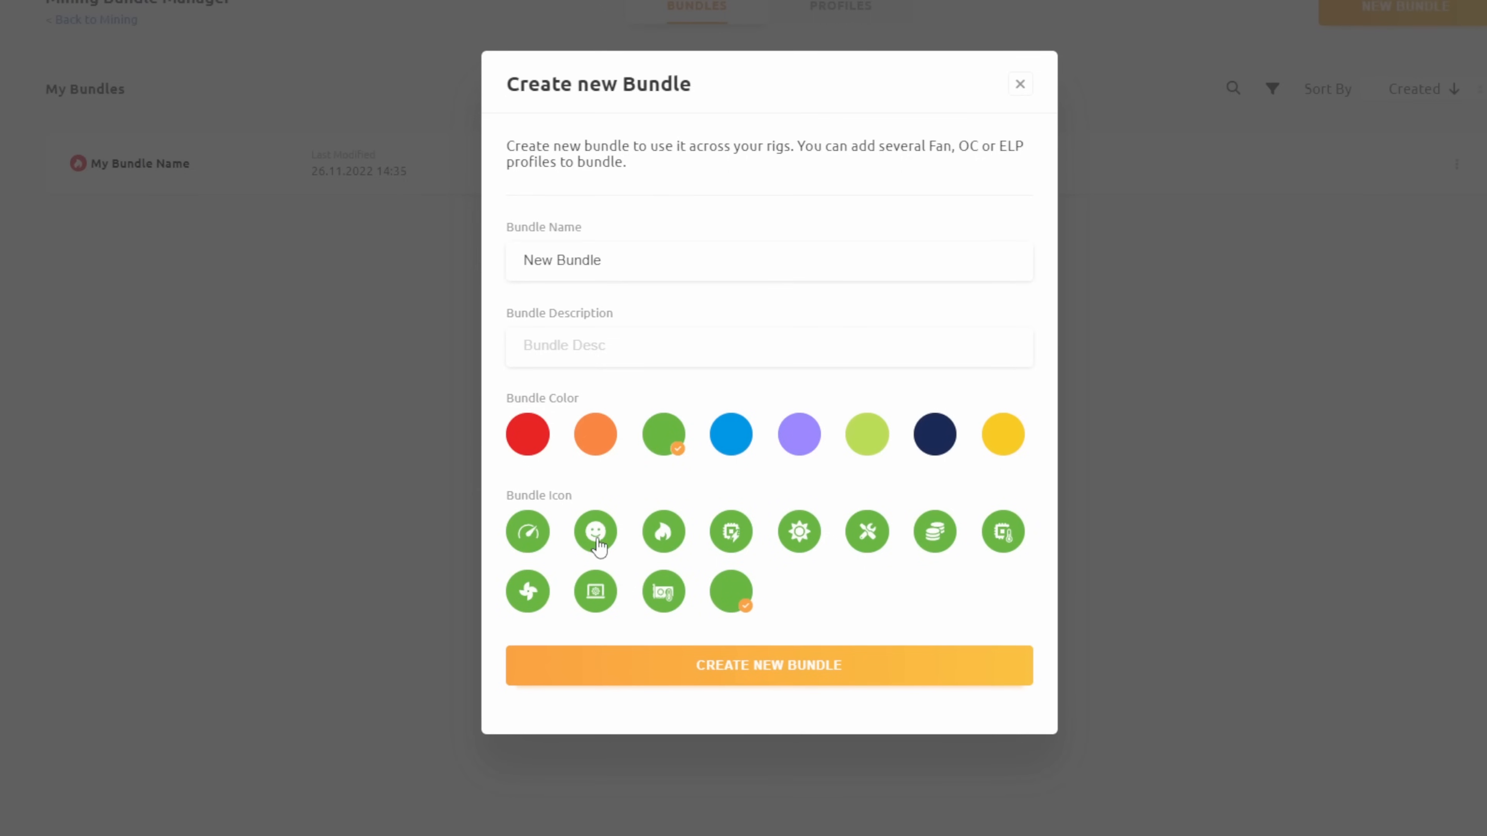
Create New Bundle and add the Test123 and Max Fans profiles to it.
left_click(769, 665)
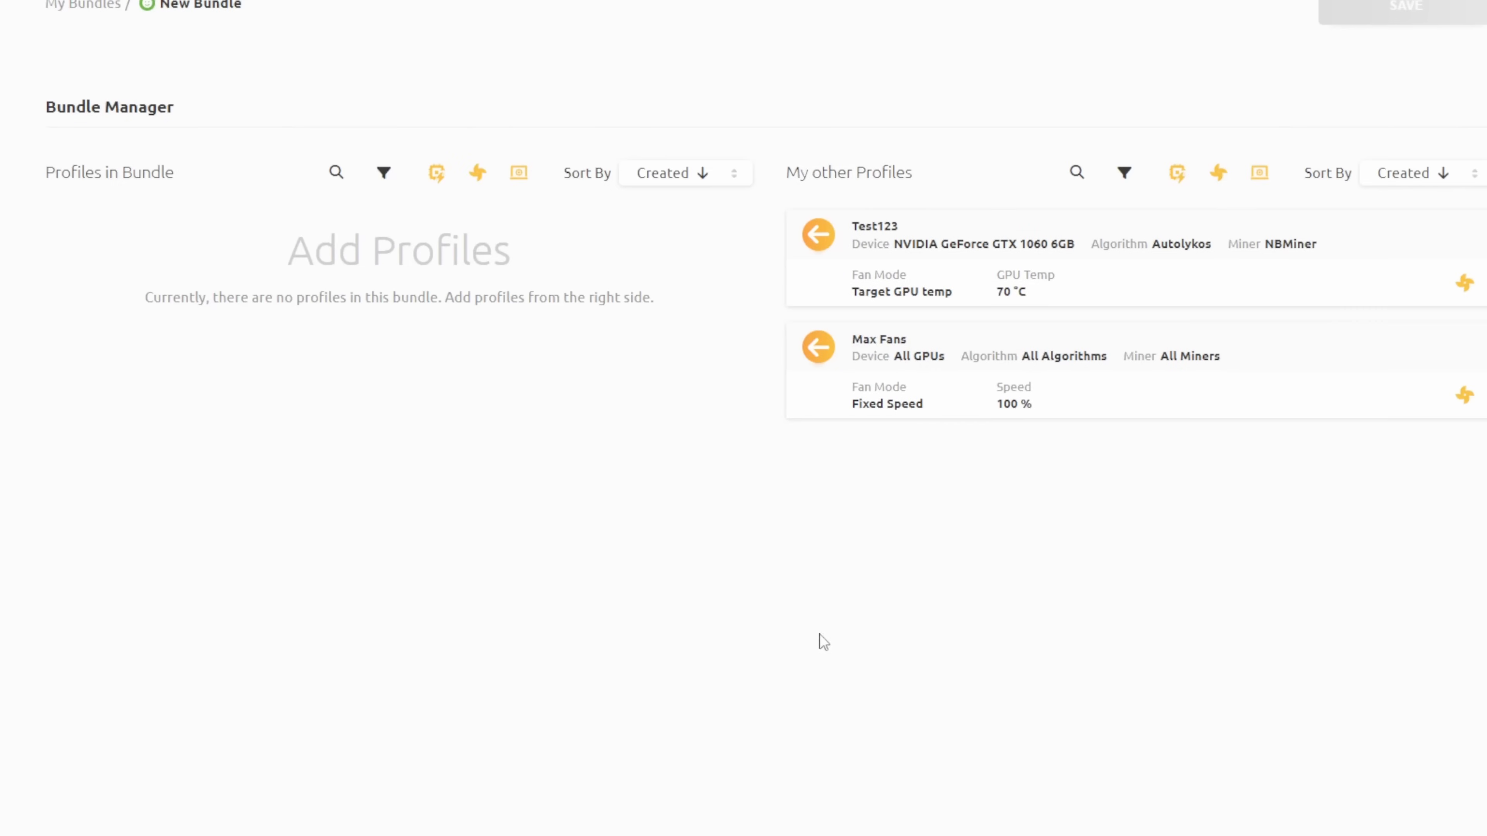
mouse_move(1123, 350)
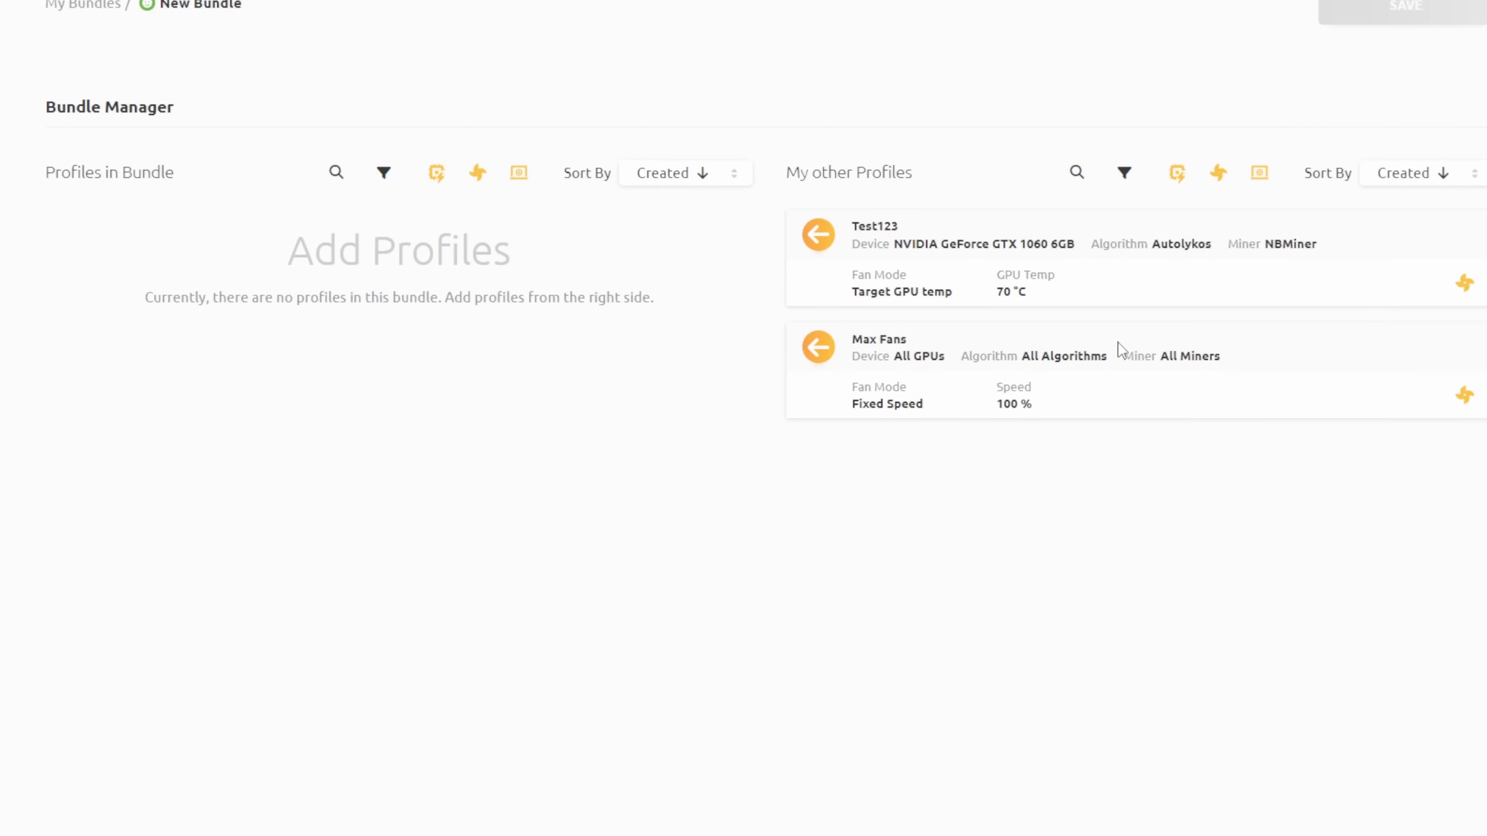
left_click(817, 234)
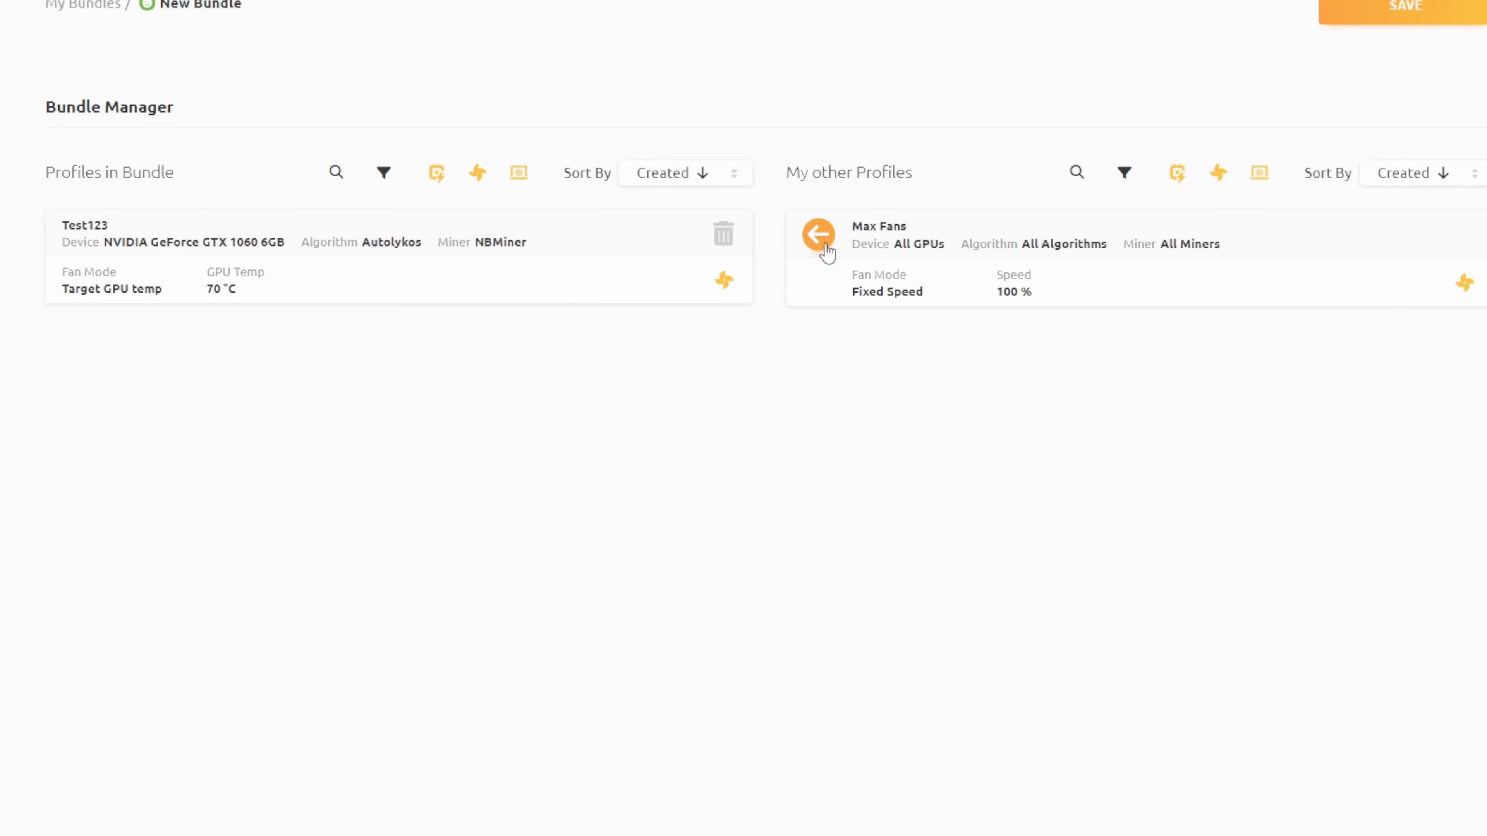
left_click(818, 234)
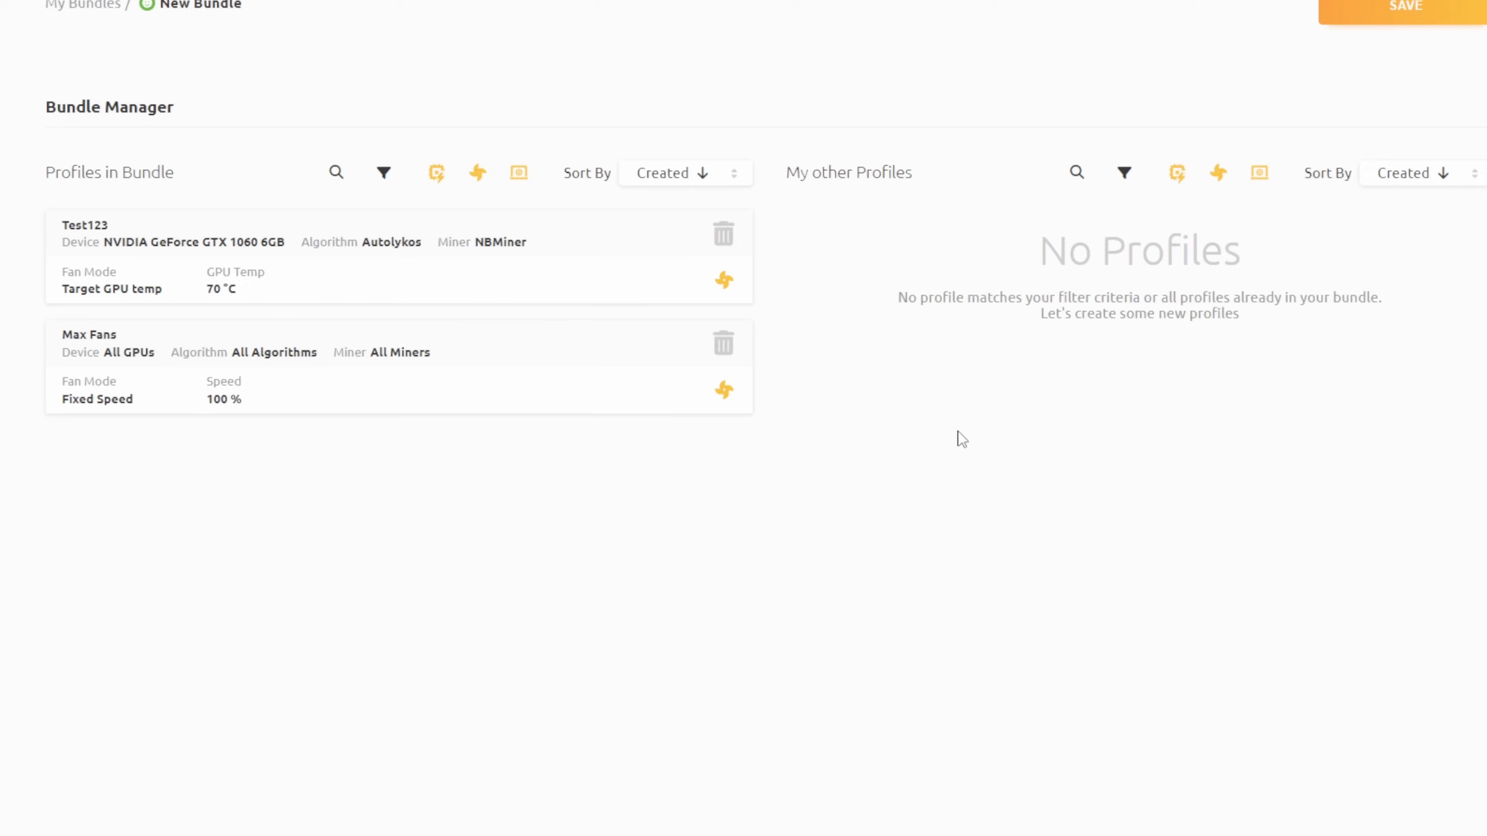
scroll("up", 3)
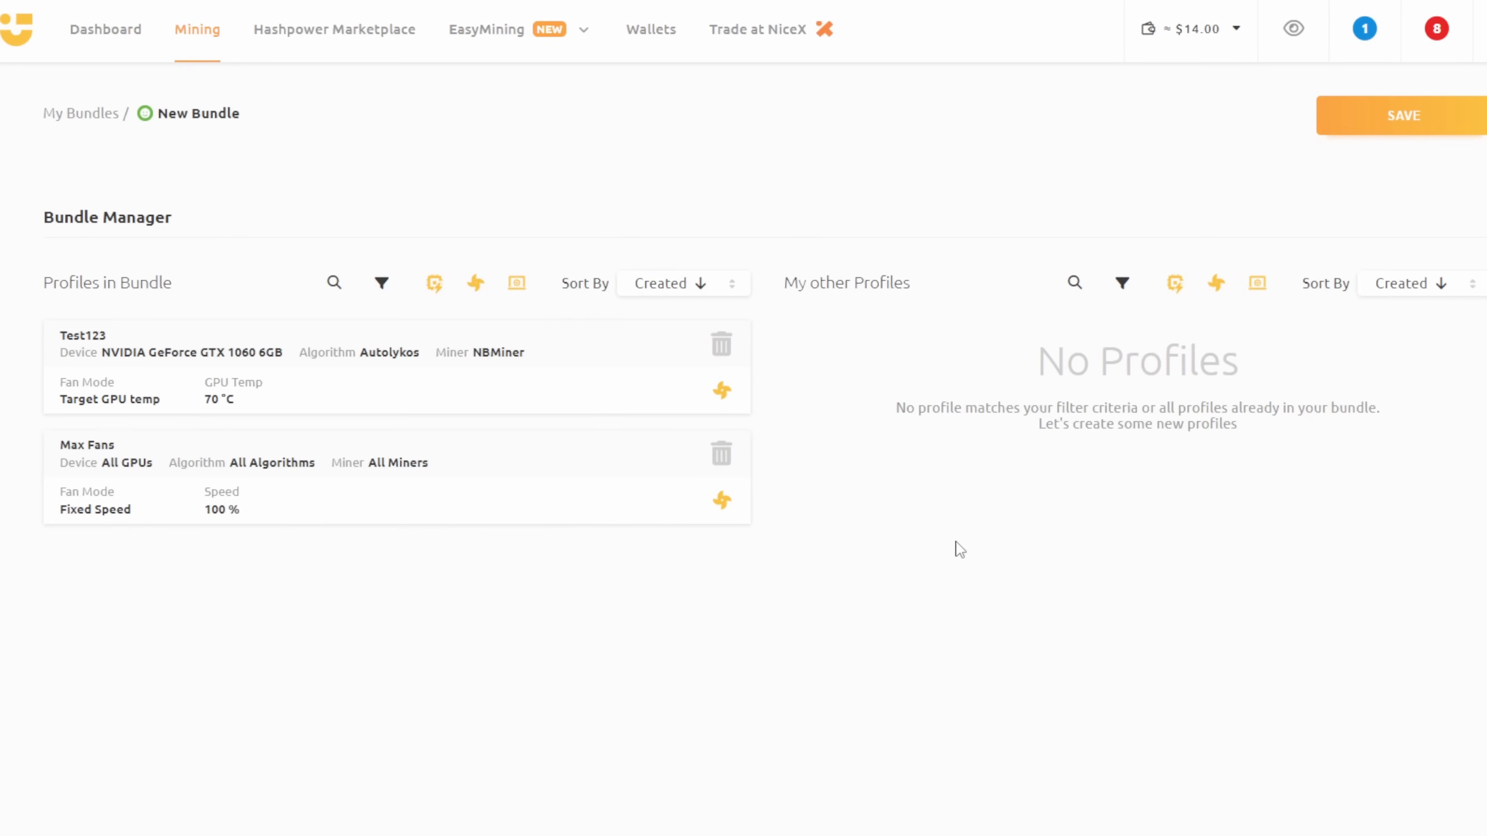
mouse_move(107, 98)
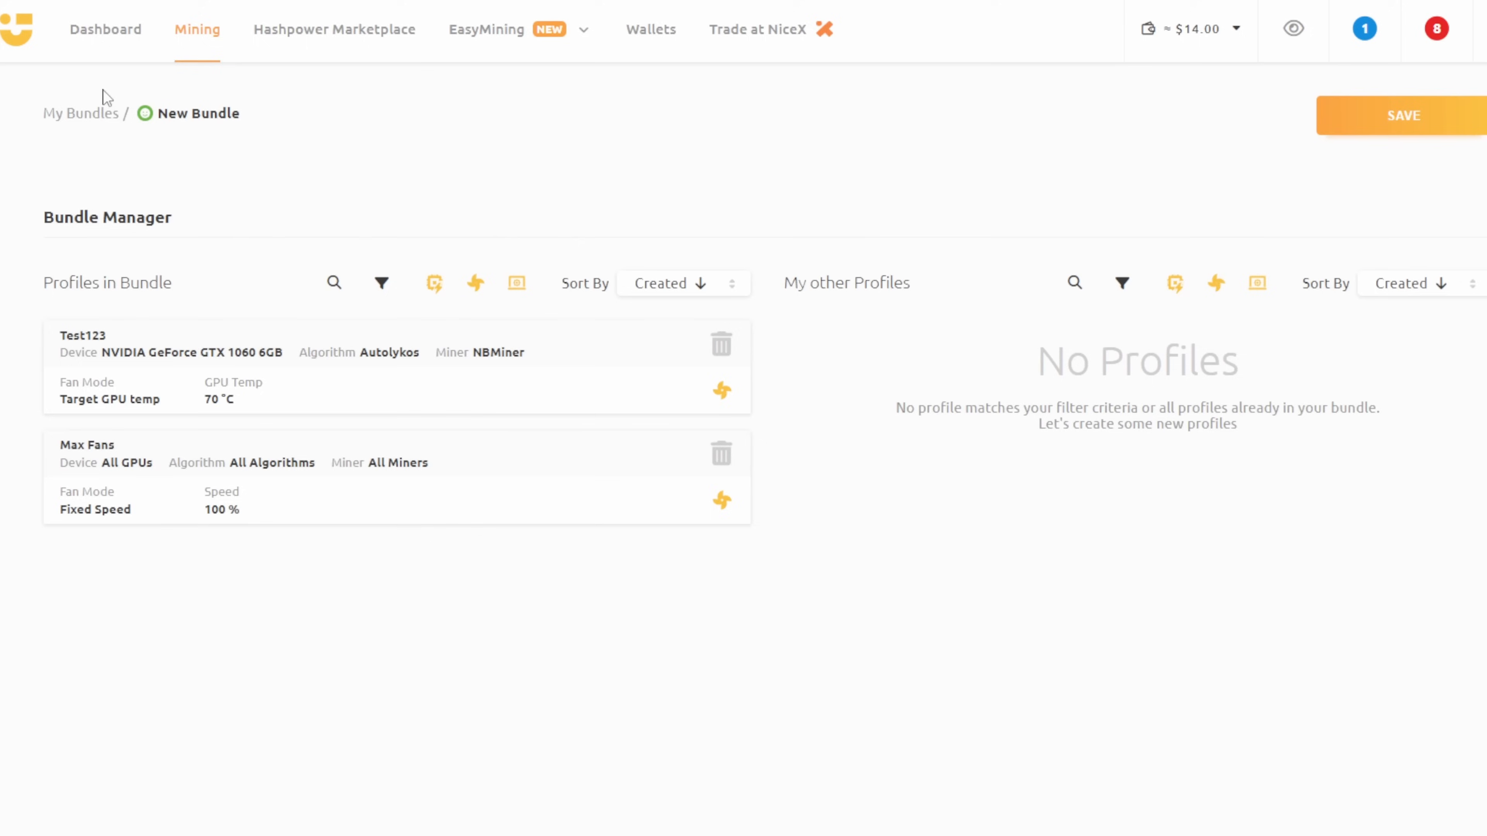
mouse_move(81, 113)
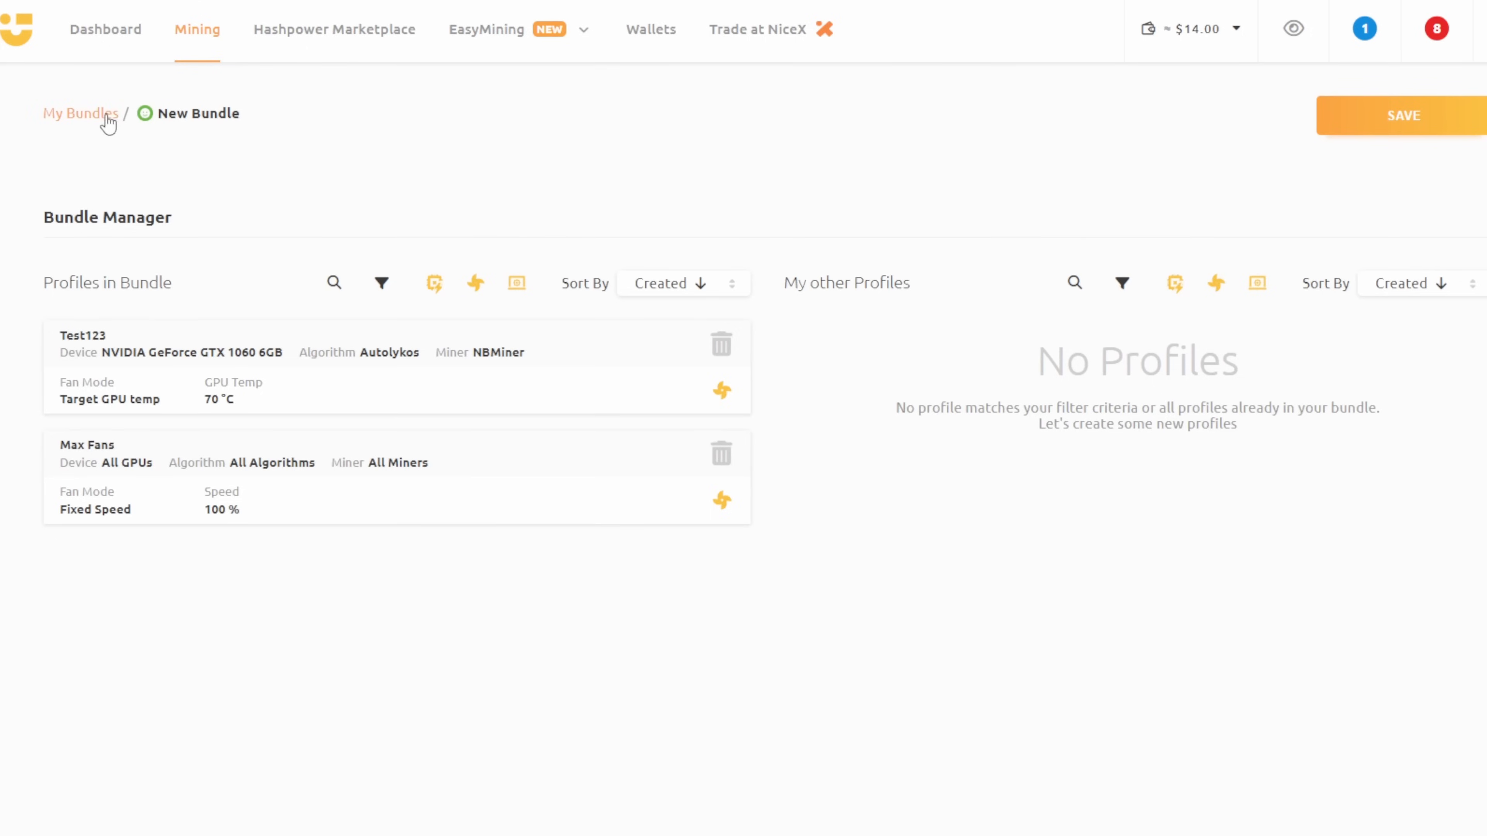
Return to the Mining rig overview and expand the Changling rig's device list.
left_click(79, 113)
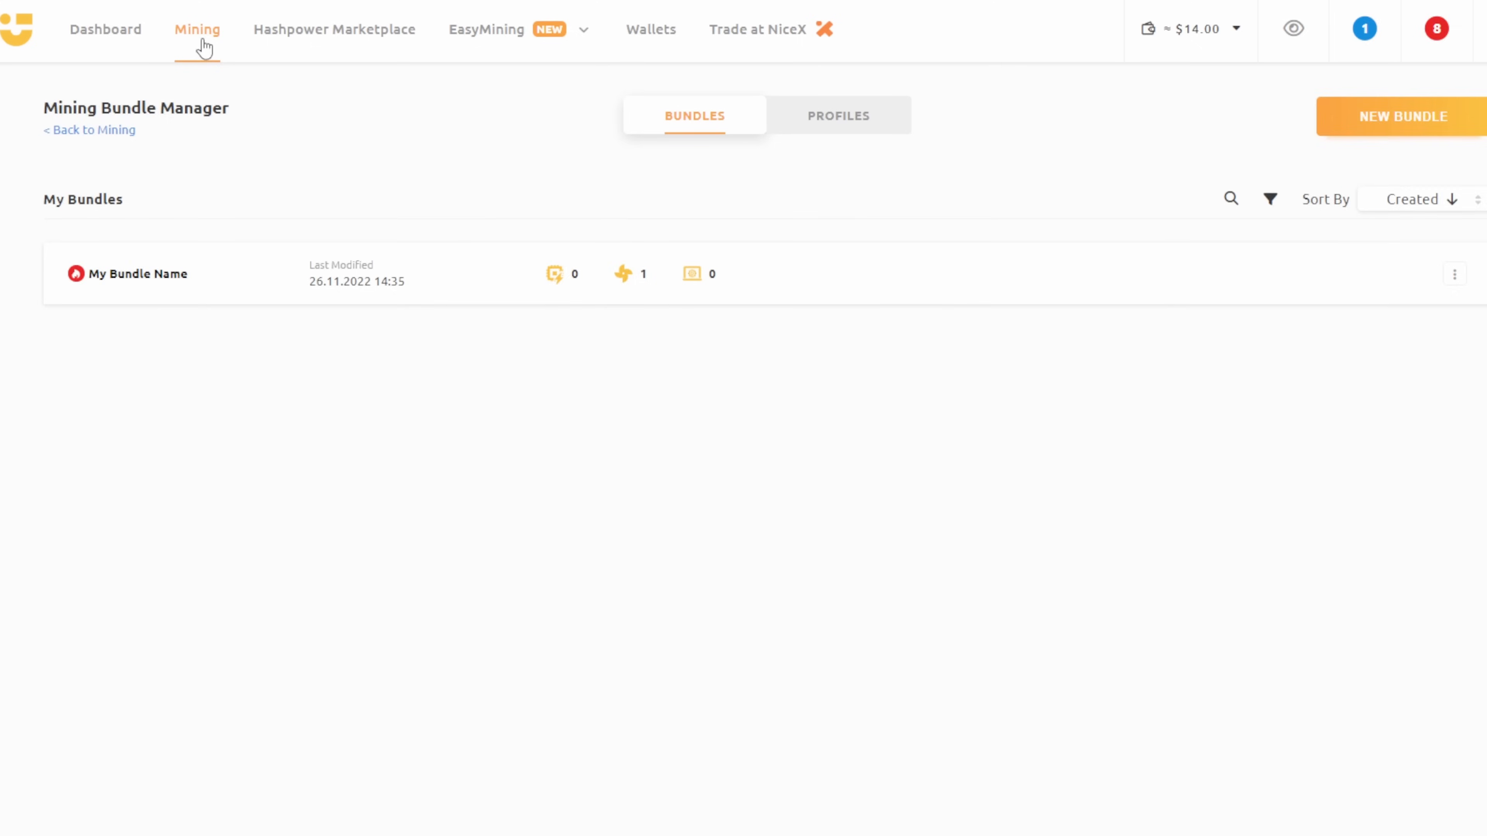
left_click(196, 30)
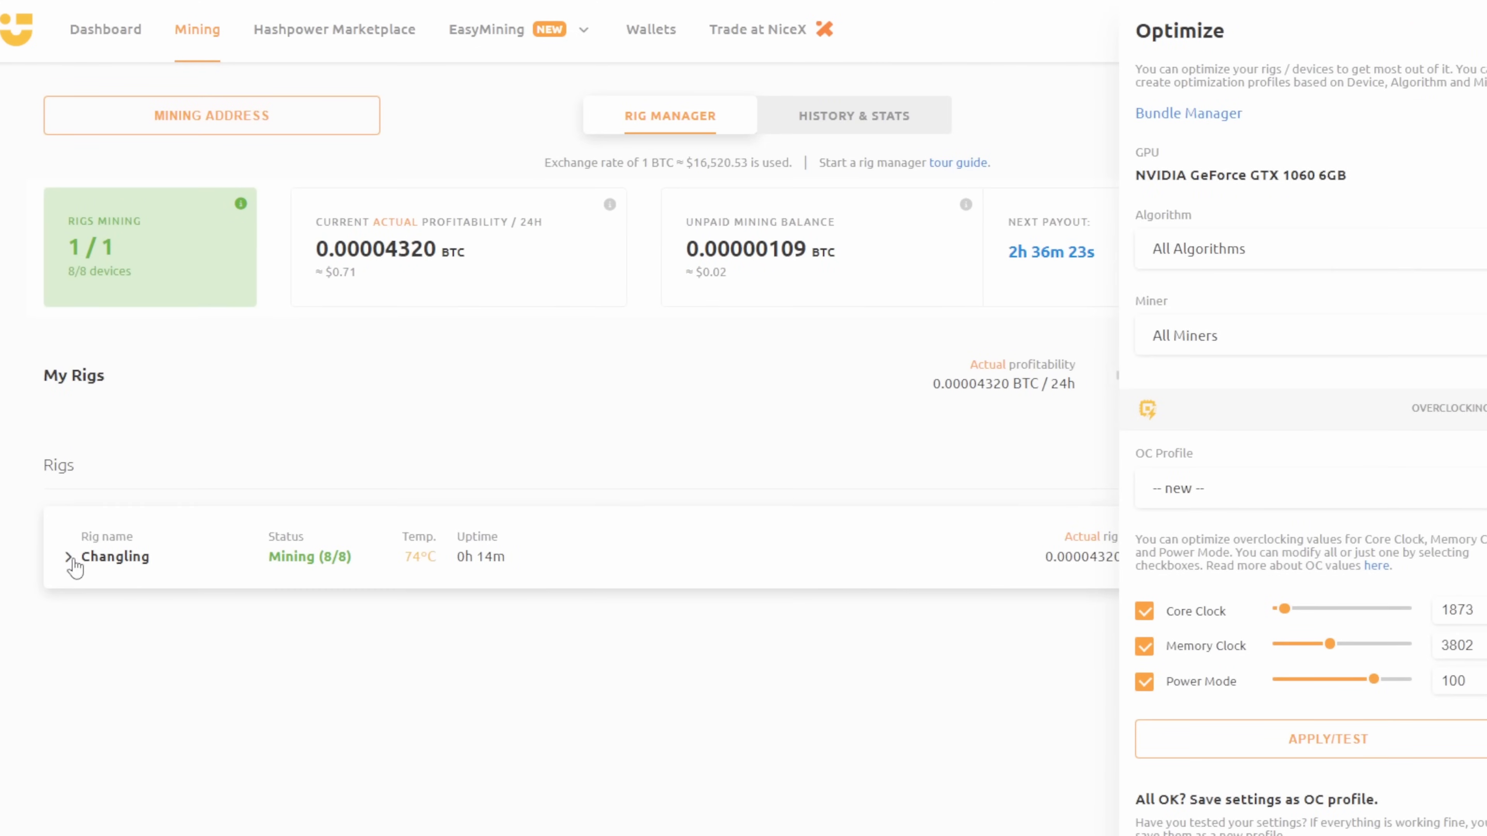
left_click(69, 556)
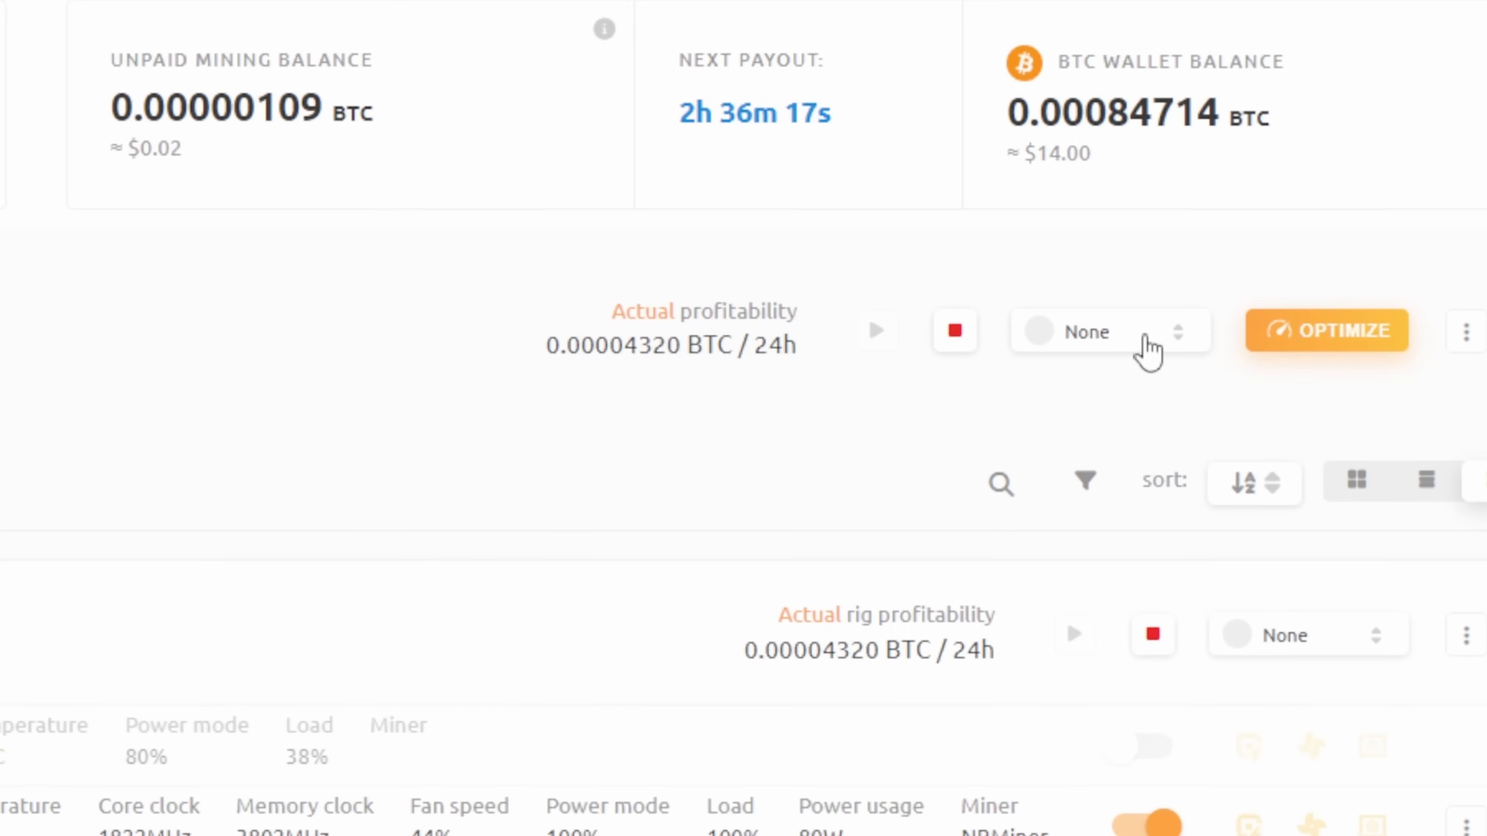
Select My Bundle Name from the rig's bundle dropdown to apply it.
left_click(1106, 330)
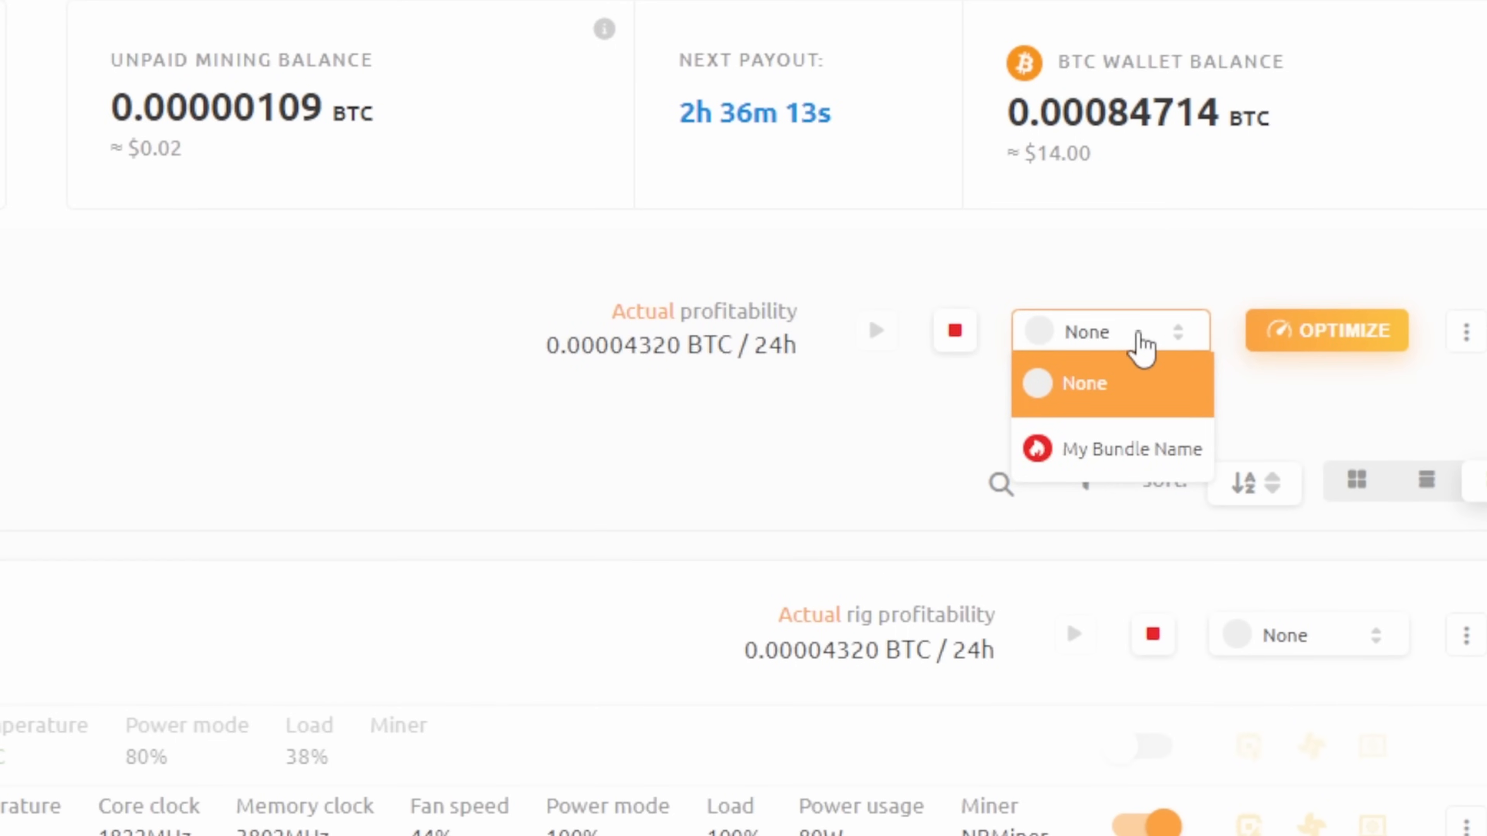
mouse_move(484, 829)
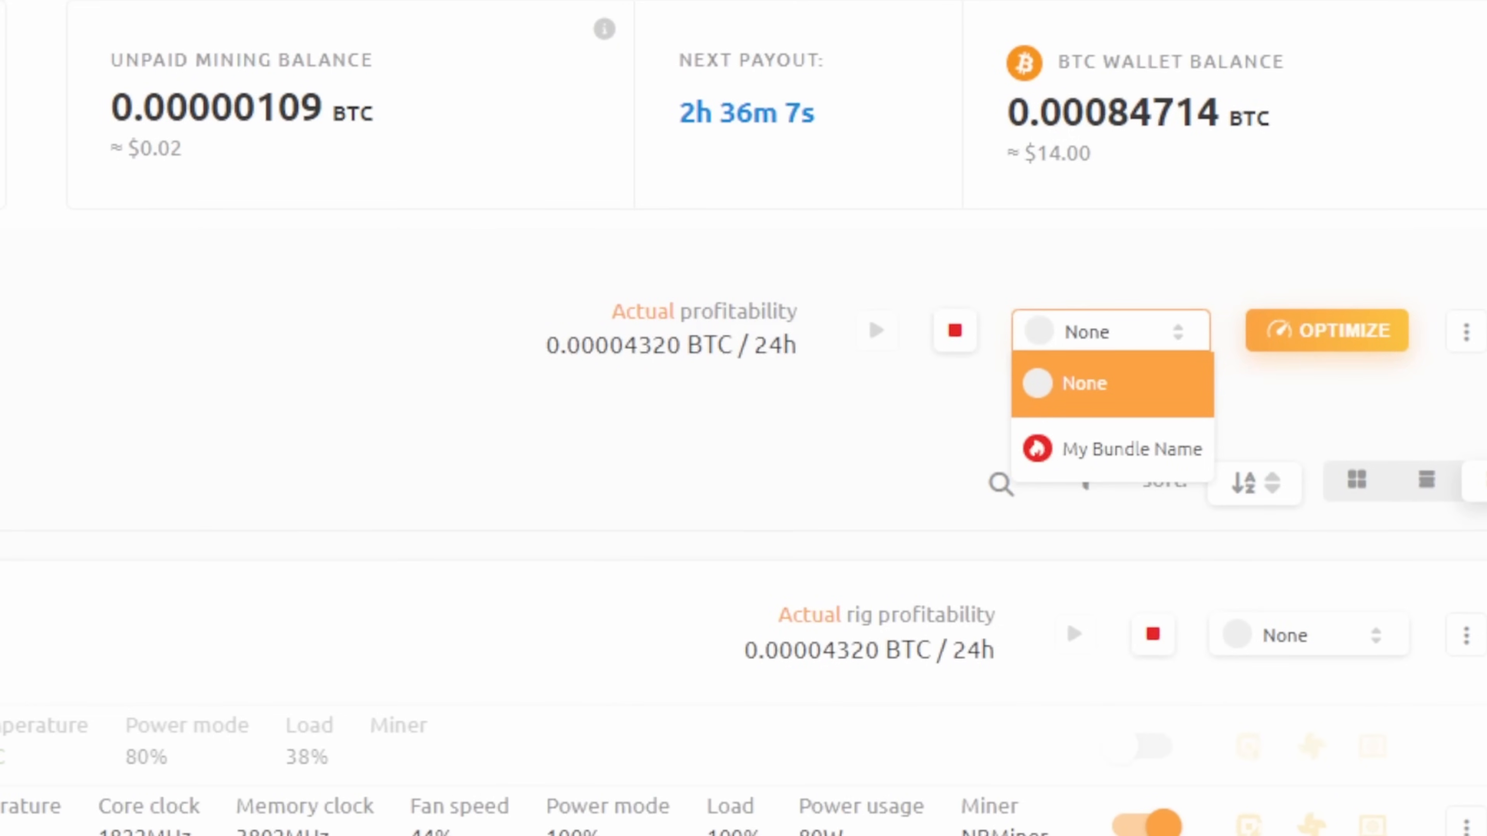
left_click(1084, 384)
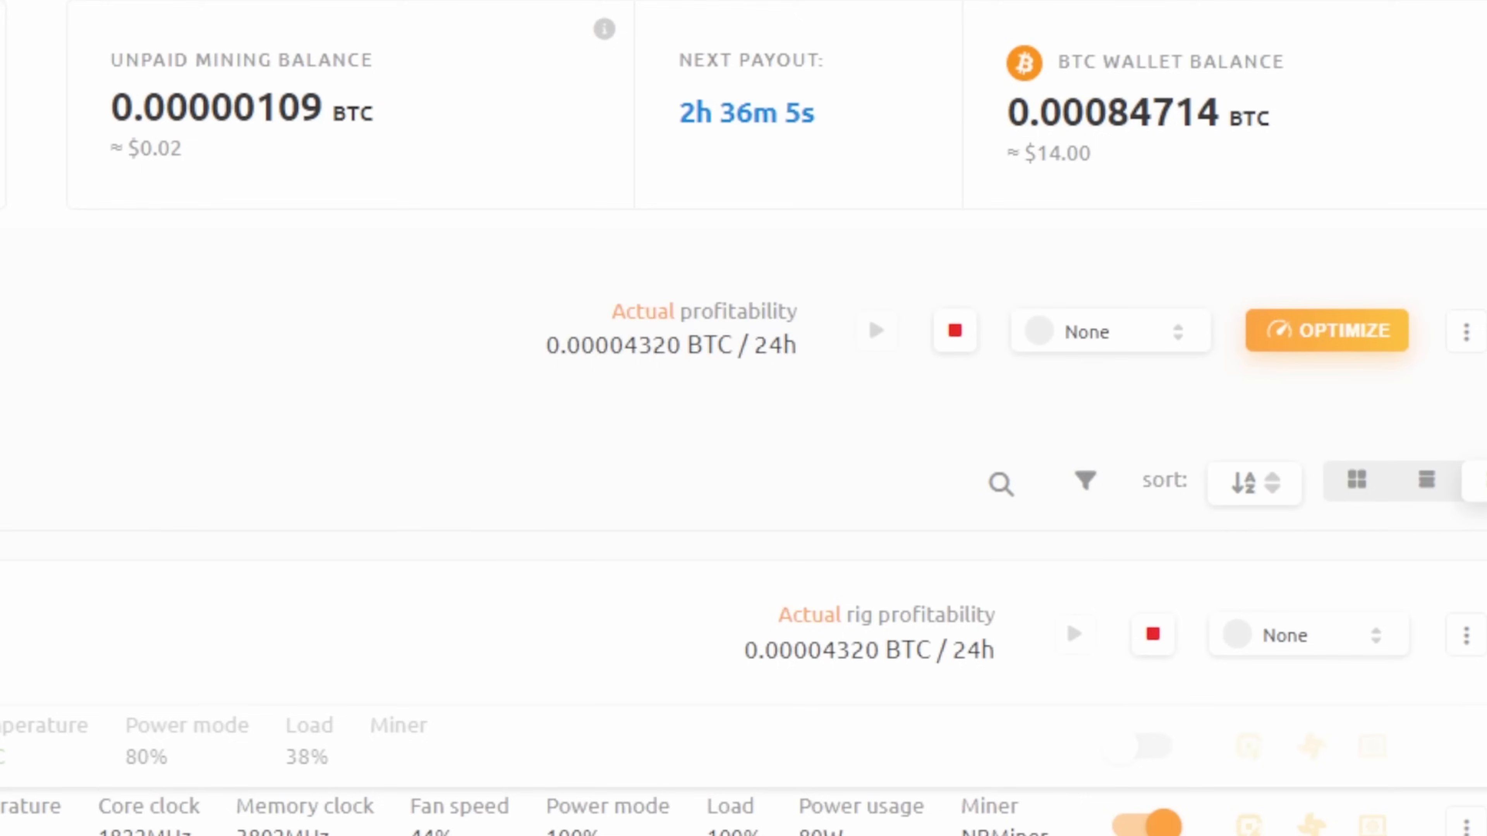
left_click(1110, 331)
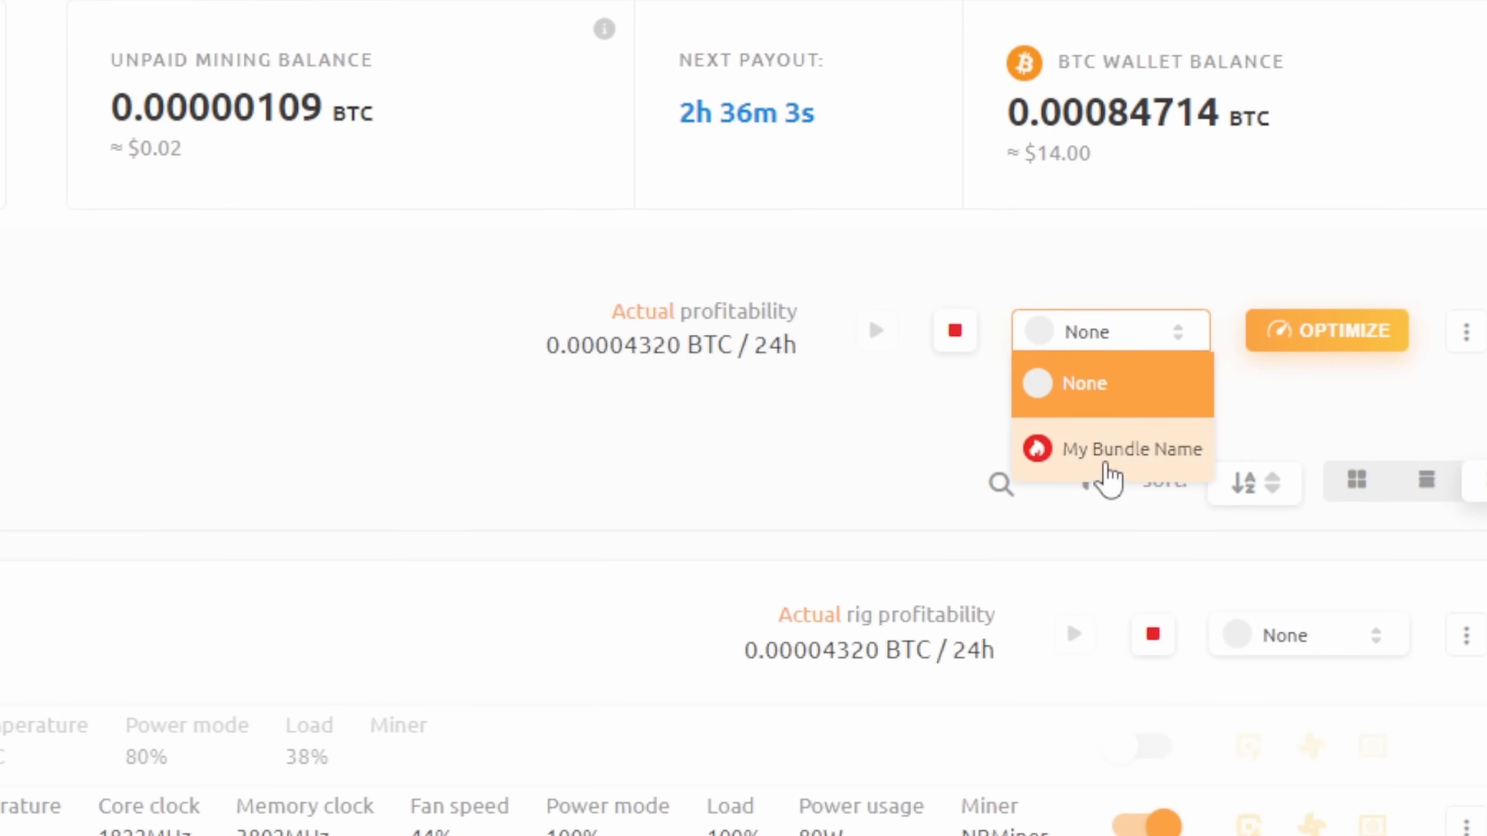
left_click(1131, 448)
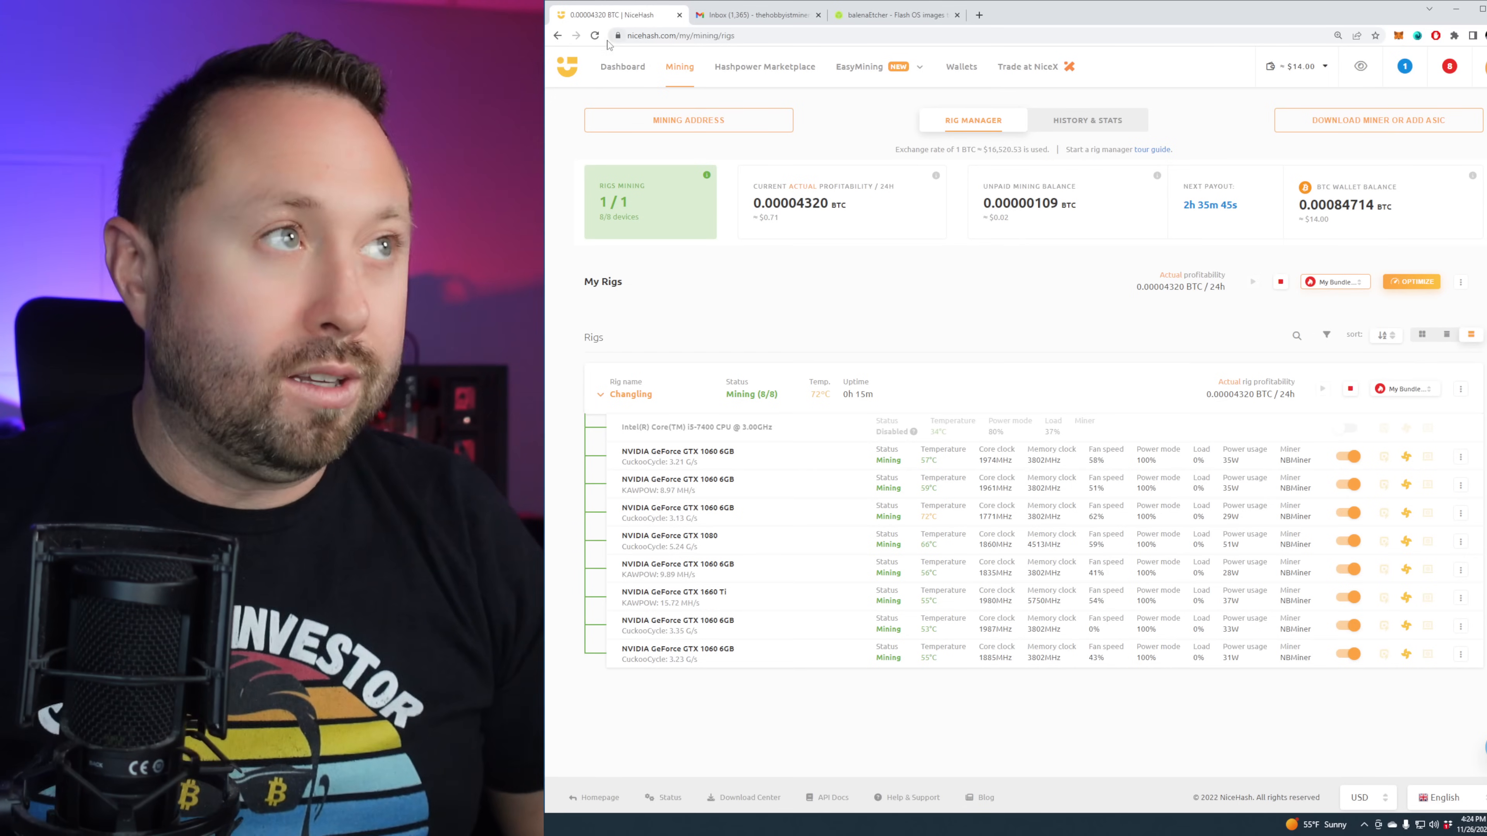
Collapse and re-expand the Changling rig so the raised fan speeds show.
left_click(600, 393)
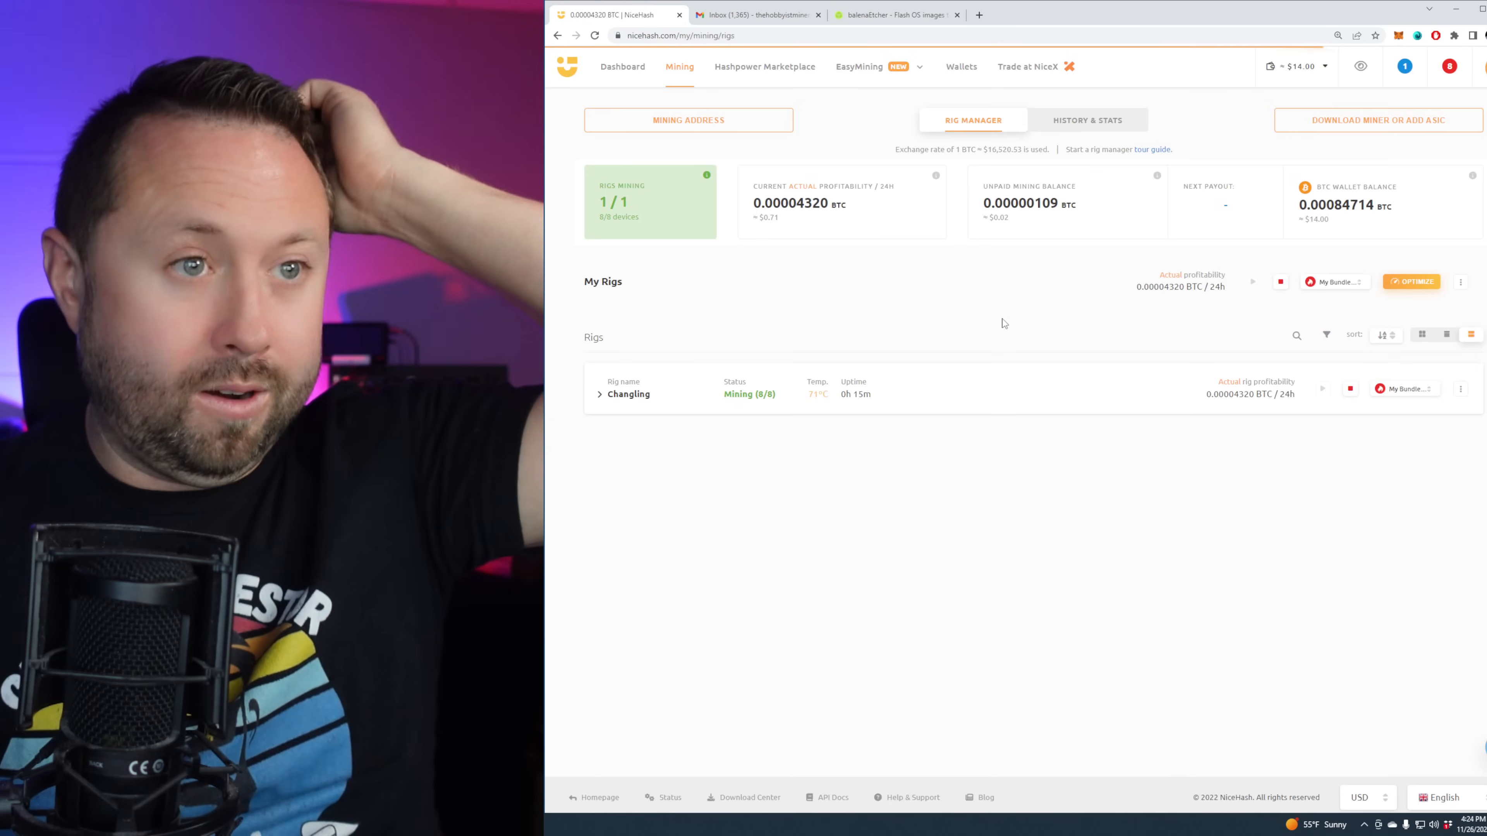
left_click(599, 394)
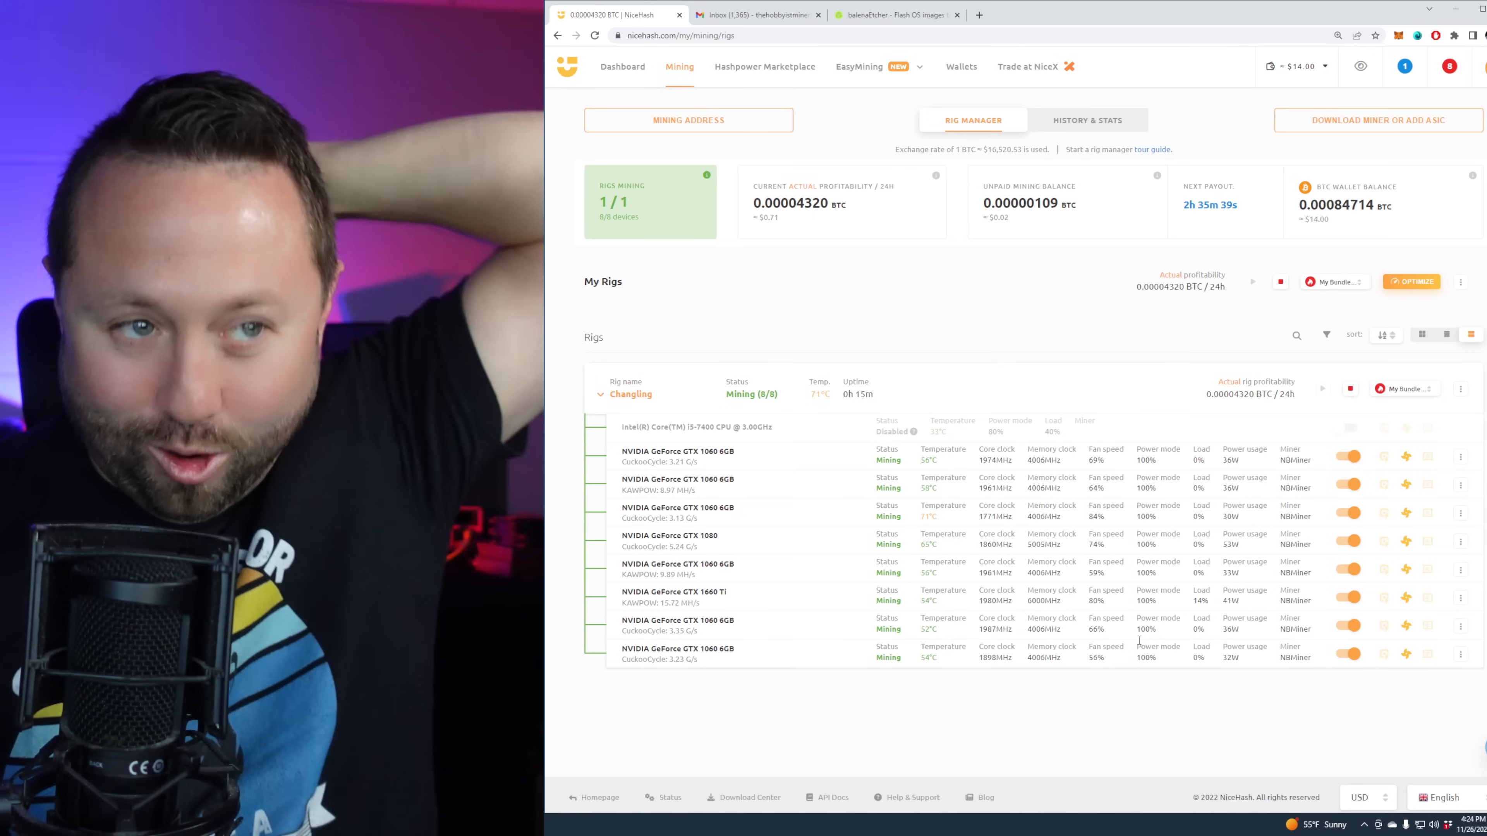
mouse_move(803, 313)
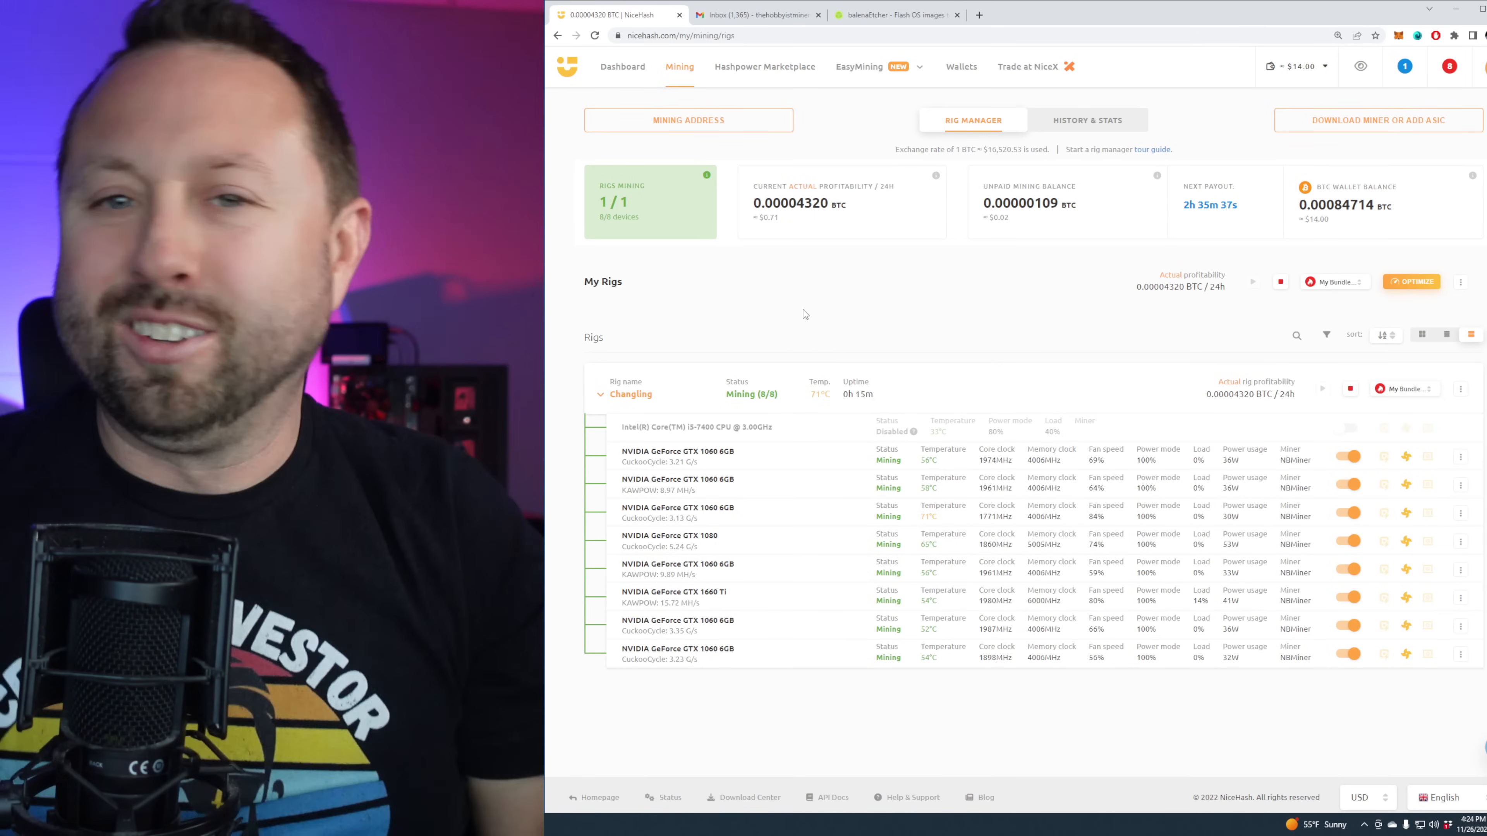